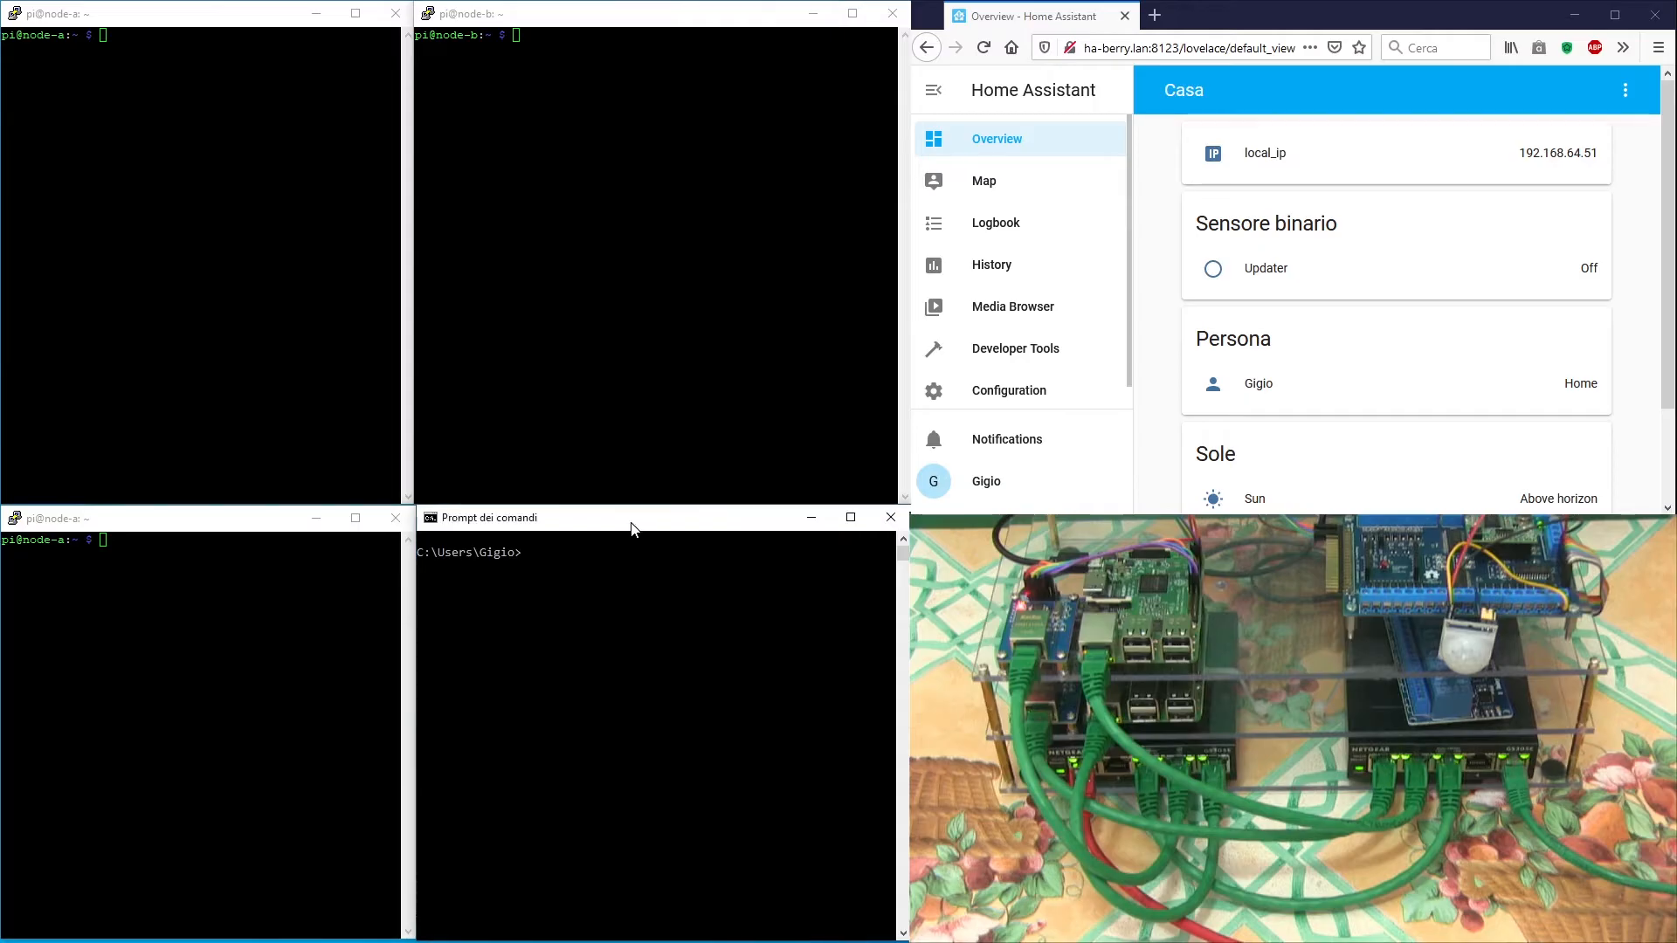
Step: Ping ha-berry from Command Prompt, resolving to 192.168.64.50 with replies under 1 ms
text(ping)
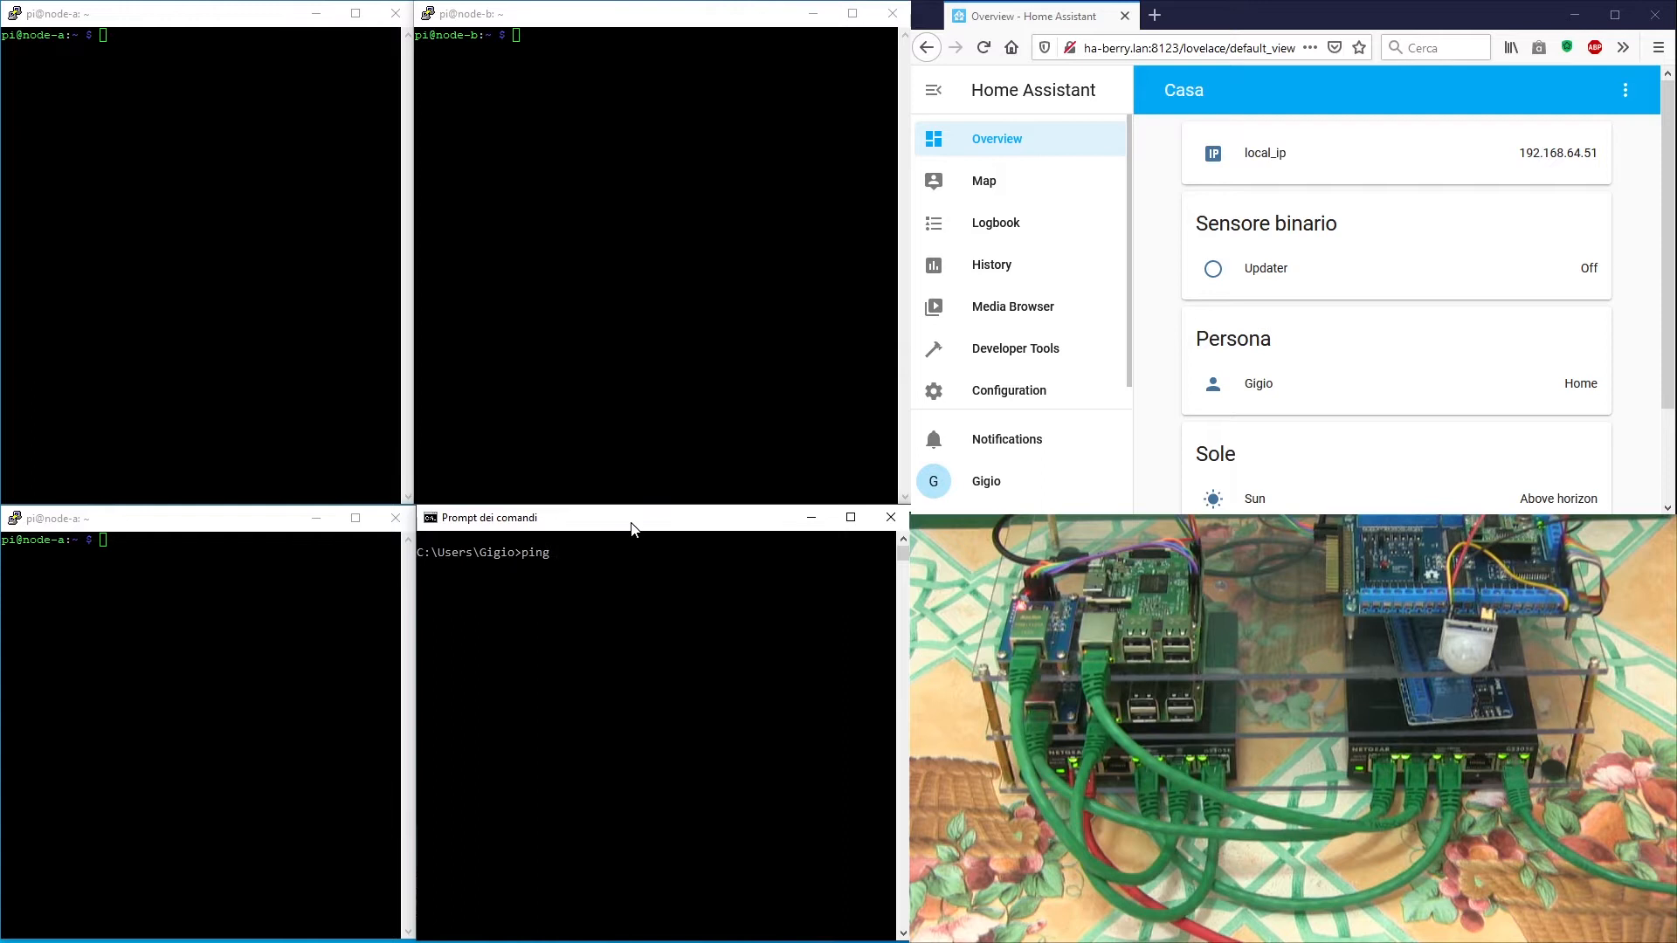
text(ha-berry)
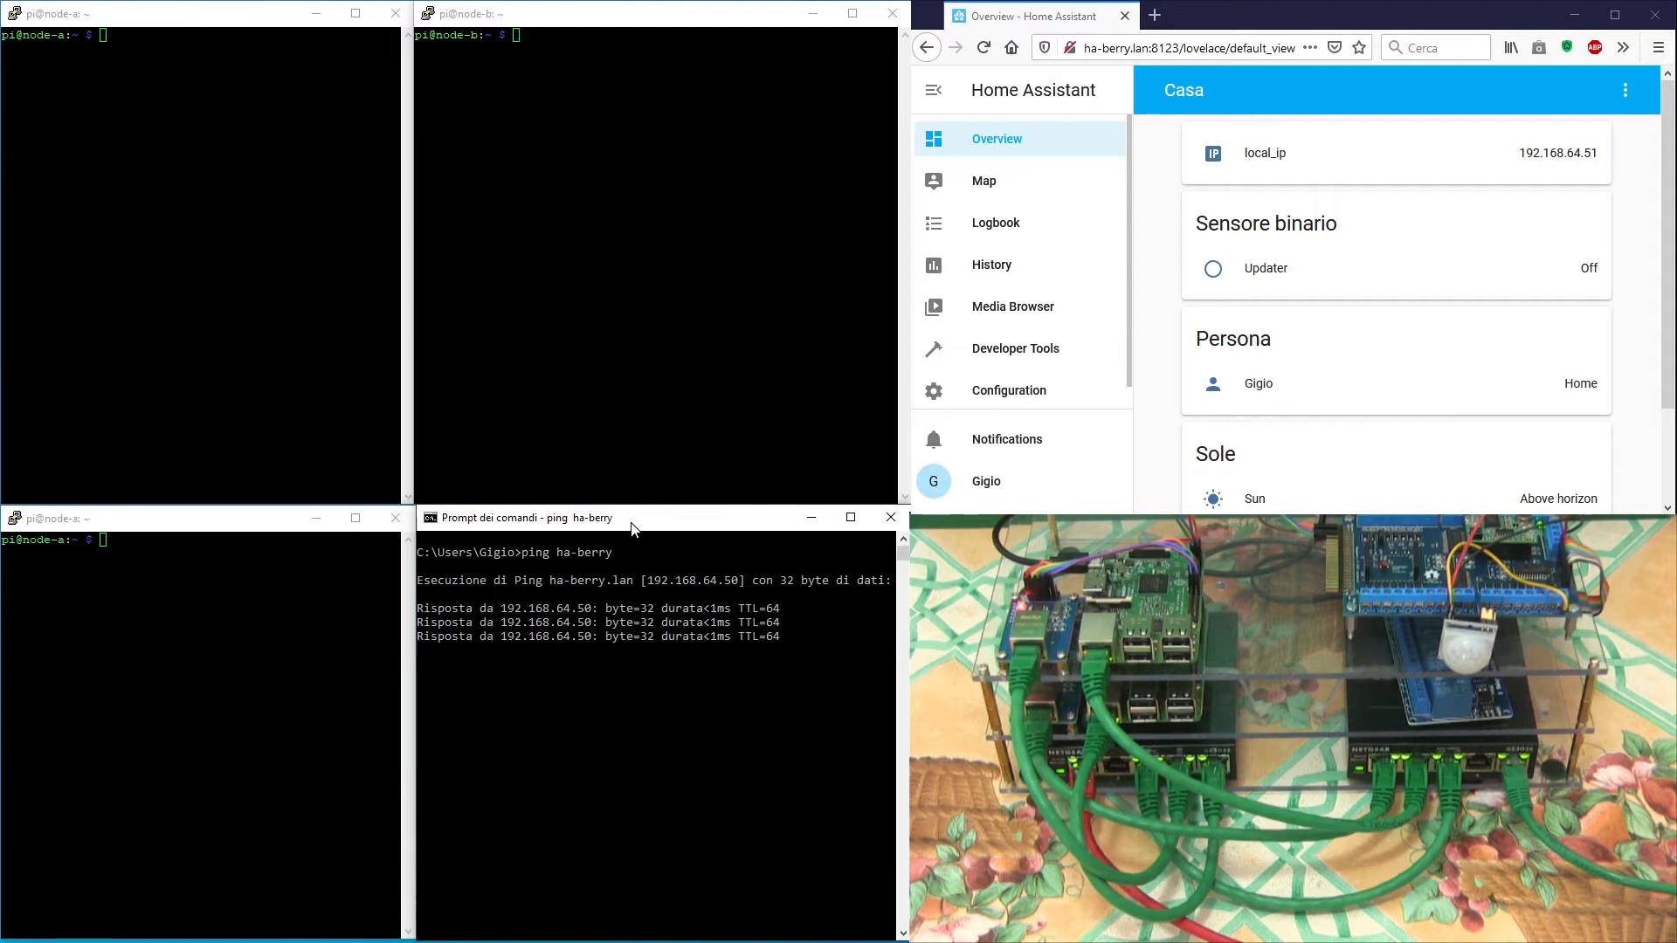
Step: List node A's addresses with ip a, highlighting 192.168.64.51 and floating 192.168.64.50
text(ip a)
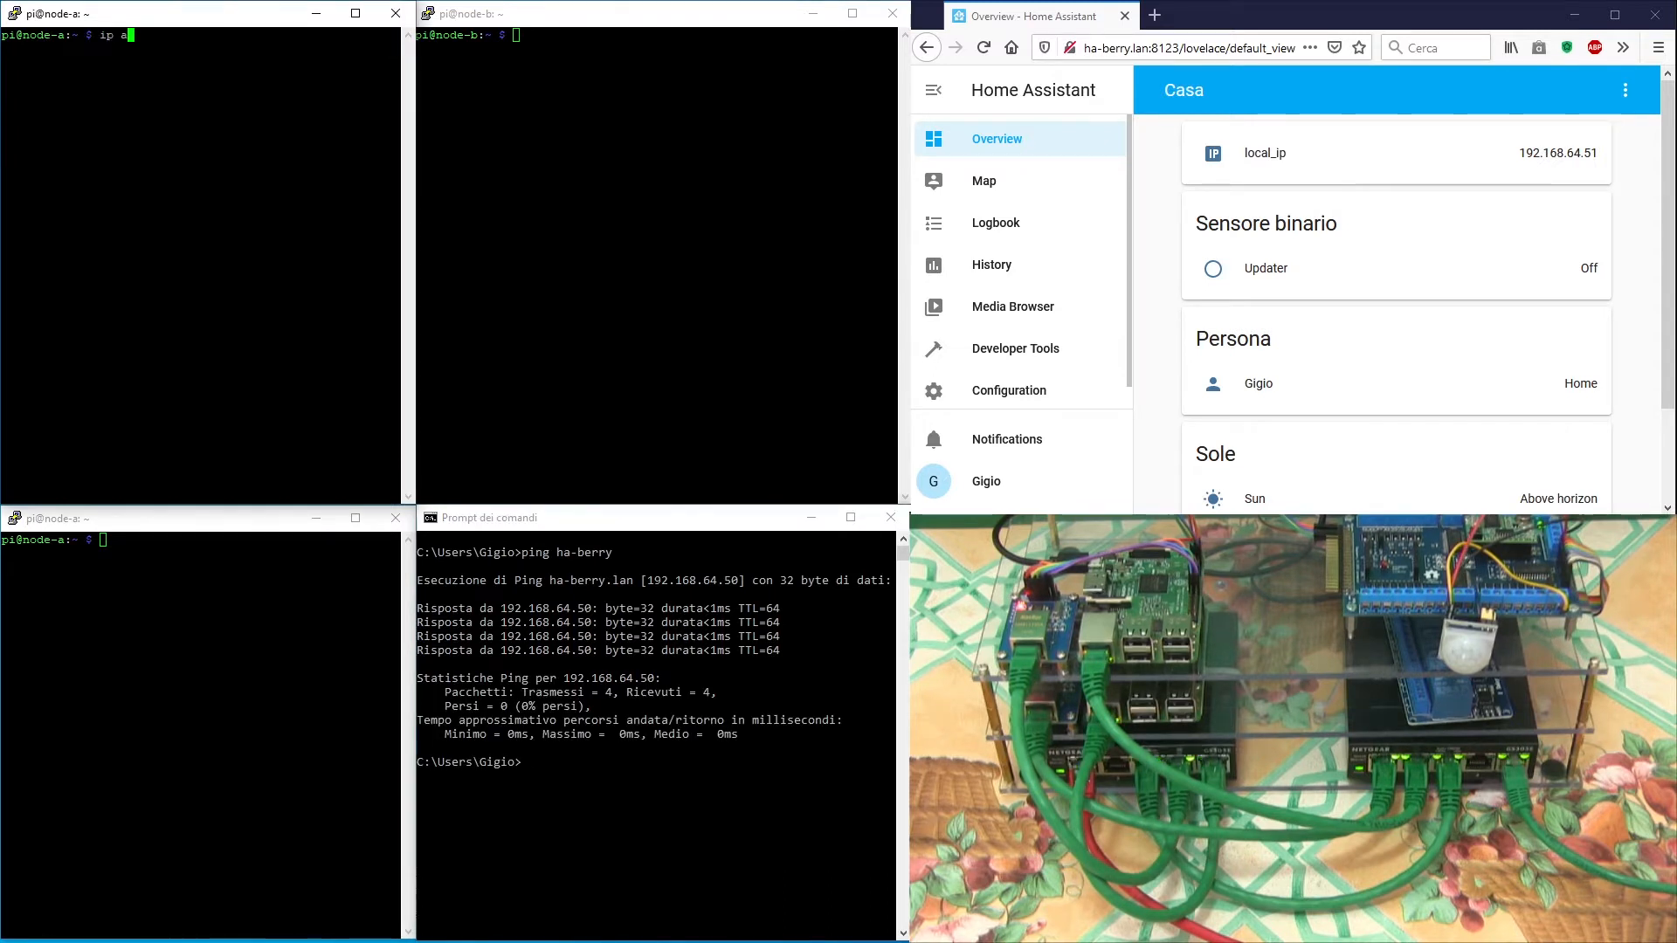
key(Return)
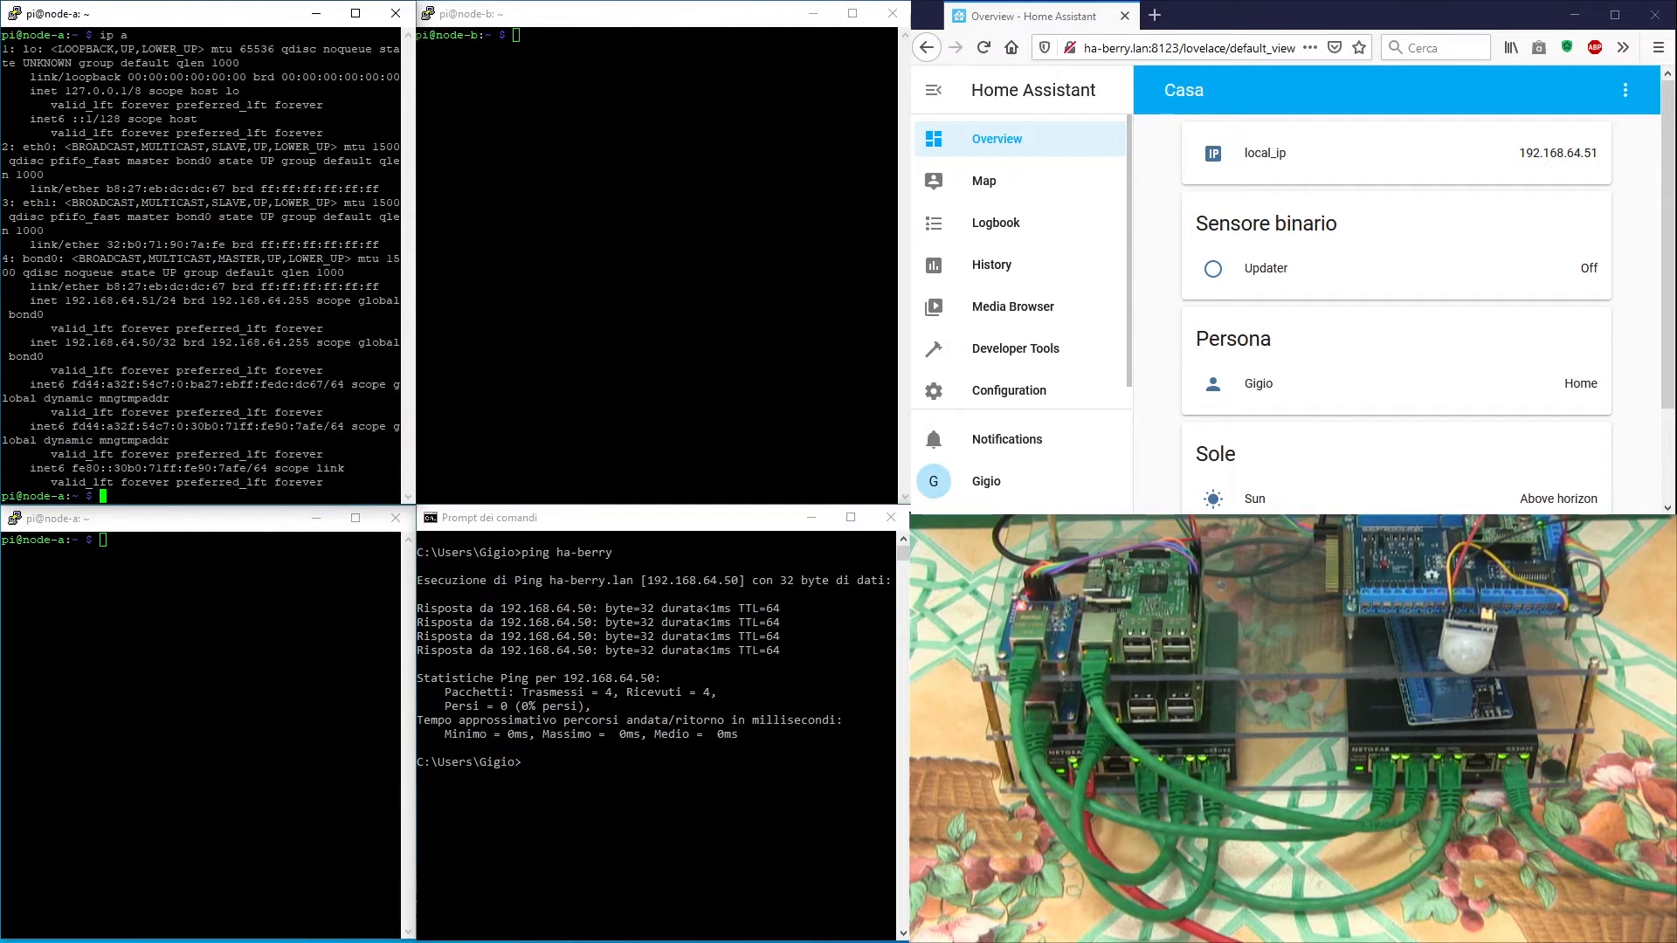
double_click(107, 301)
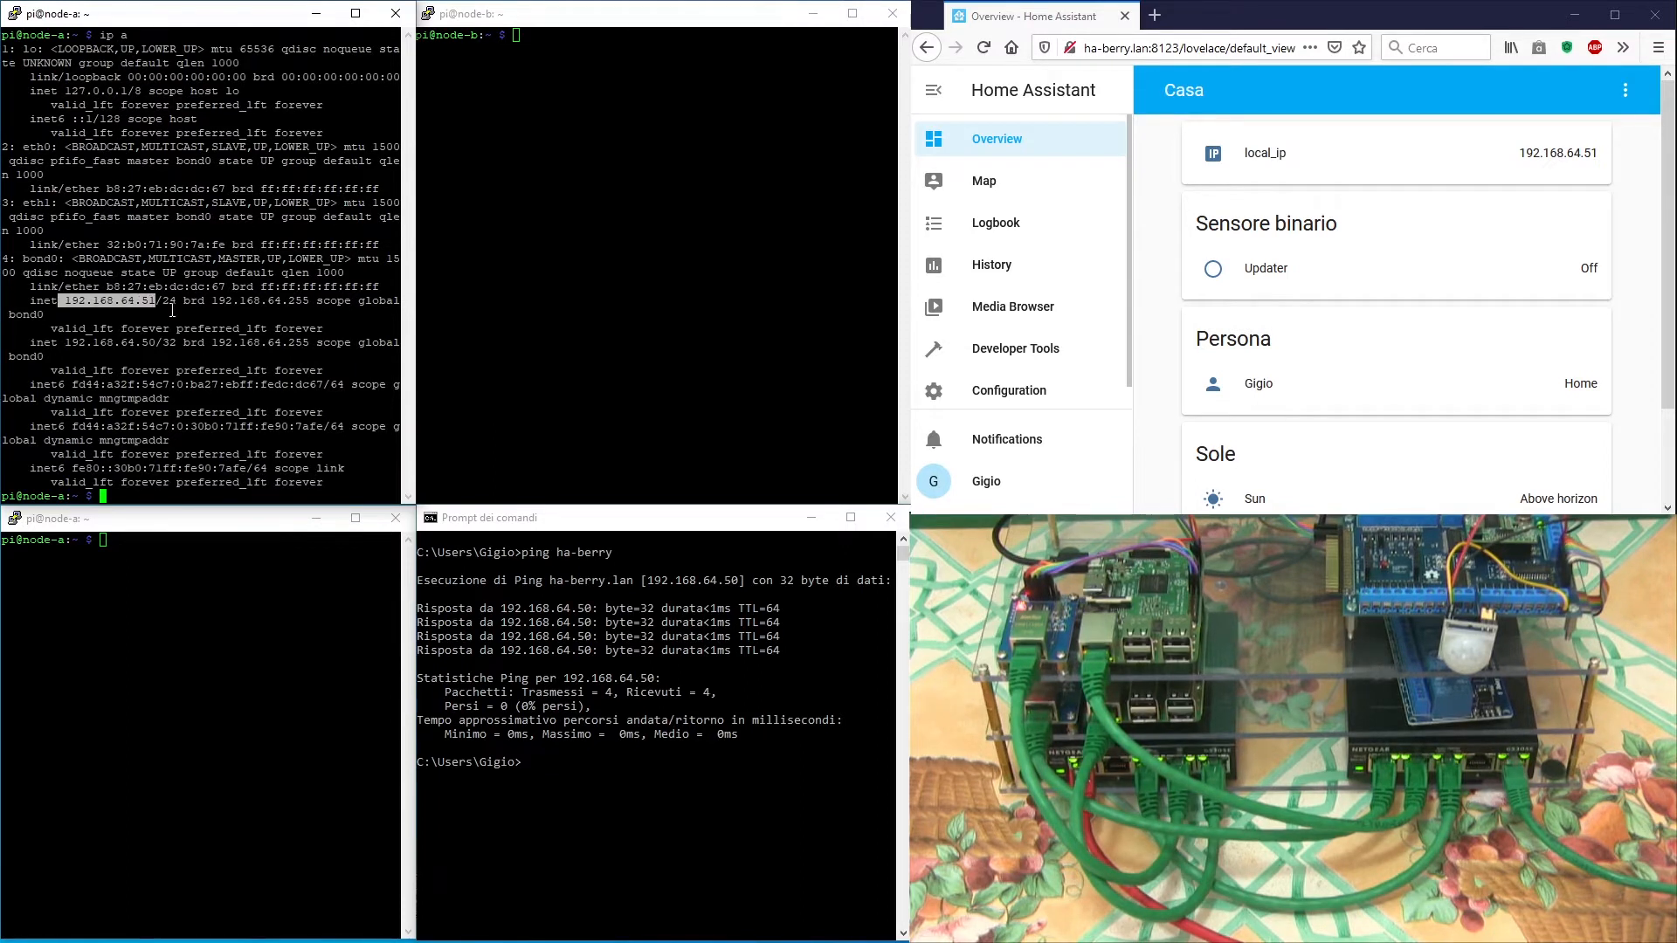
Step: List node B's addresses with ip a, showing 192.168.64.52, then return to node A
click(641, 14)
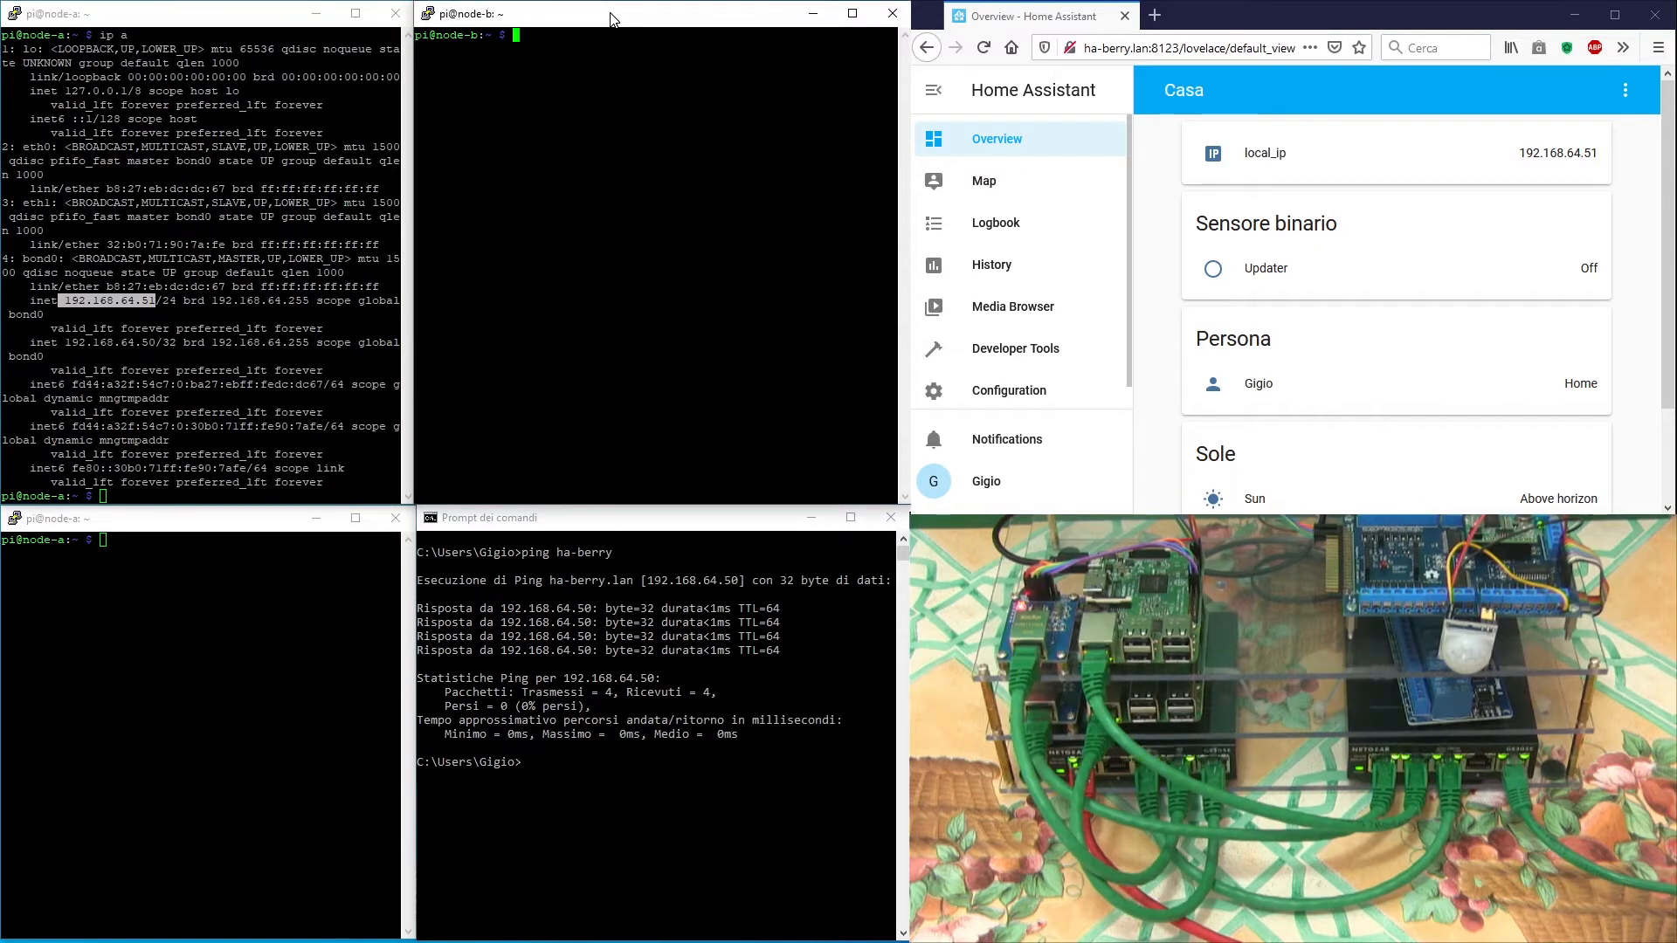
text(ip a)
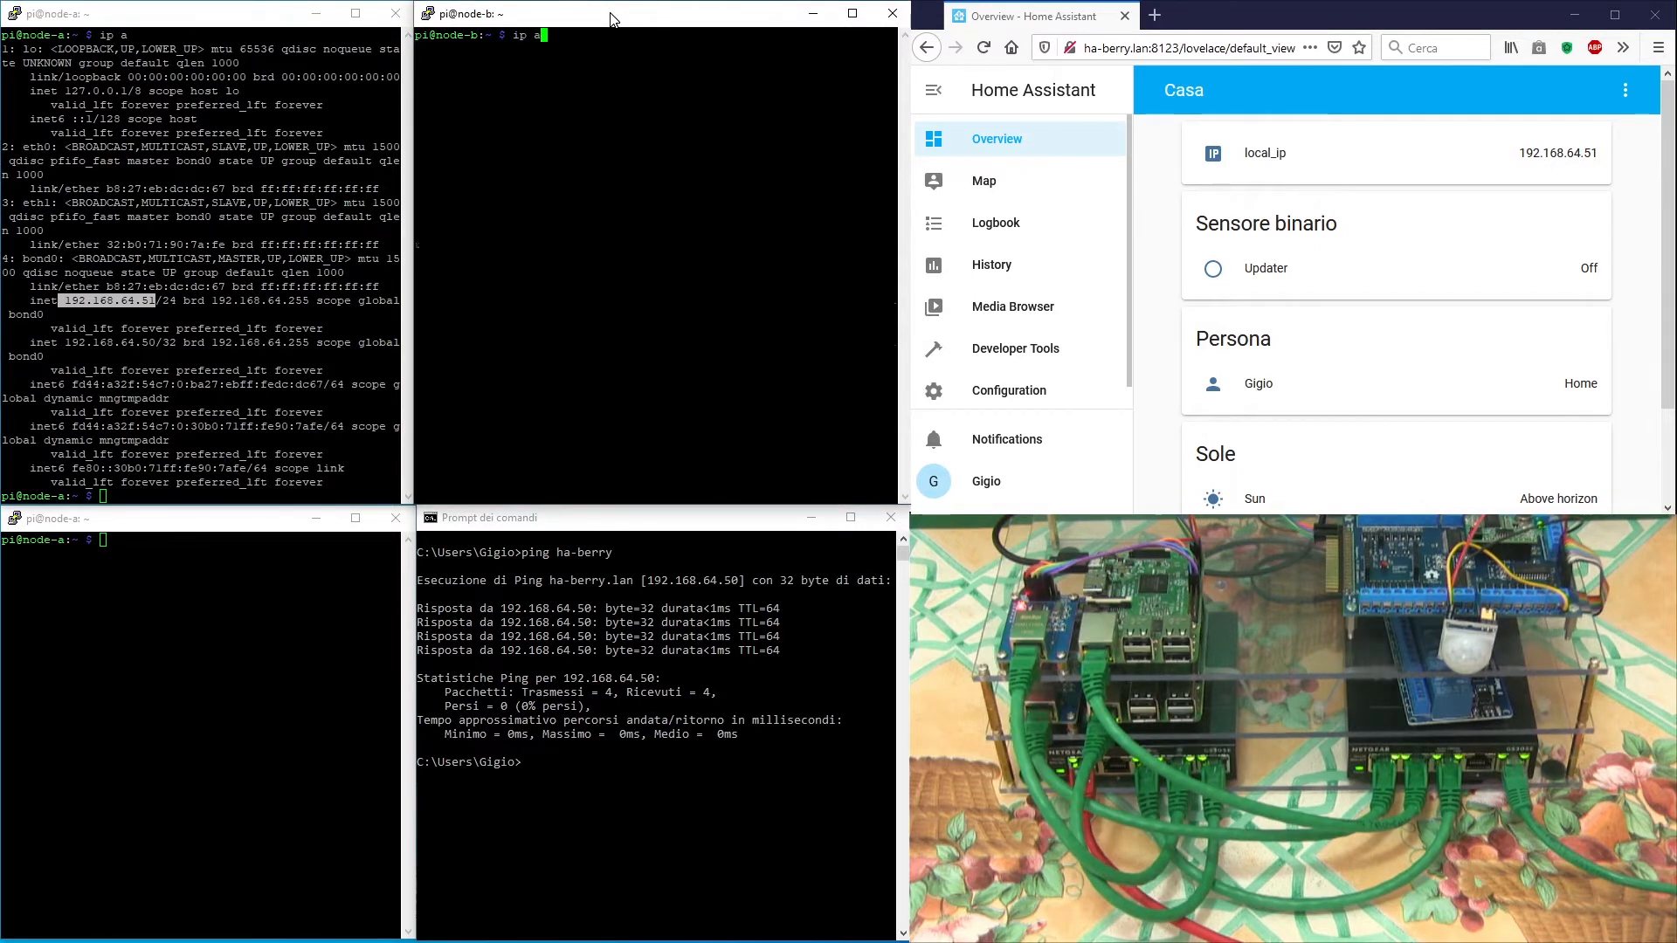
key(Return)
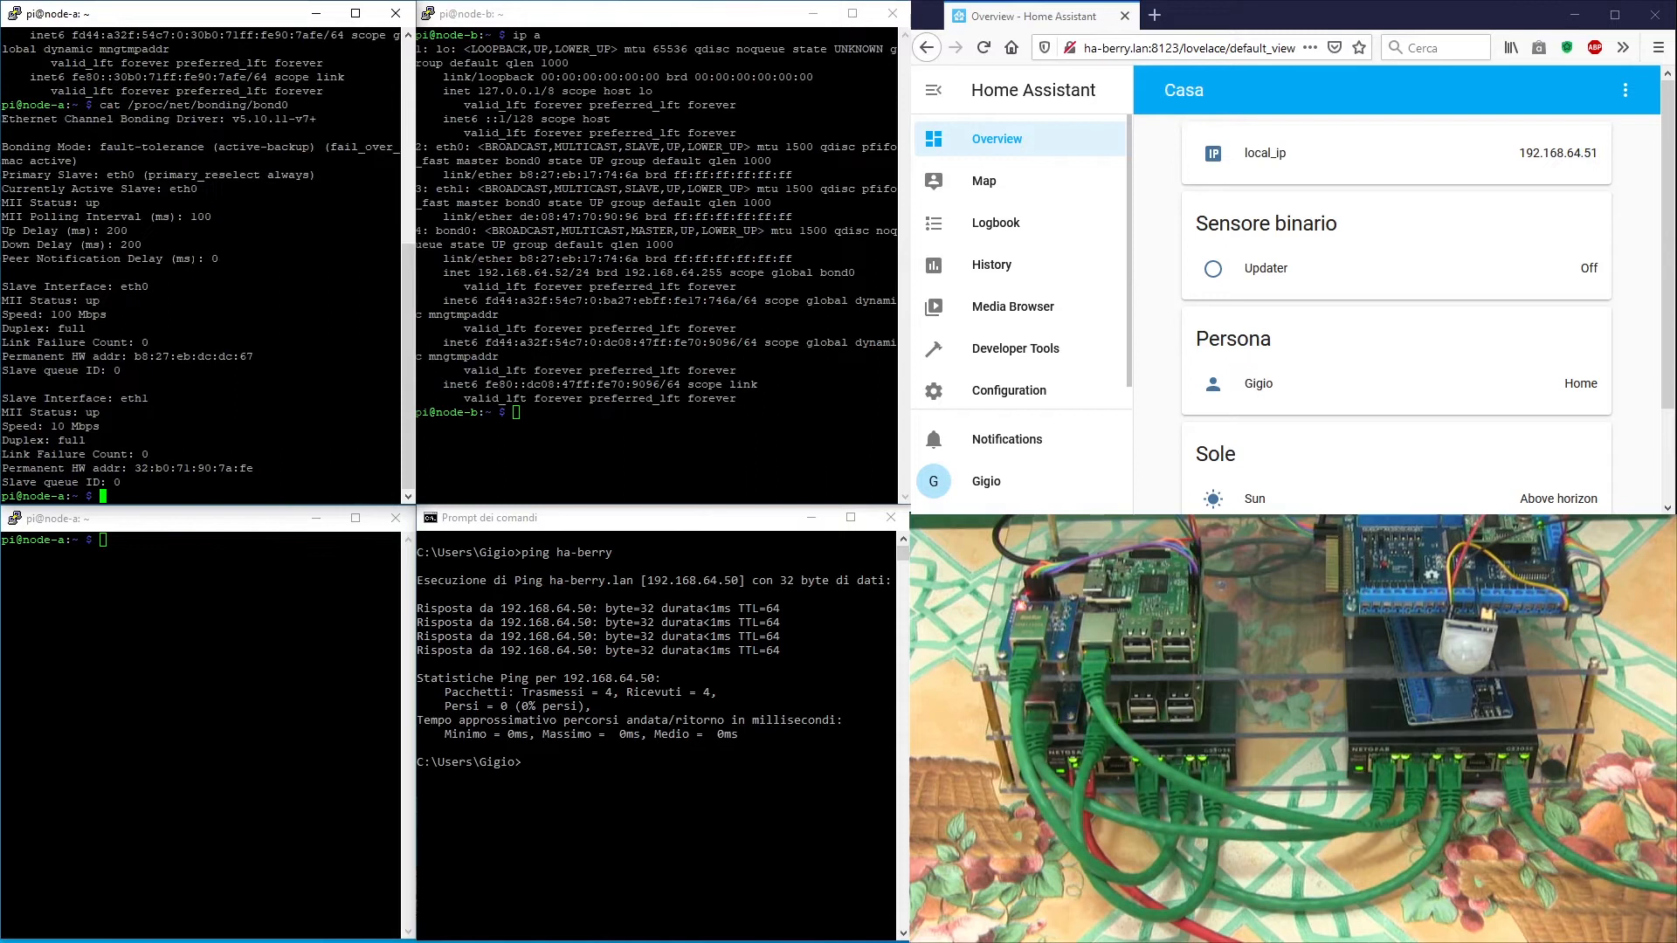
click(599, 12)
text(cat /proc/net/bonding/bond0)
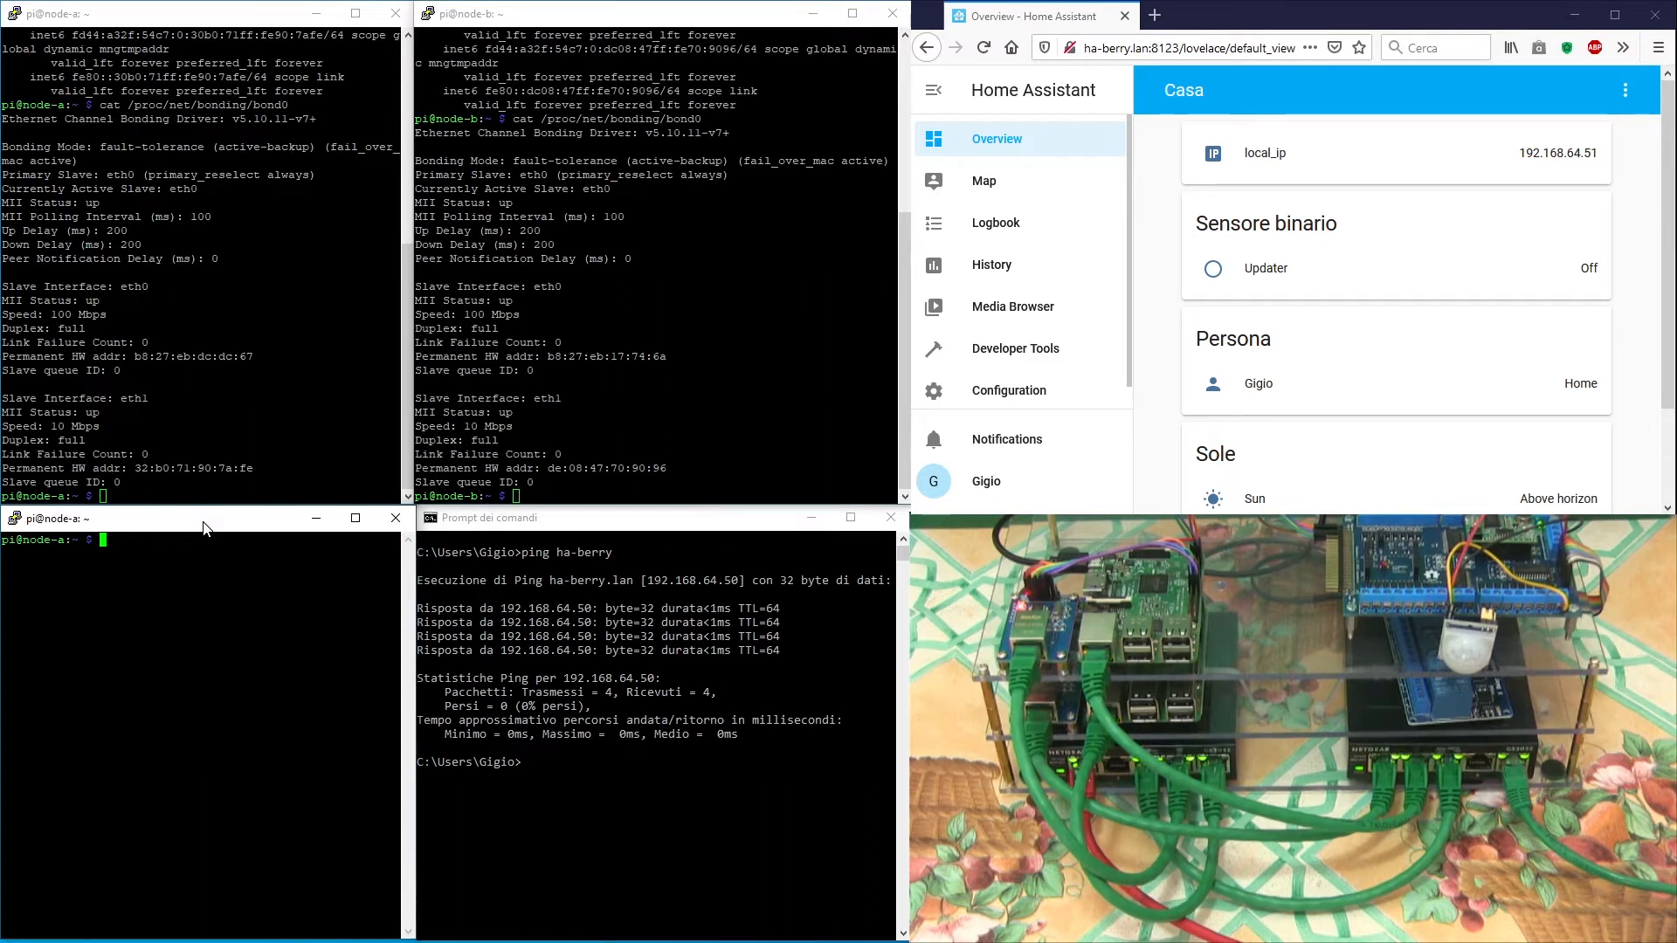
Step: Follow node A's /var/log/syslog live with tail -f in the second session
text(ts)
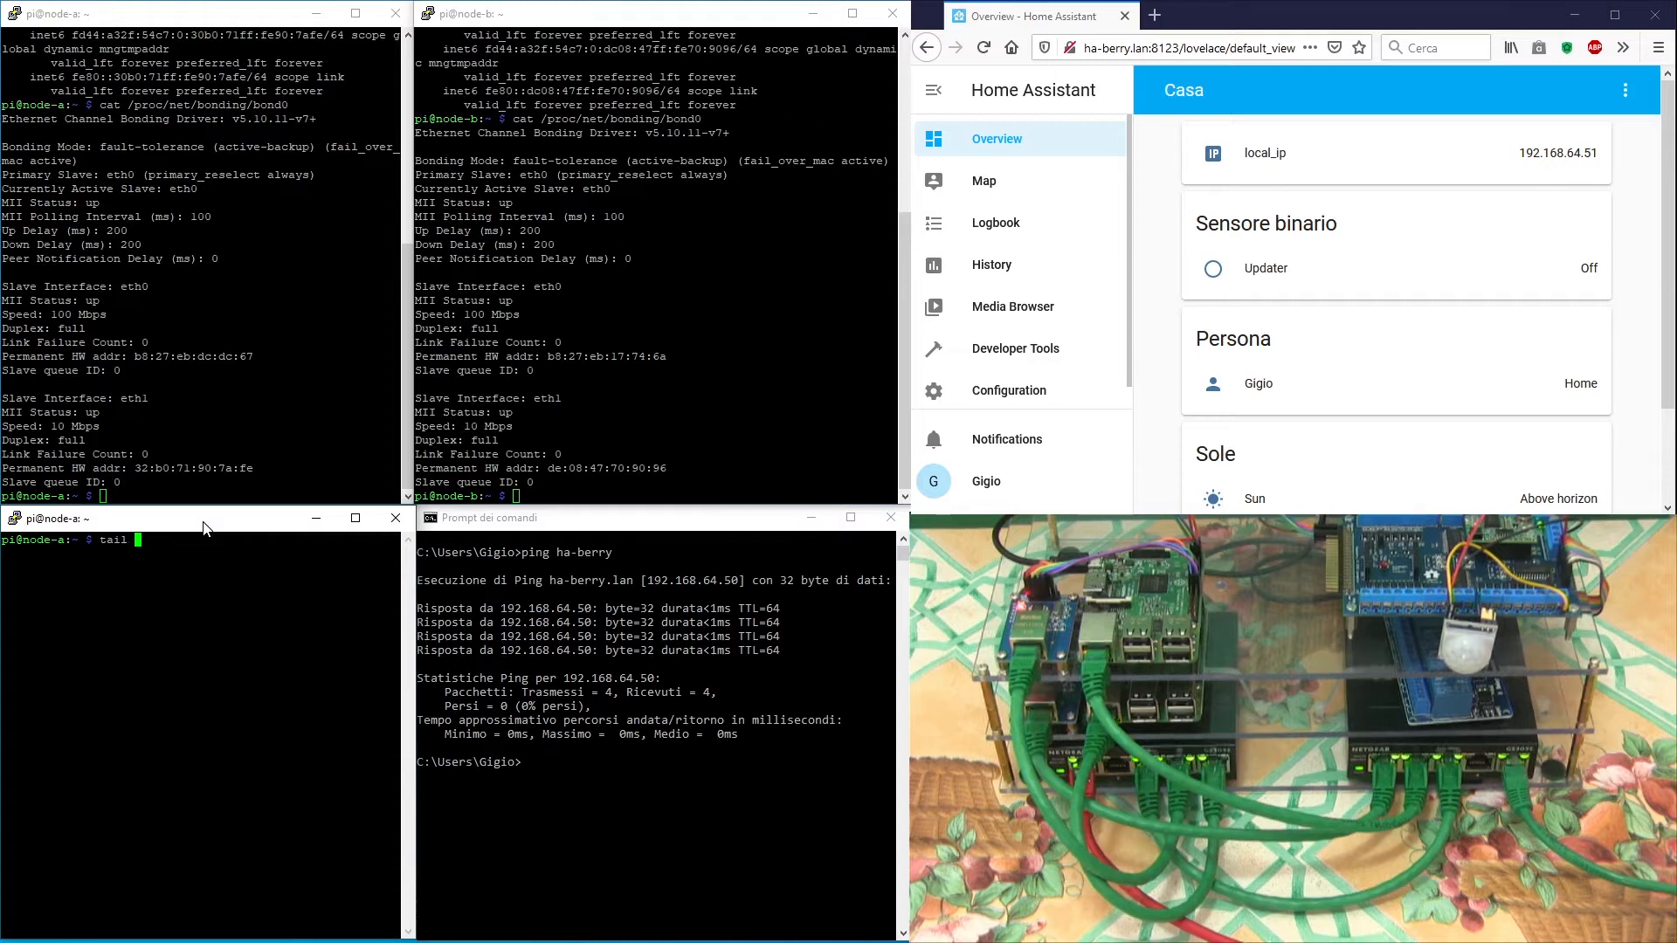
text(-f)
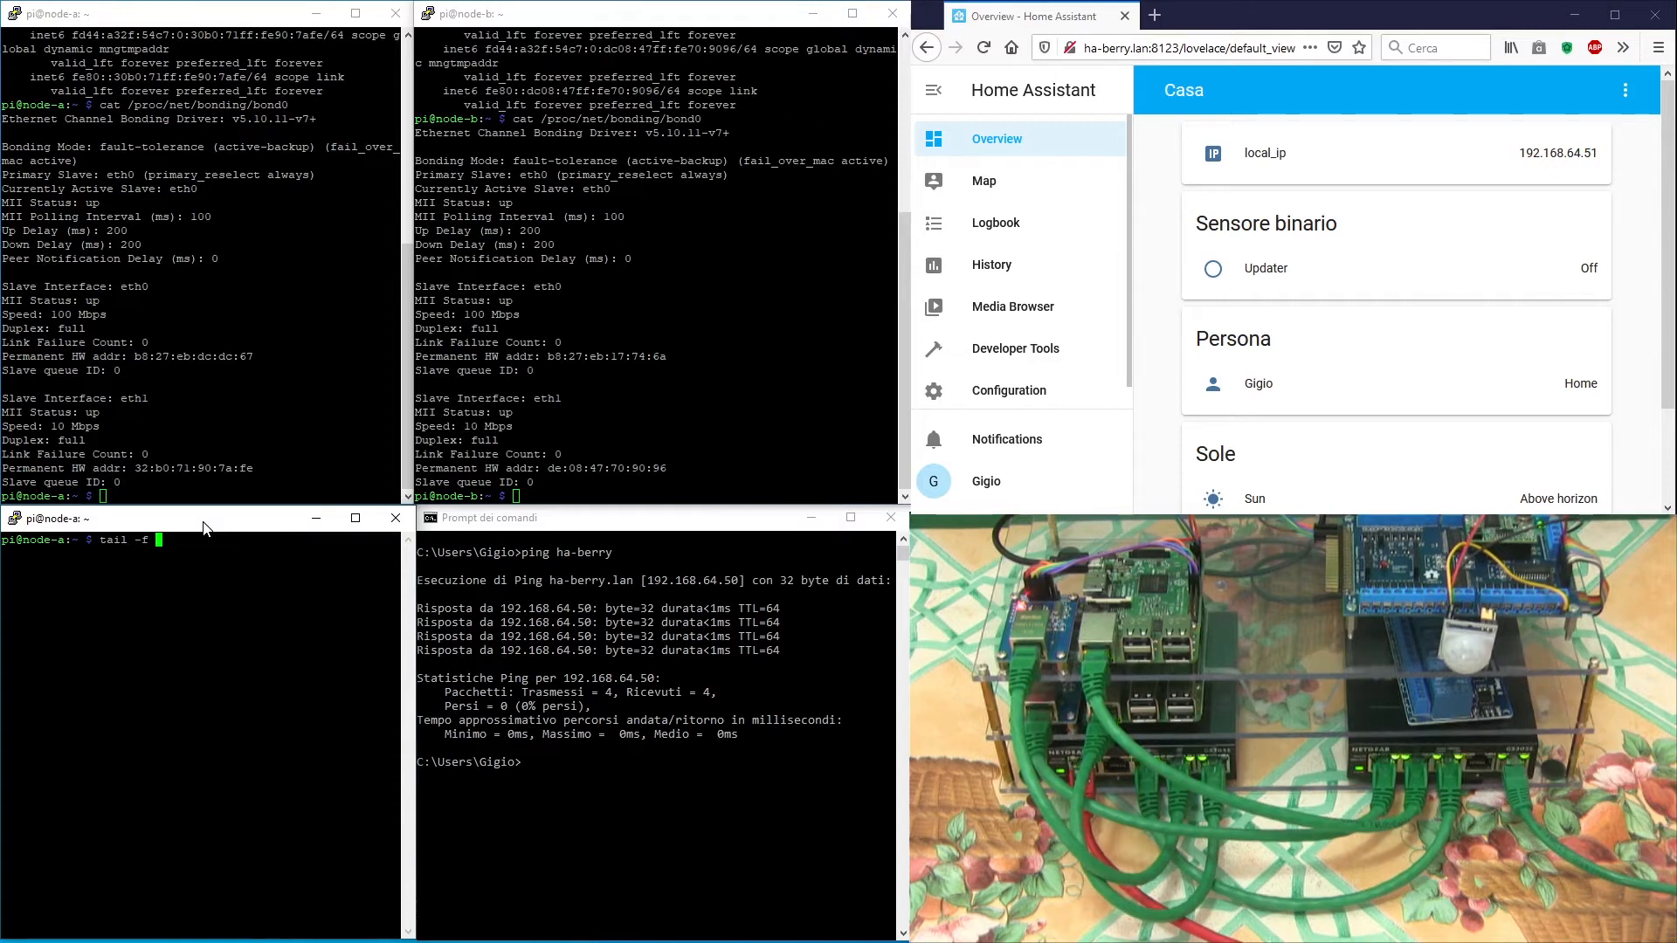
text(/var/)
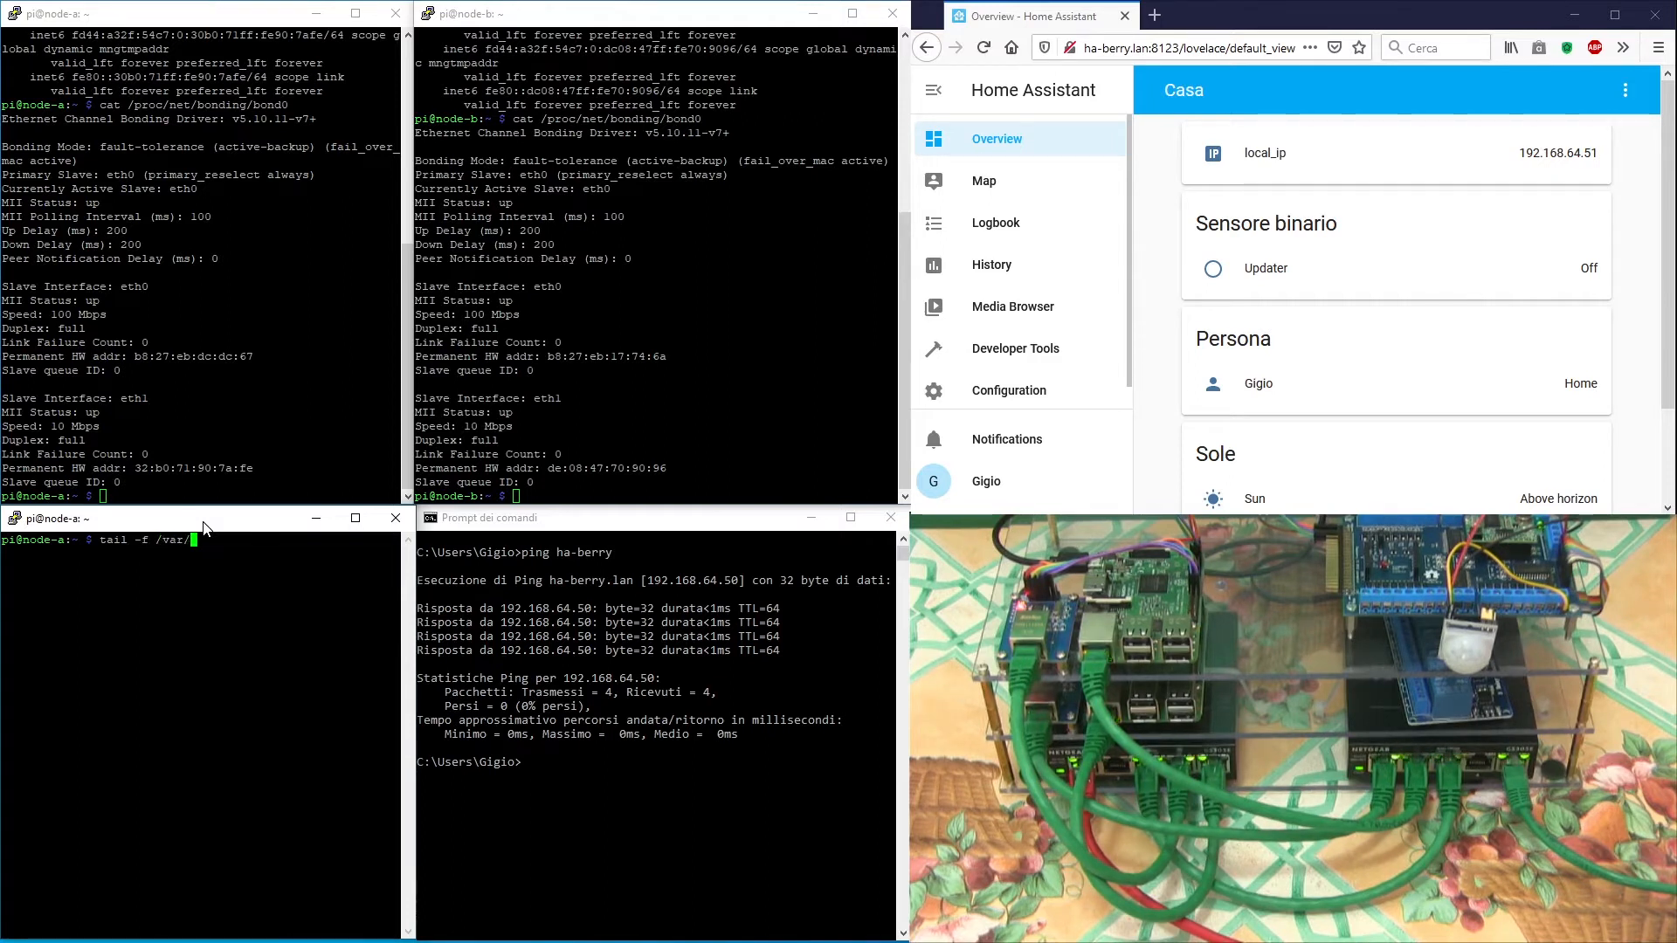
text(log)
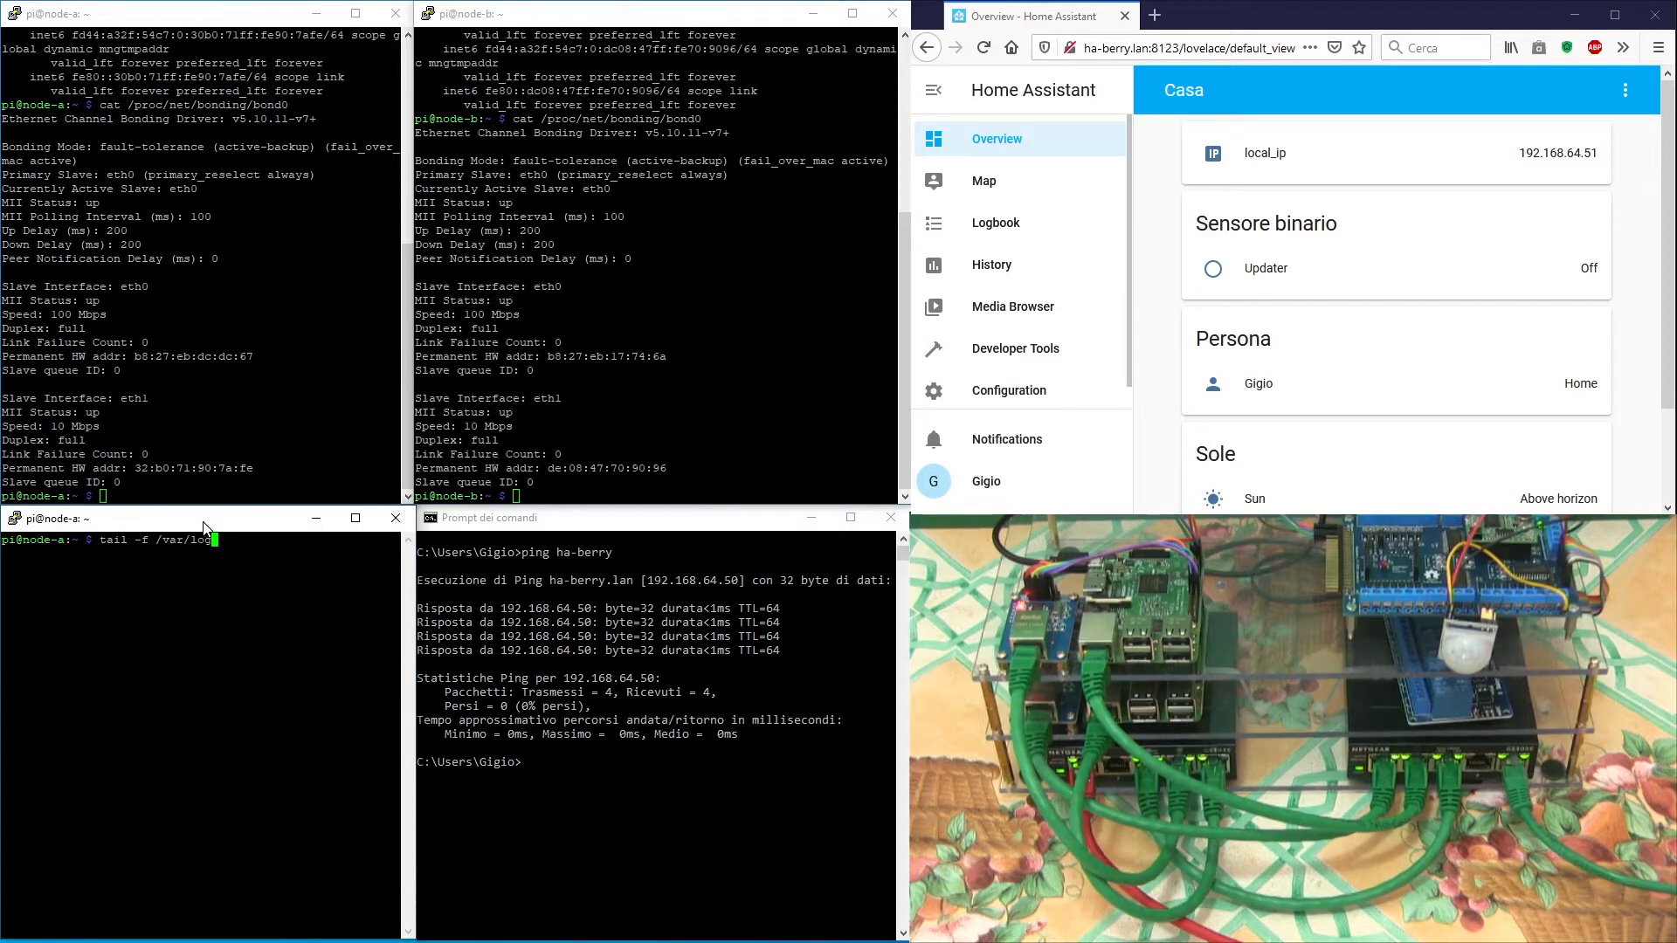
text(sys1)
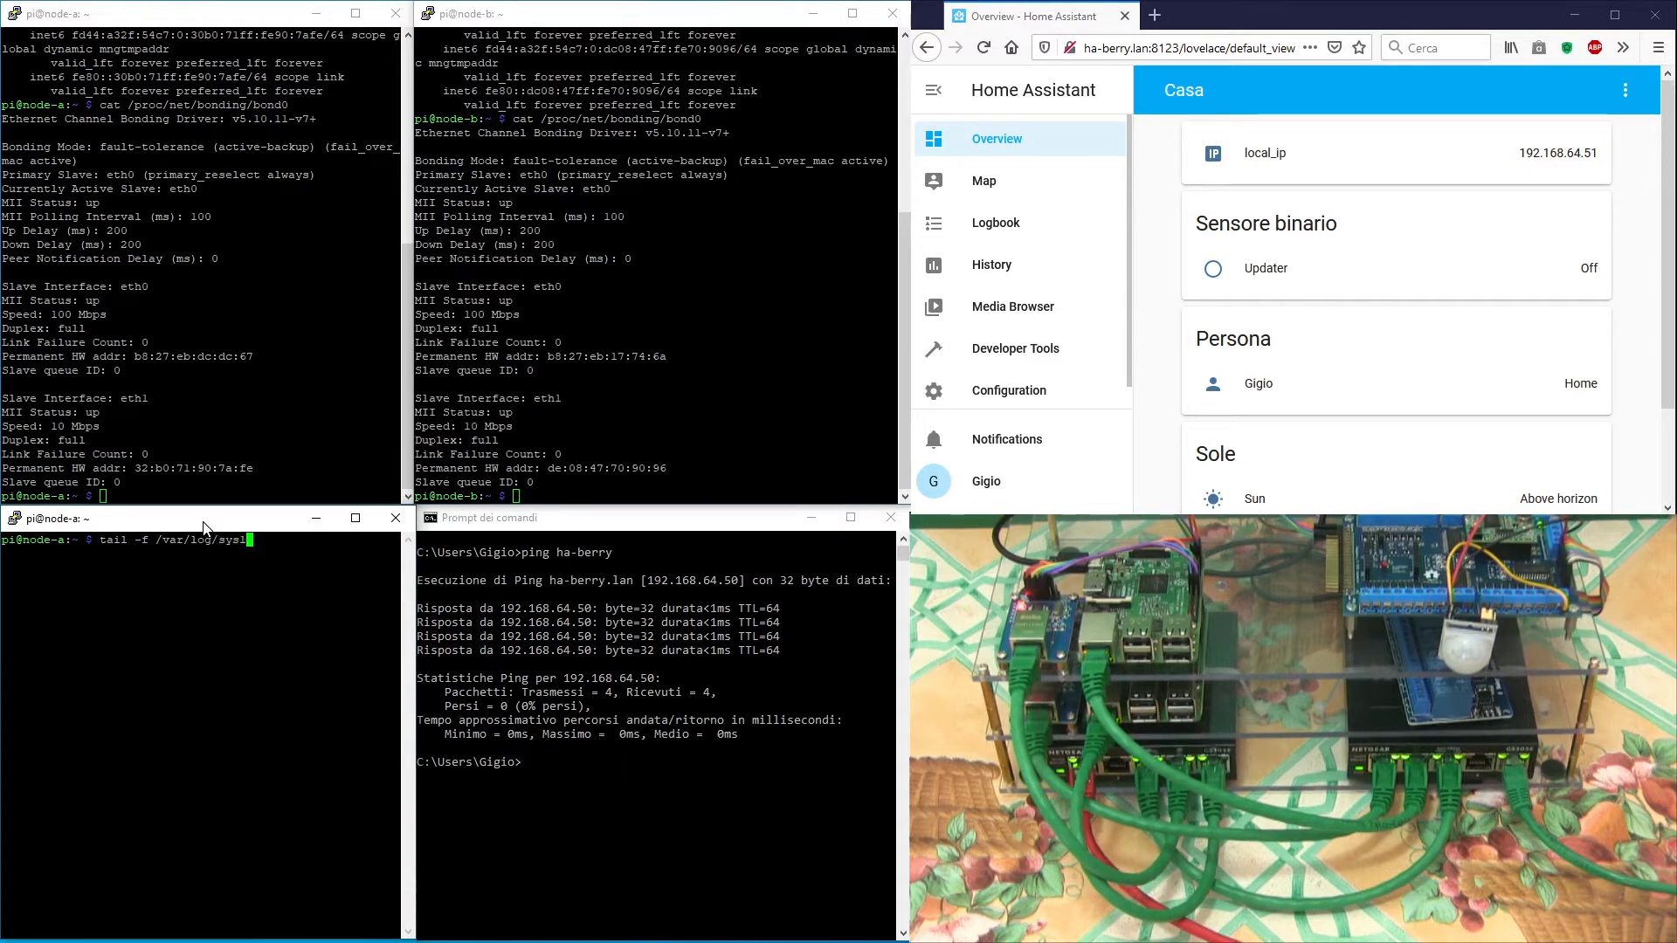
key(Return)
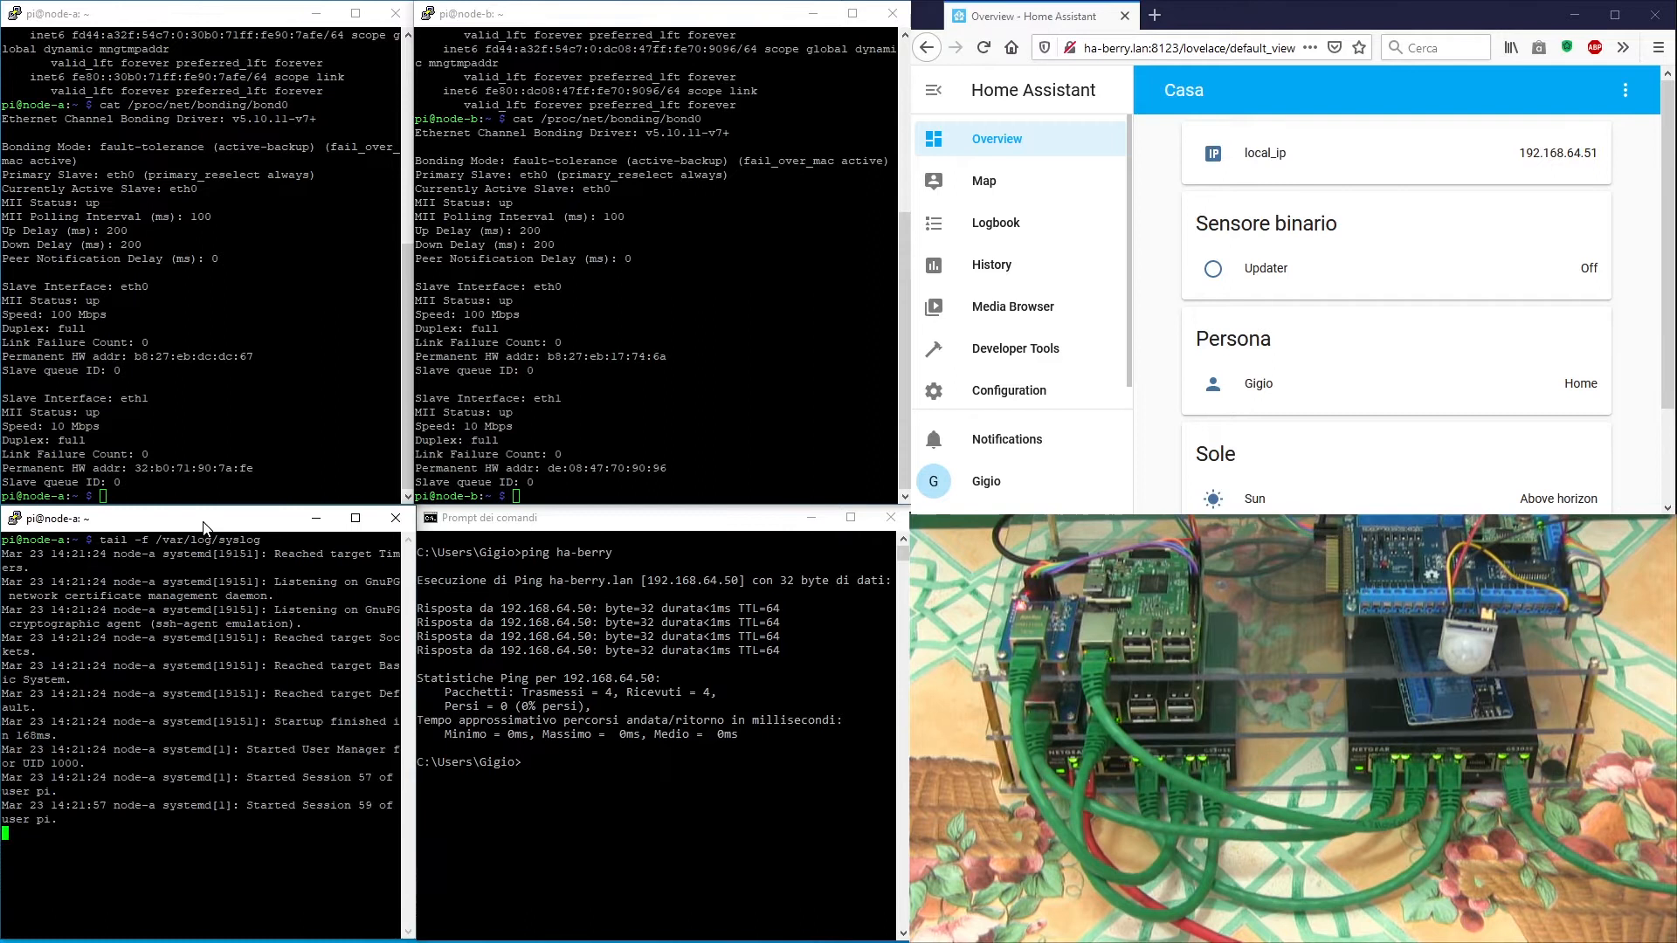
mouse_move(494, 548)
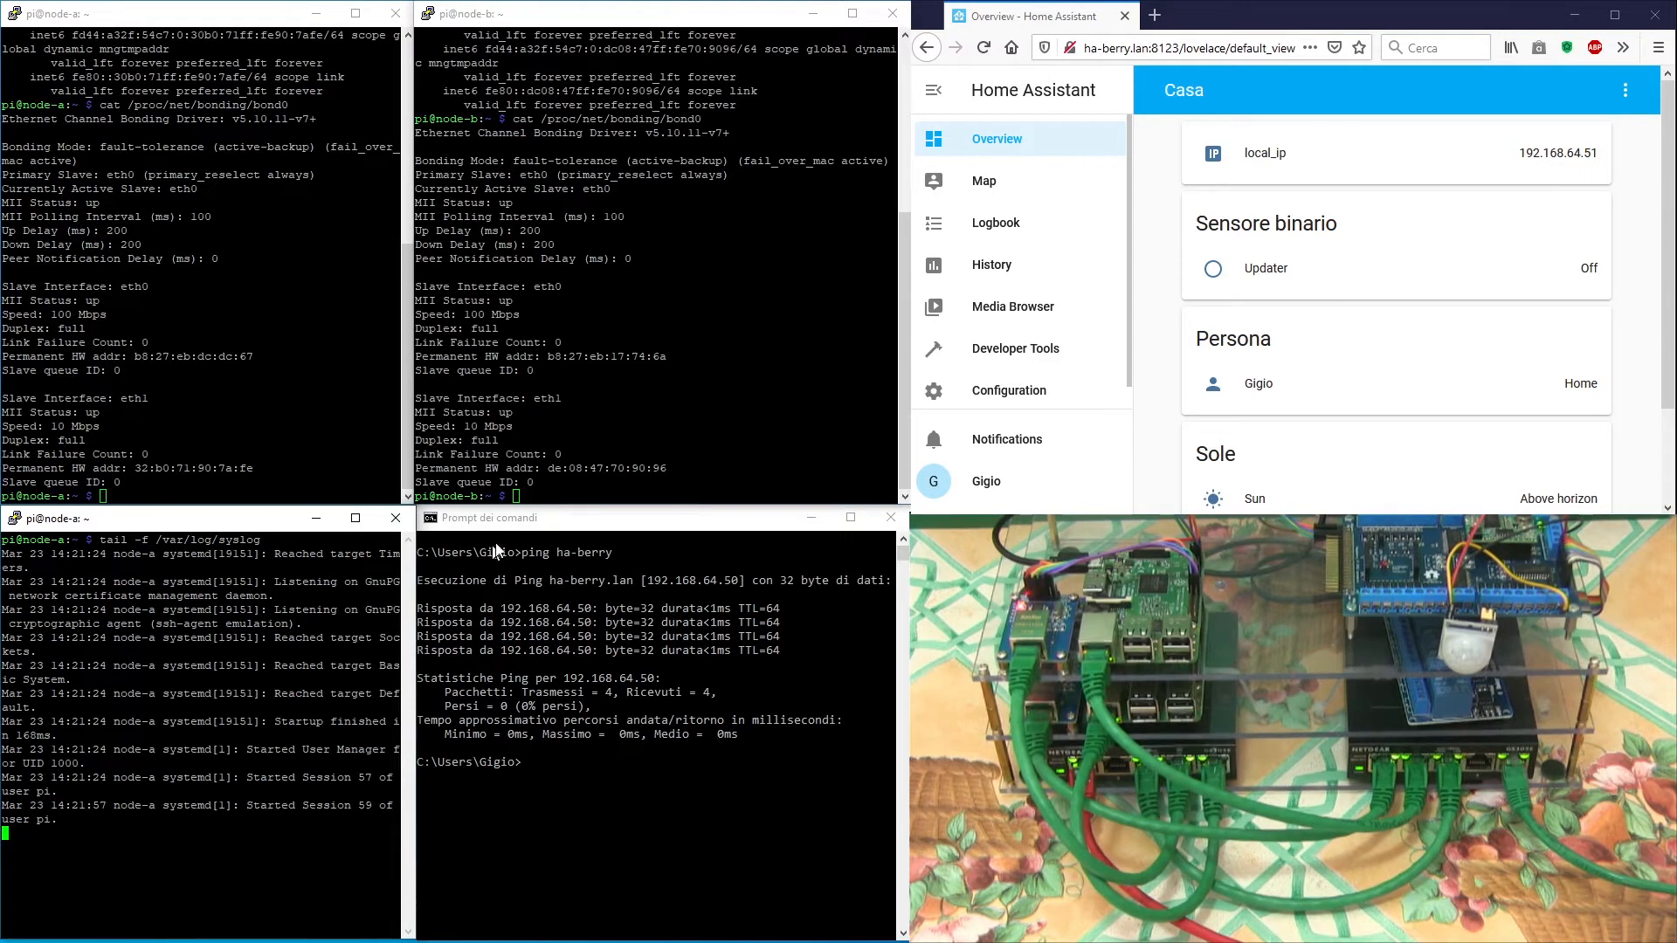
Step: Ping node-a continuously with -t, getting replies from 192.168.64.51
text(ping node-a)
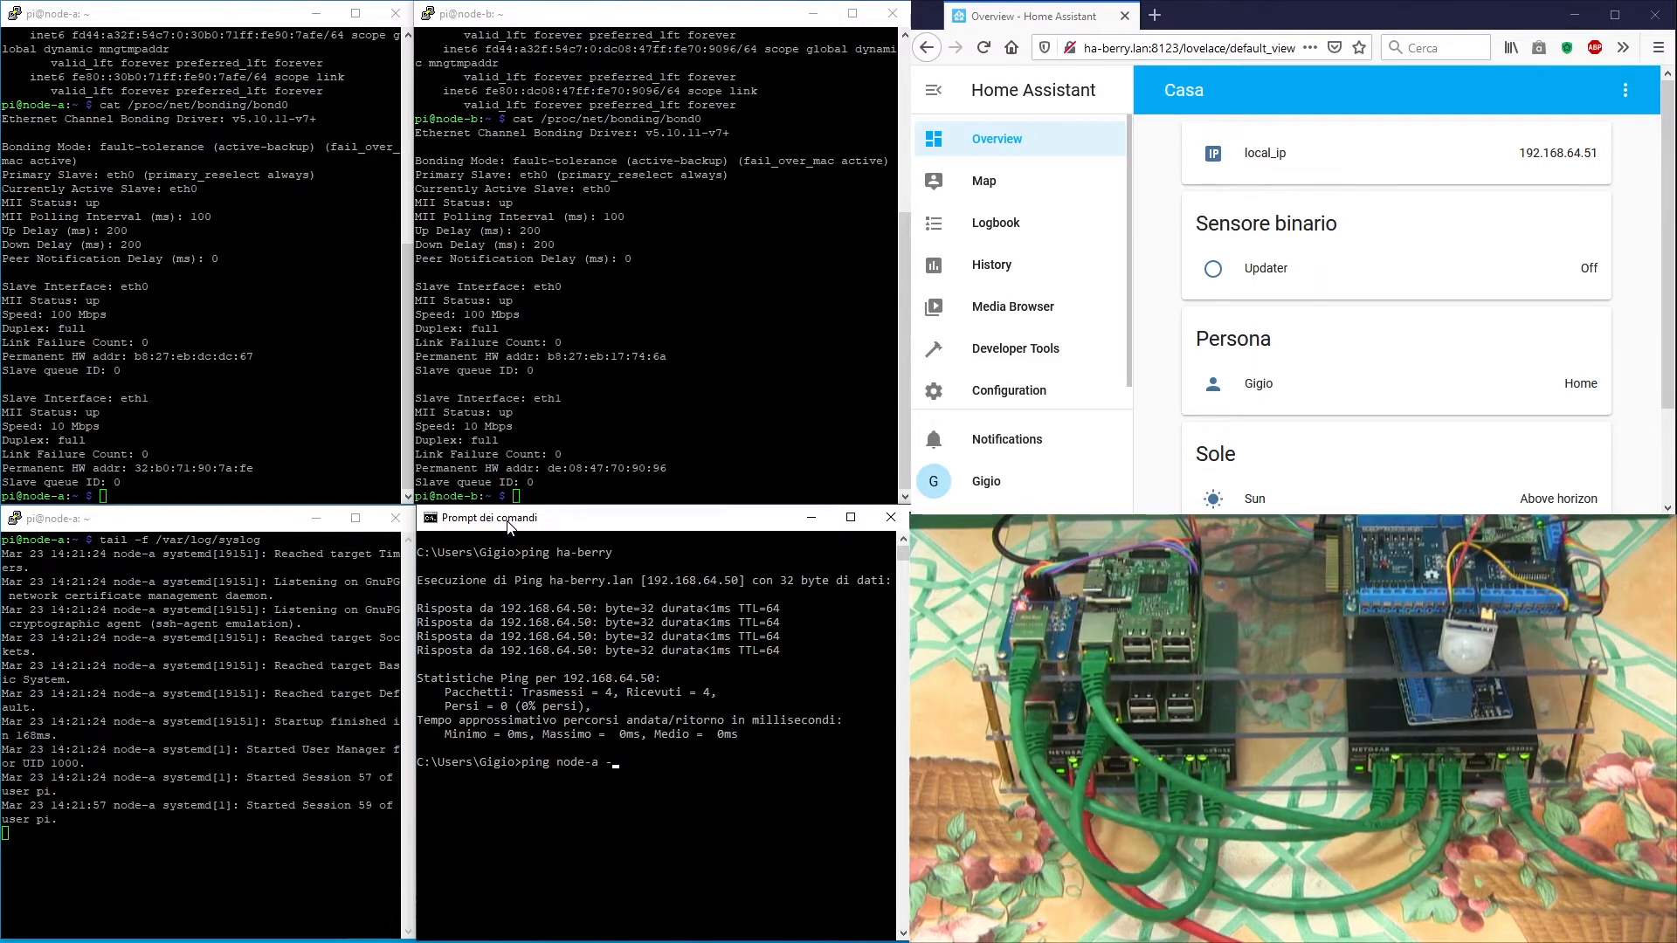
text(-t)
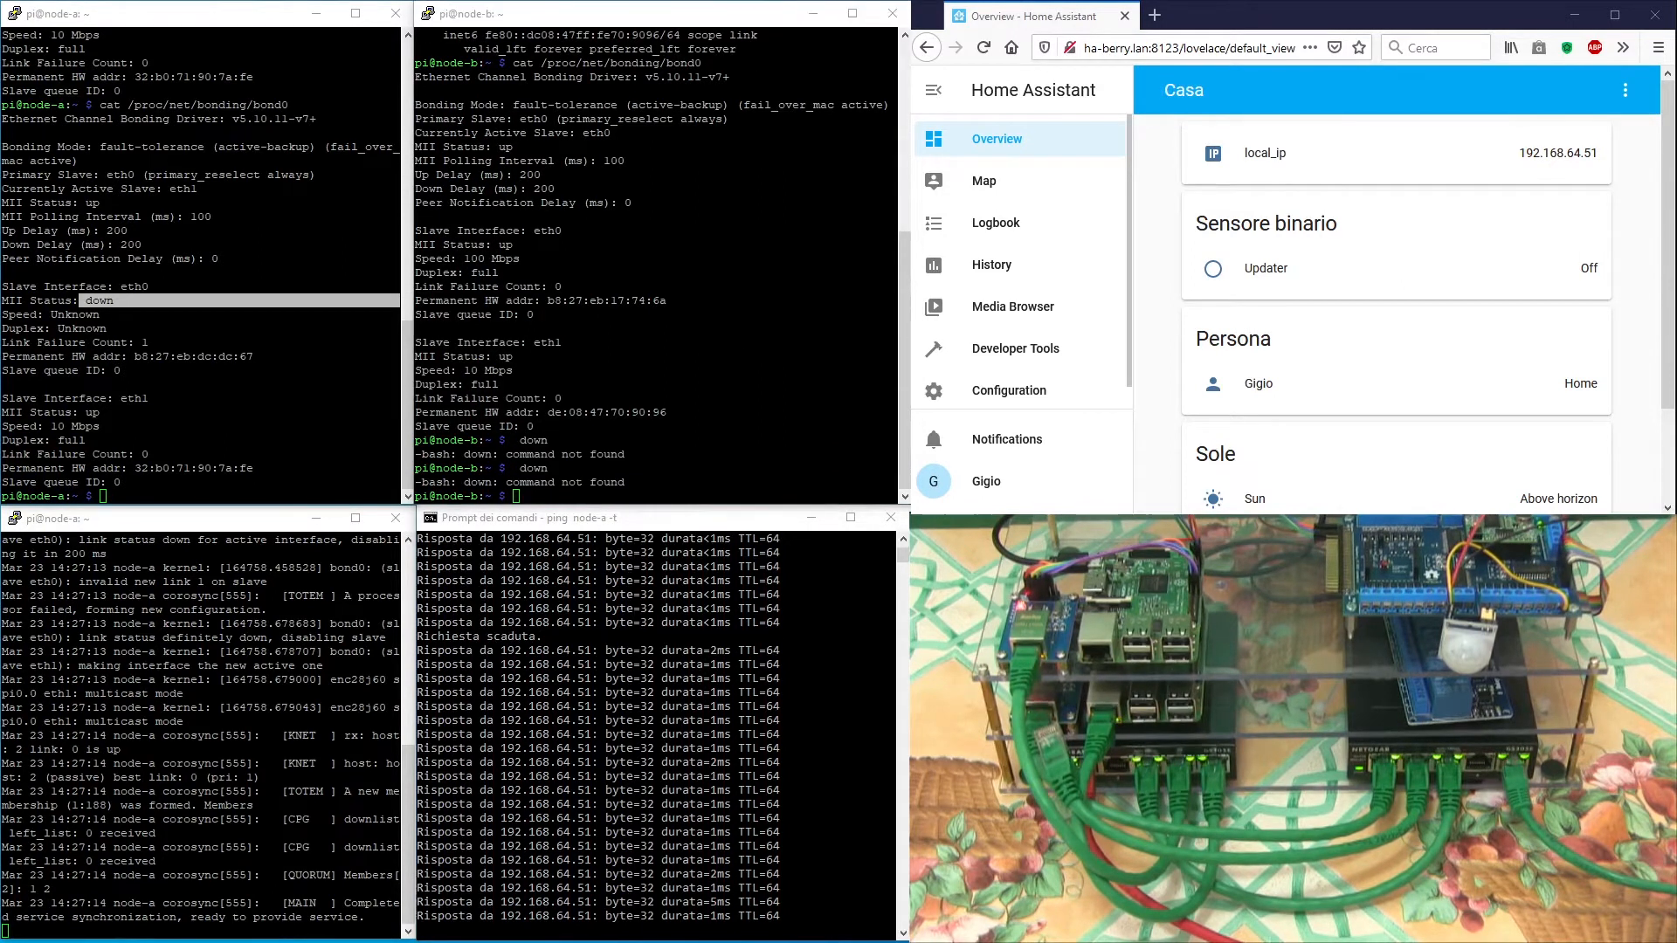
Step: Show /proc/net/bonding/bond0 on node B and node A, eth0 active and eth1 failed once
text(cat /proc/net/bonding/bond0)
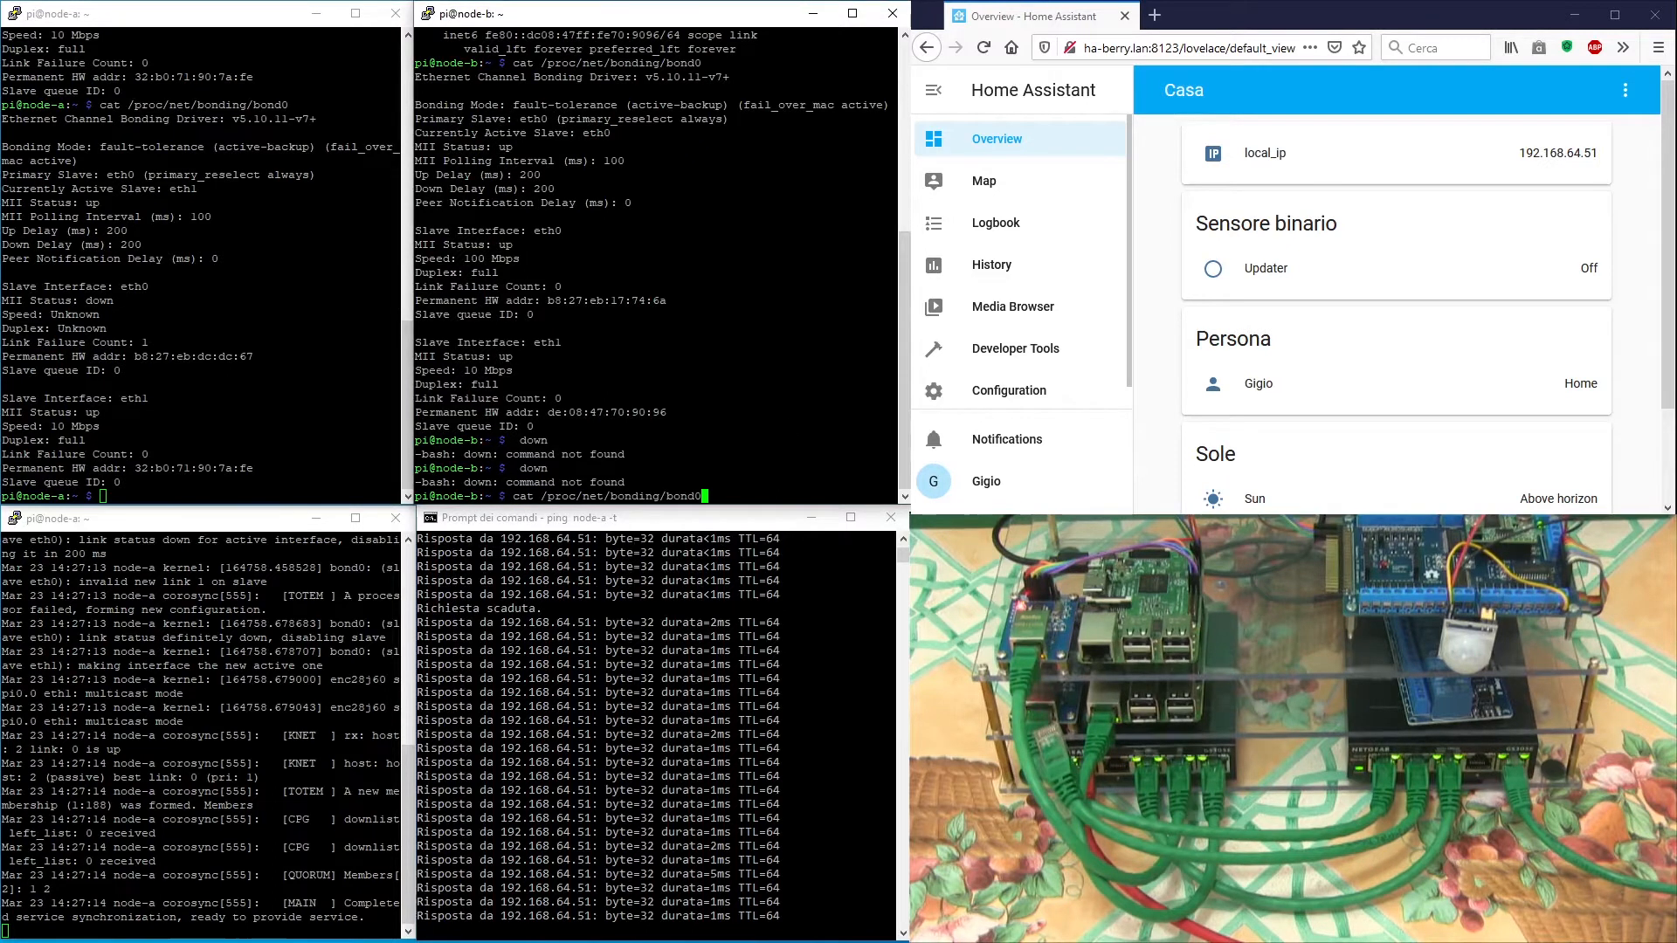
key(Return)
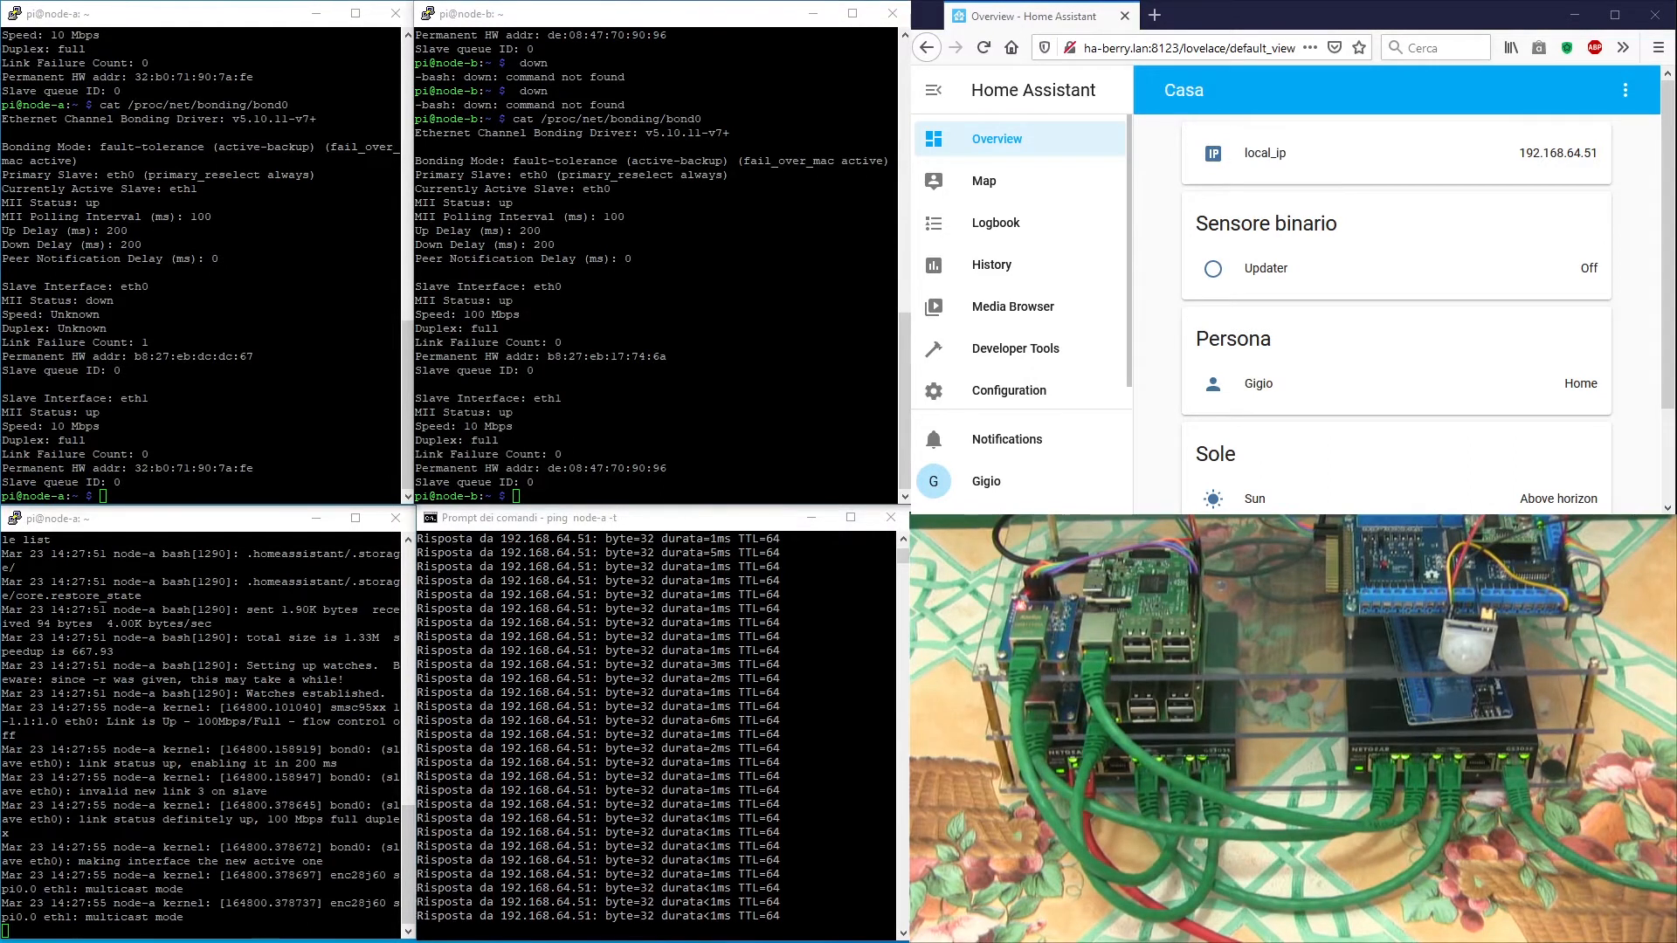
text(cat /proc/net/bonding/bond0)
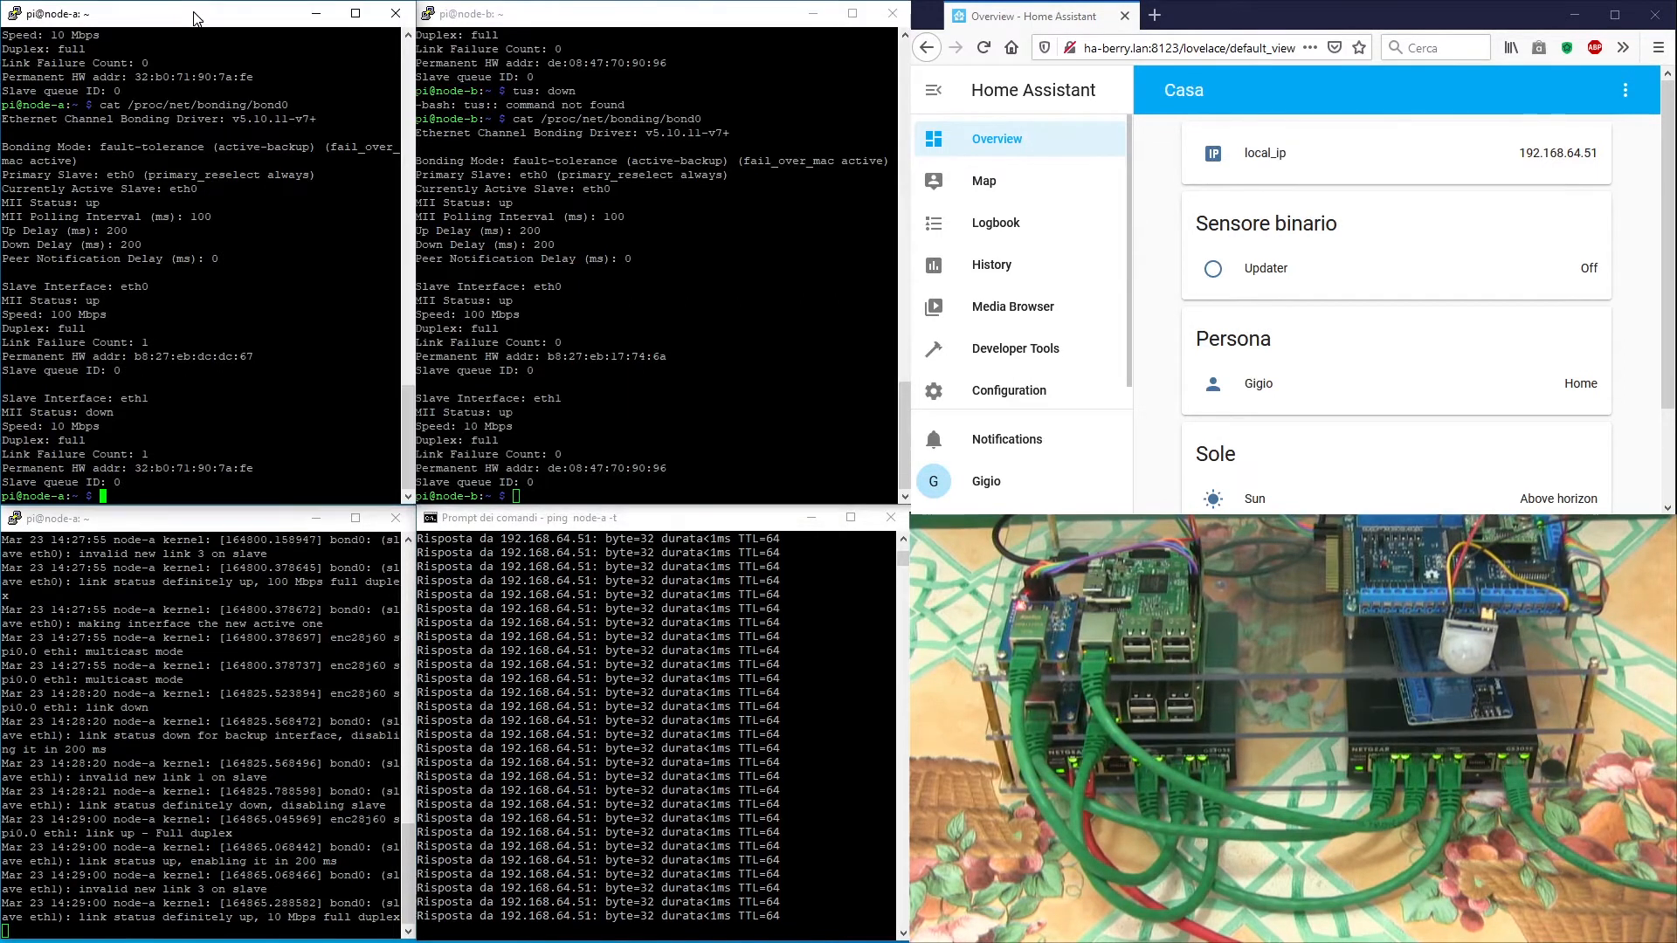
Step: Run pcs status on node-a and node-b: both online, all three resources on node-a
text(pcs status)
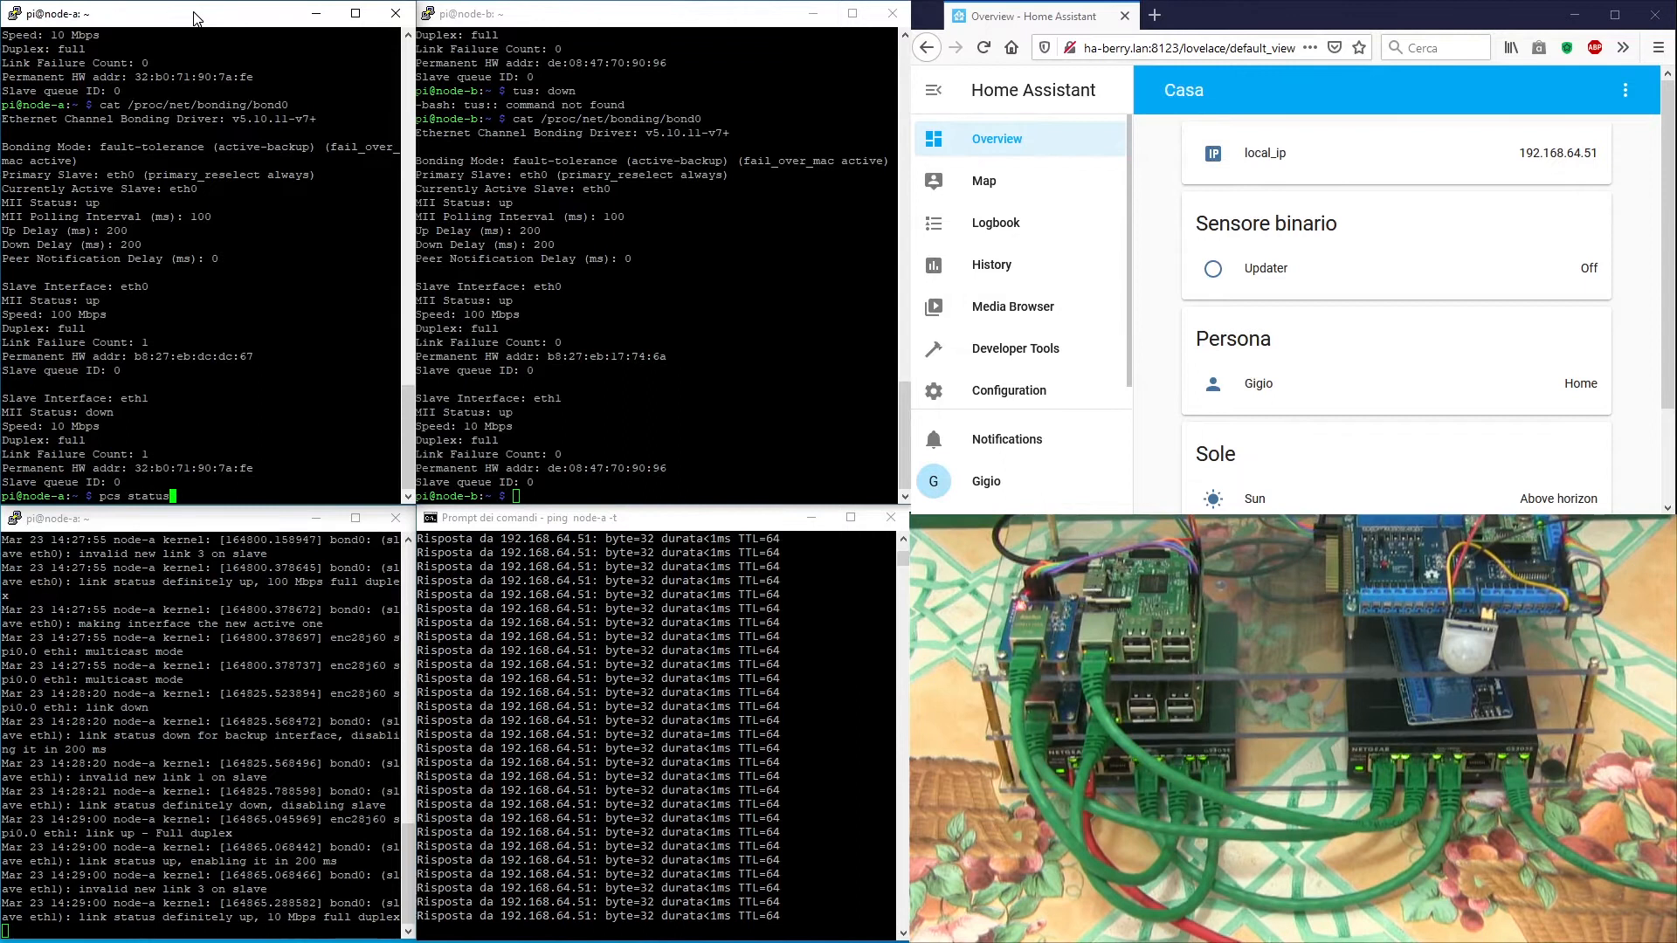
key(Return)
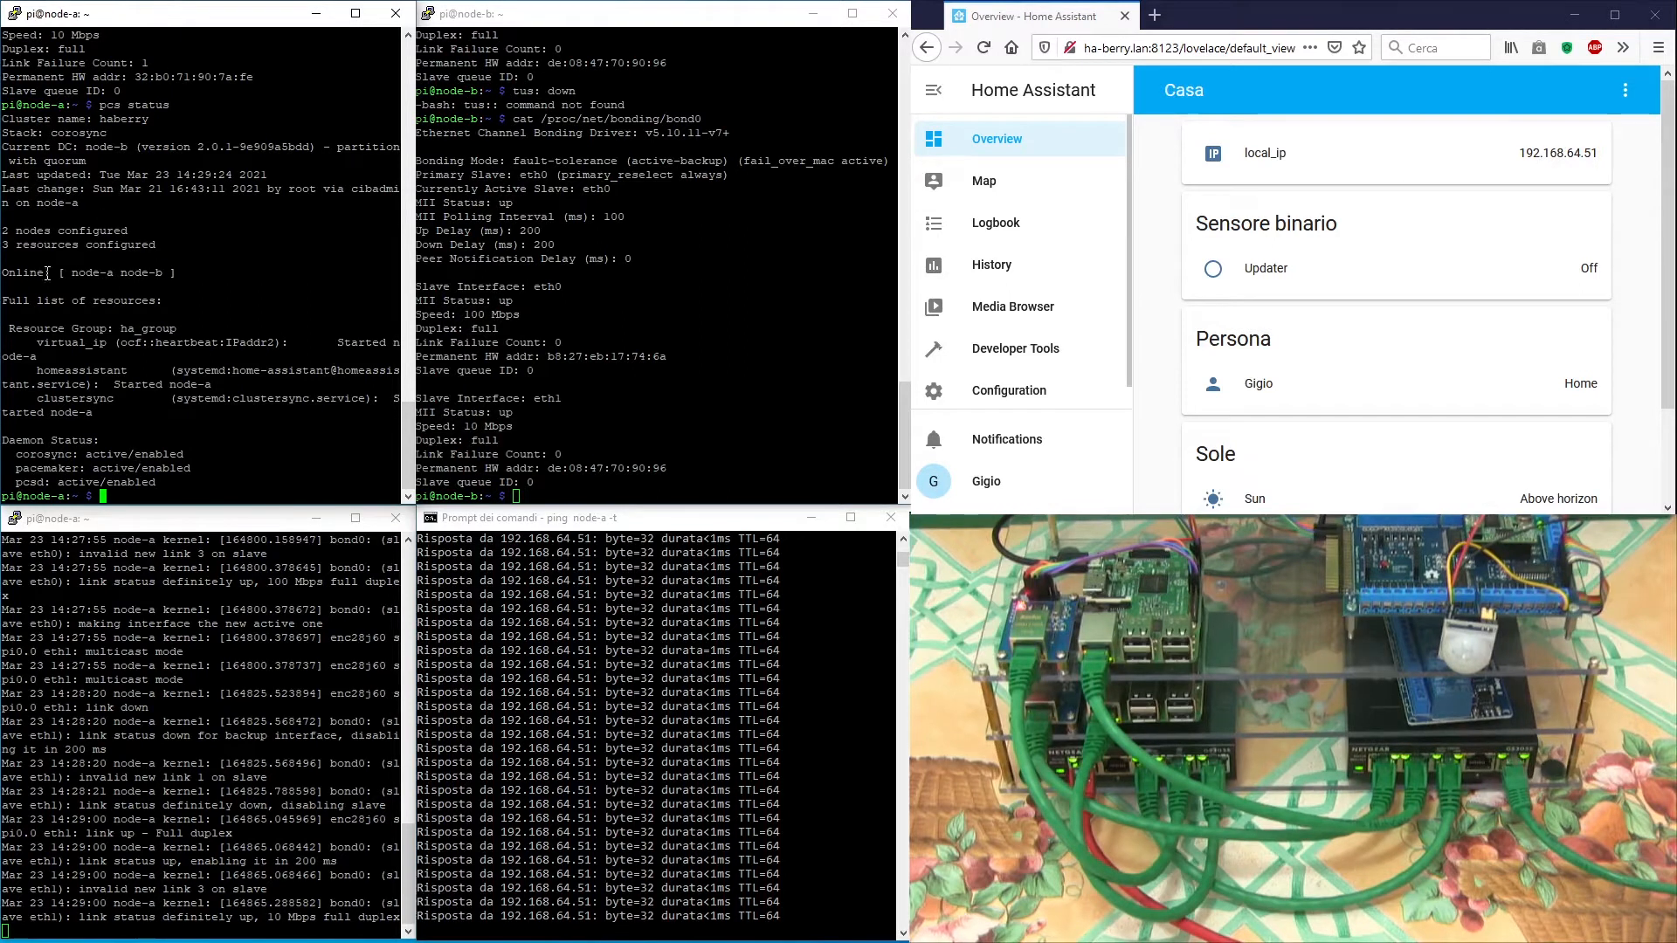
mouse_move(535, 30)
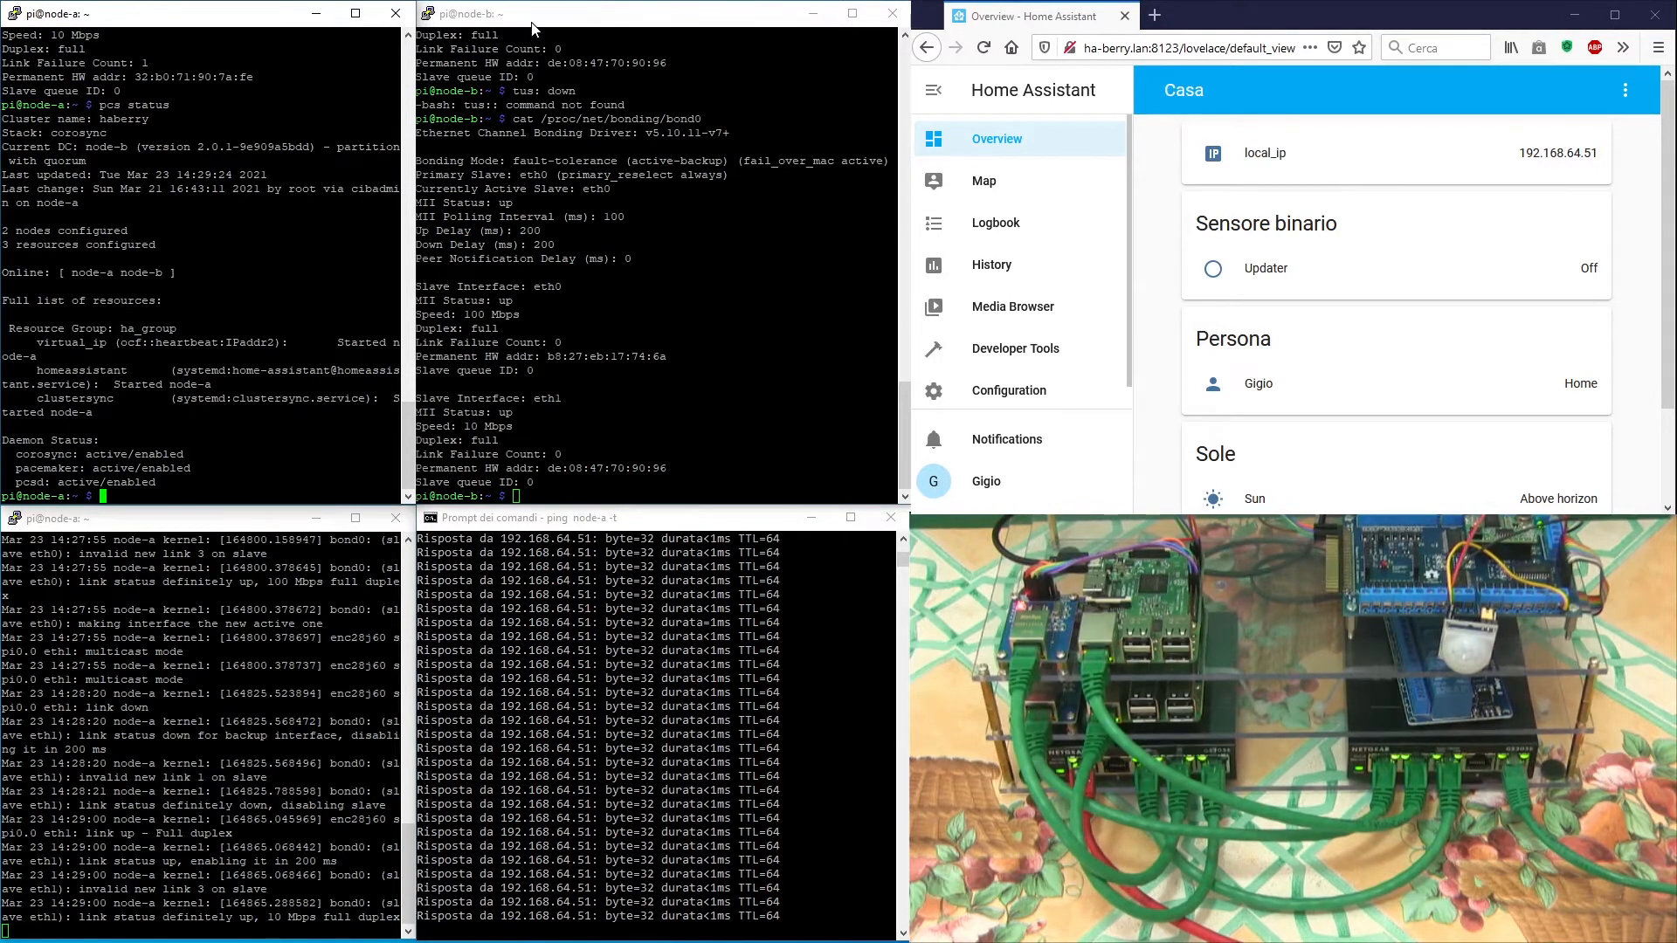
text(pcs status)
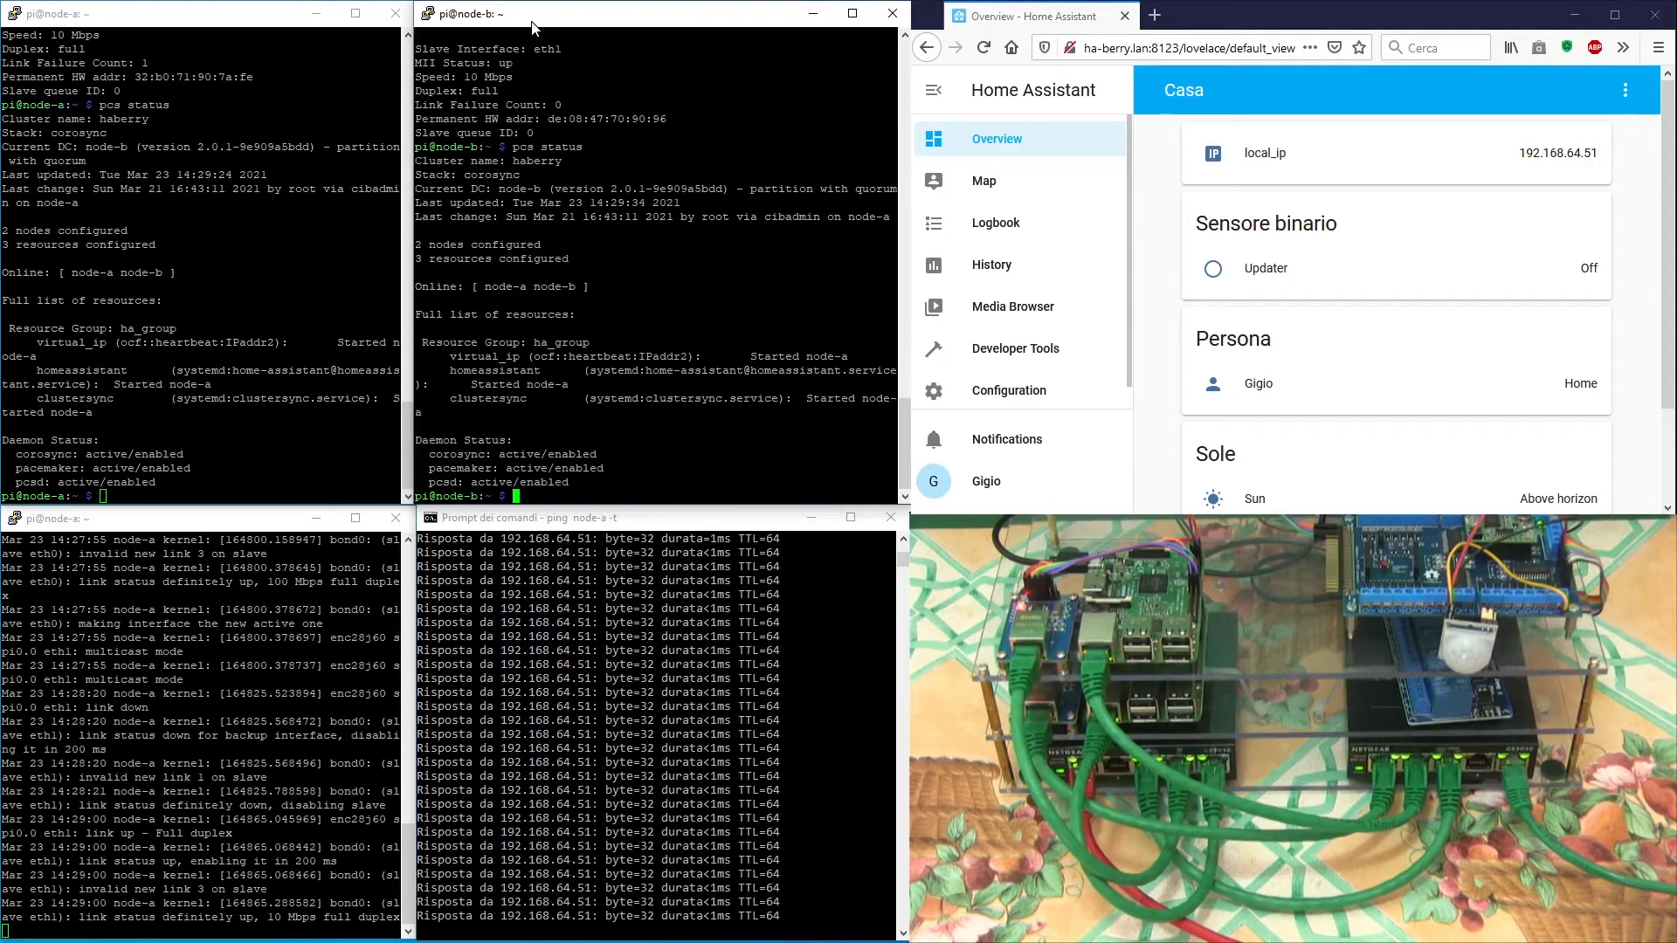
mouse_move(722, 355)
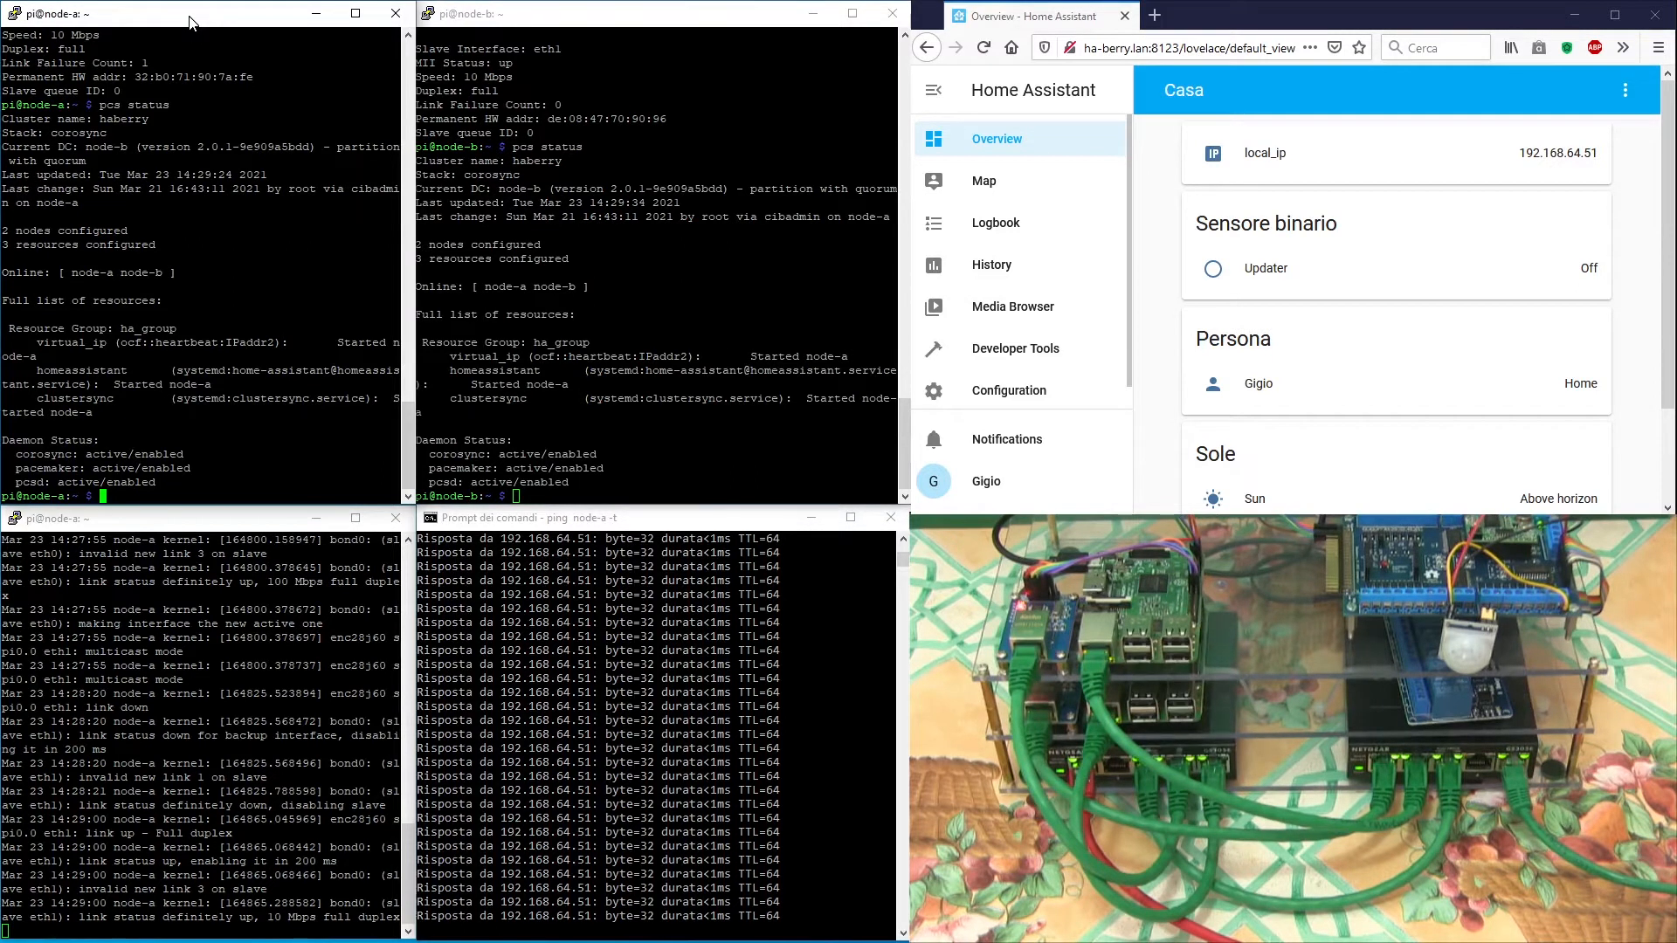
Step: Enter sudo mariadb on both nodes and query wsrep_cluster_size, reporting 2
text(sudo)
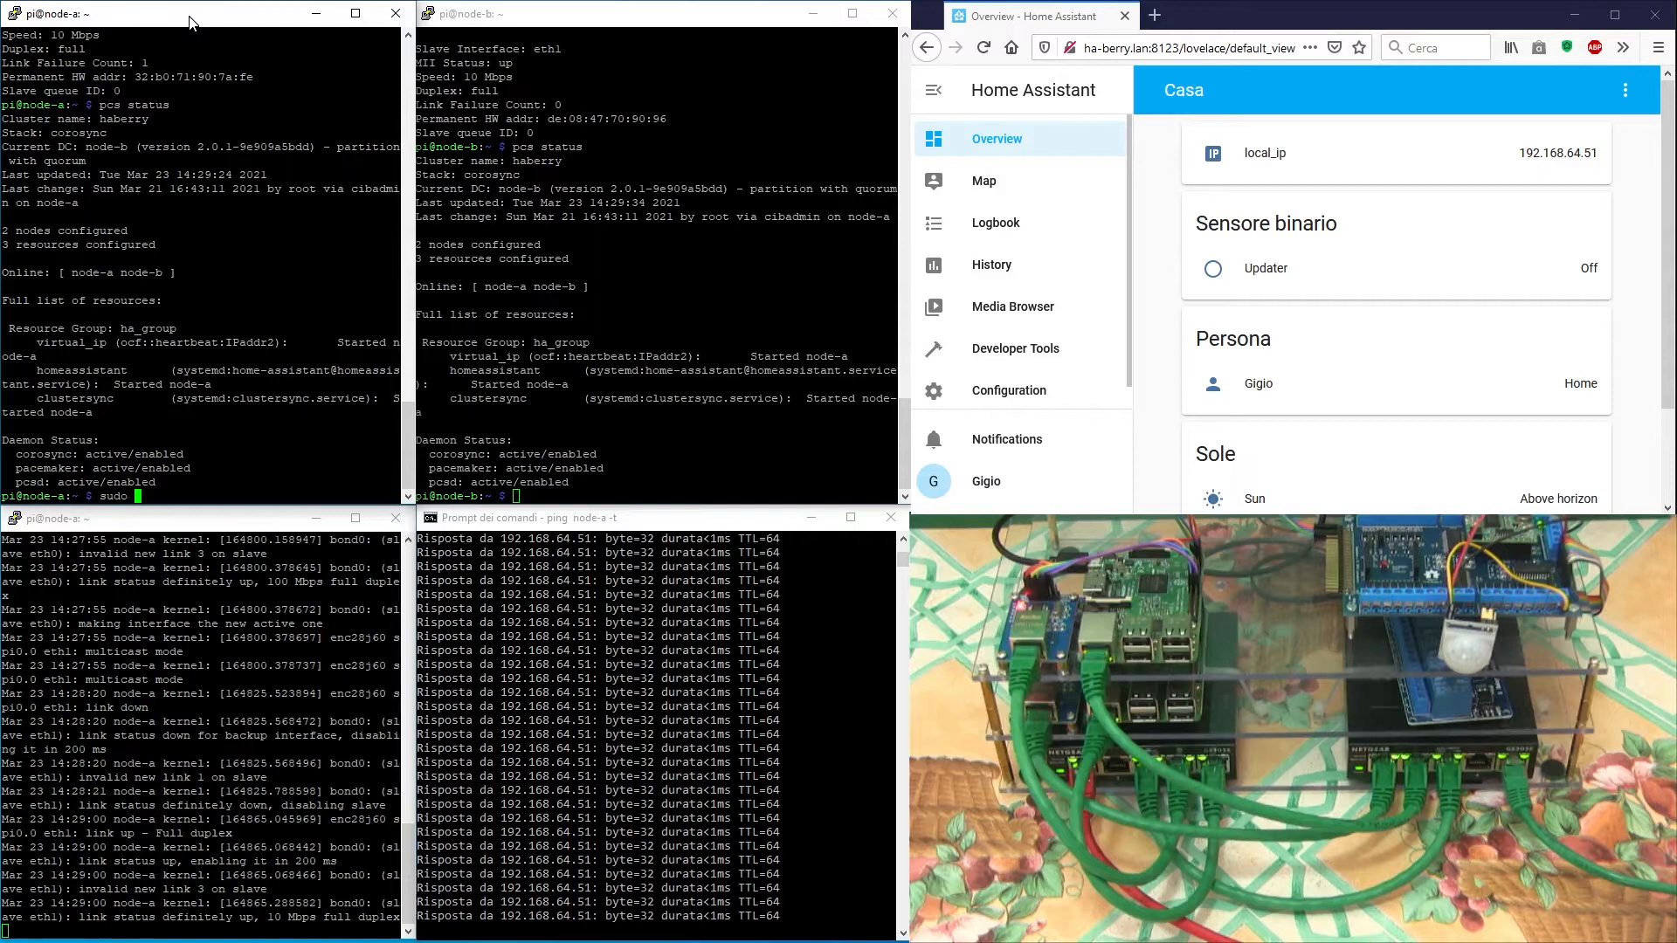
text(sudo mariadb)
text(SHOW STATUS LIKE 'wsrep_cluster_size';)
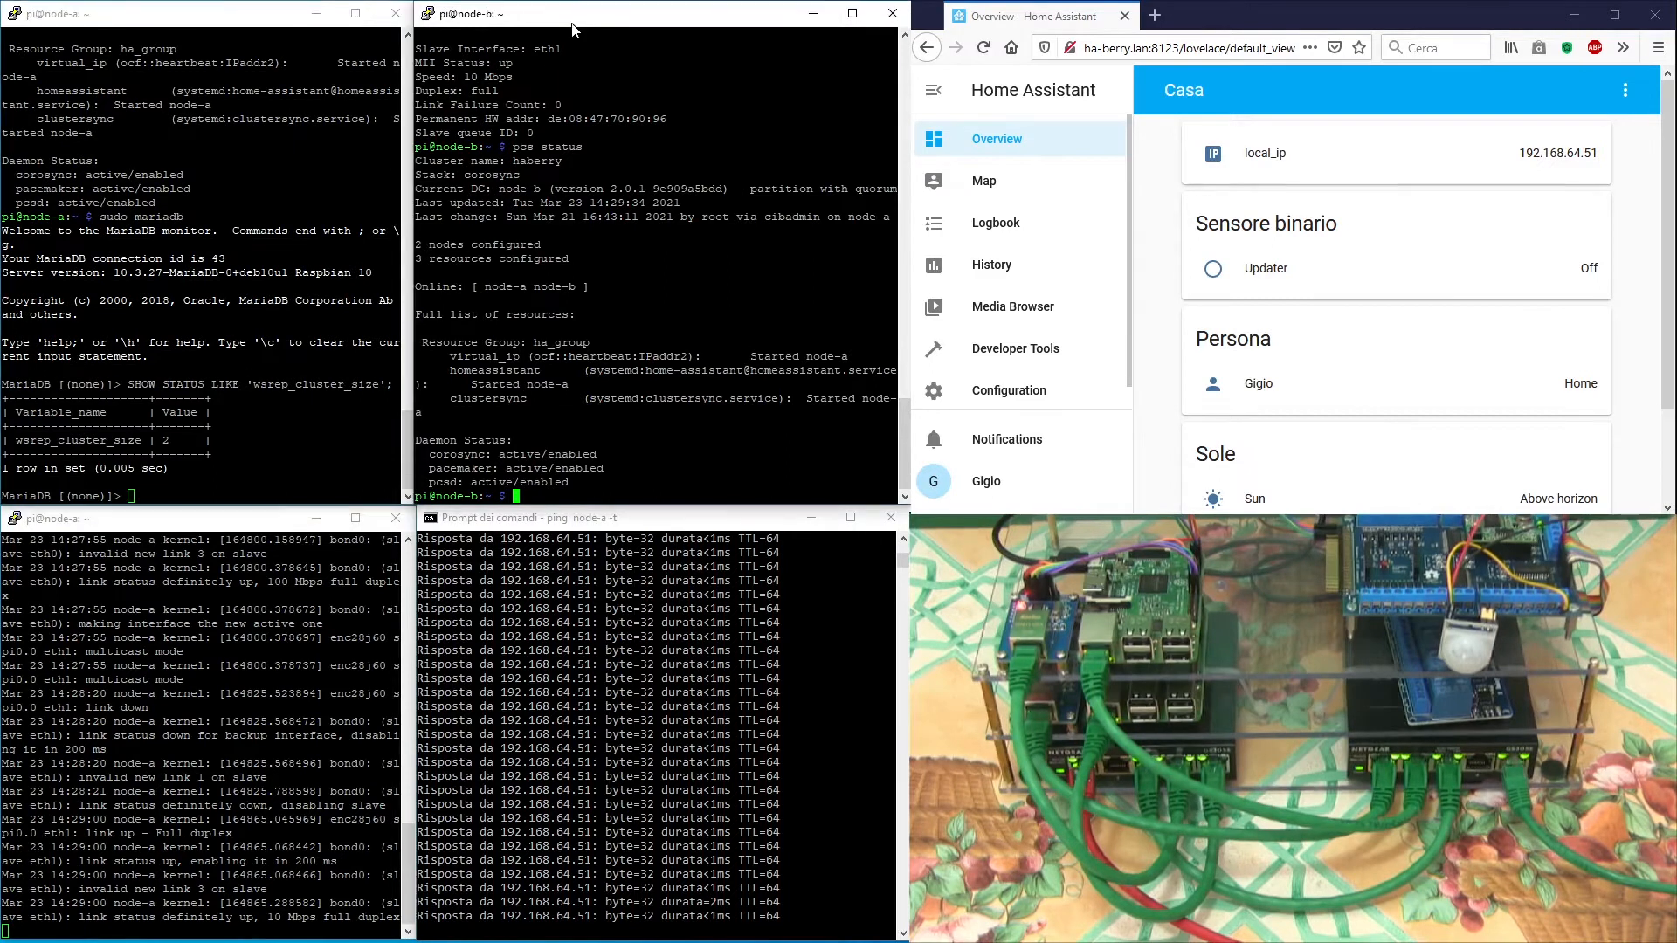
text(sudo mariadb)
text(SHOW STATUS LIKE 'wsrep_cluster_size';)
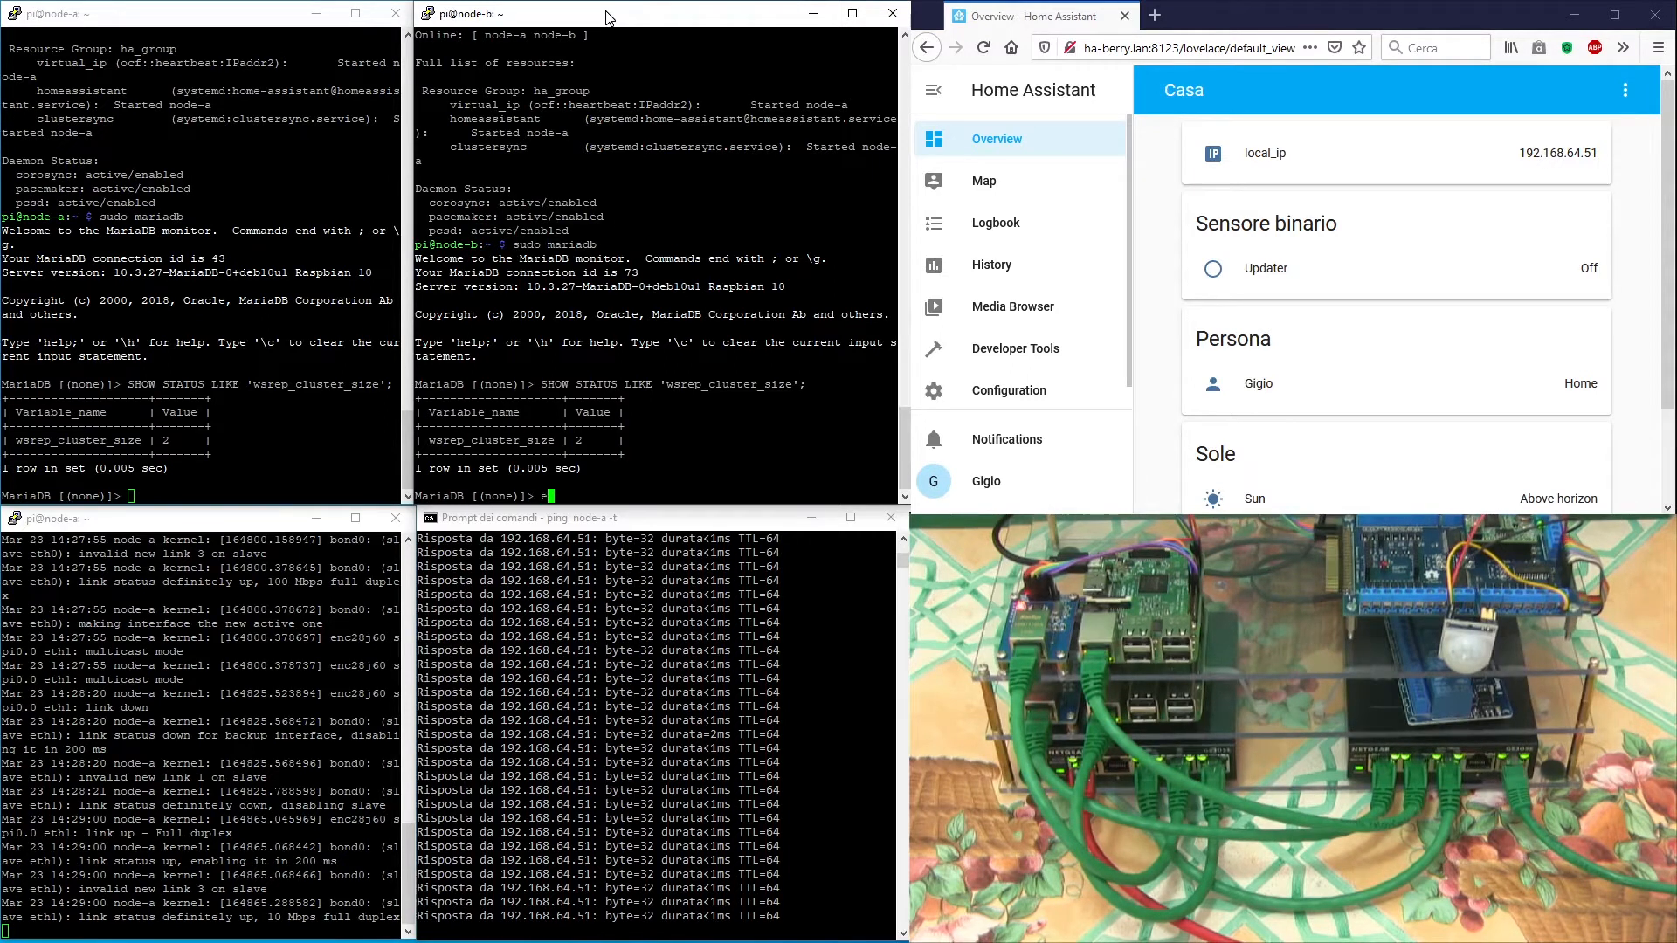
Step: Exit the MariaDB monitors on both nodes and begin a sudo power command on node-a
text(exit)
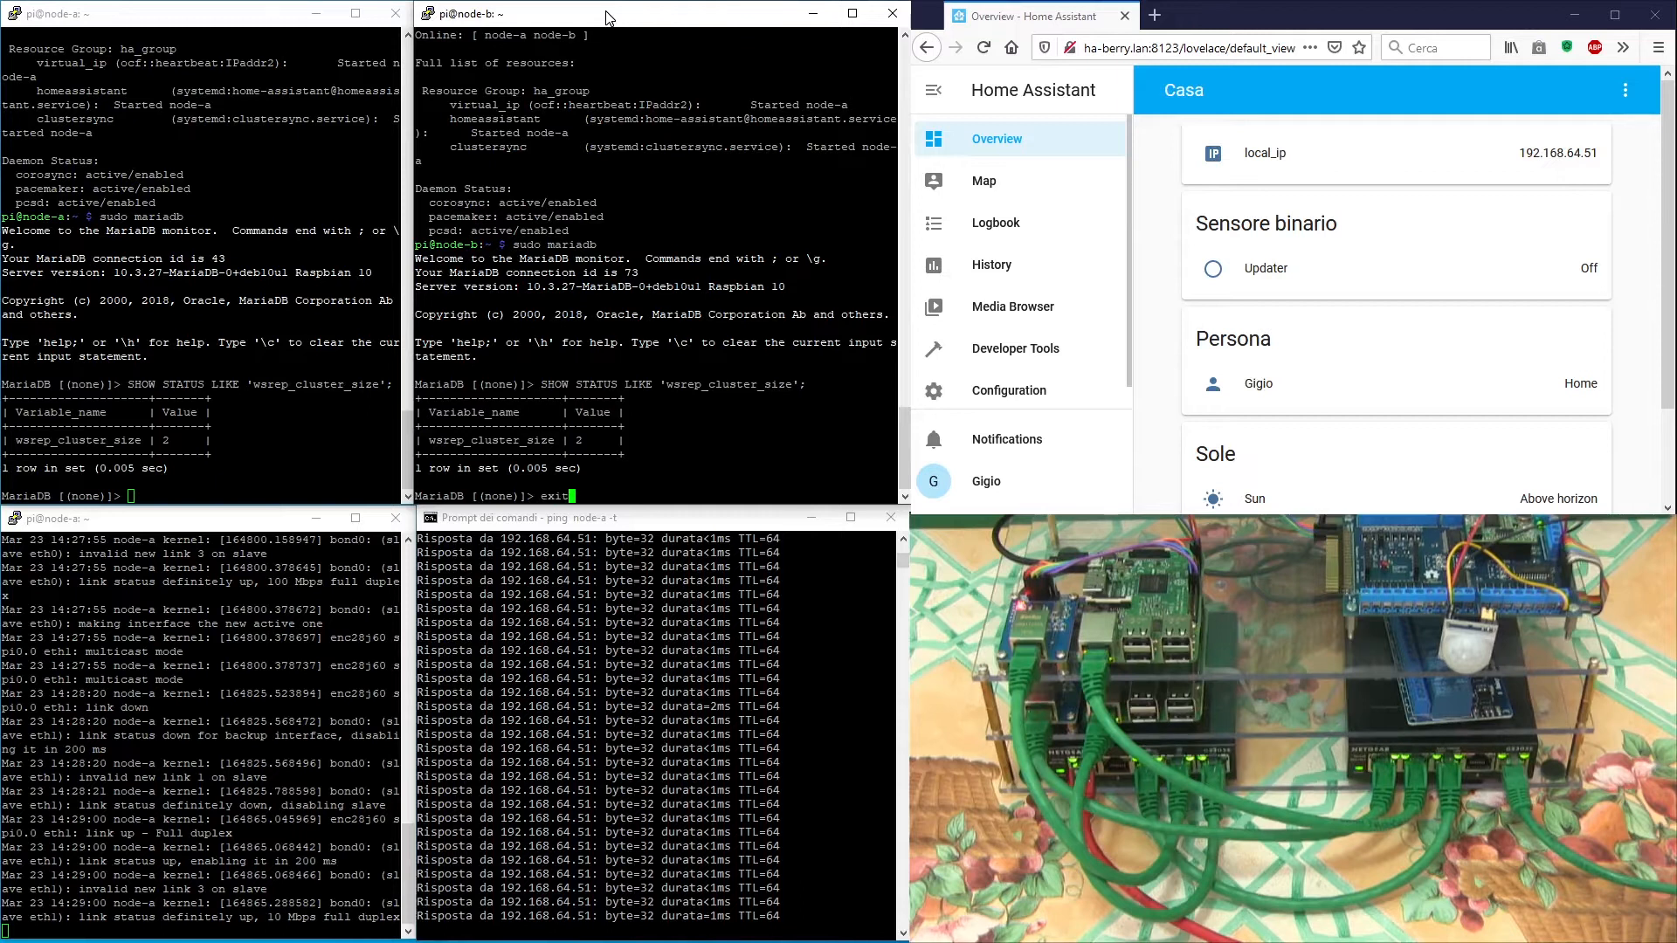
key(Return)
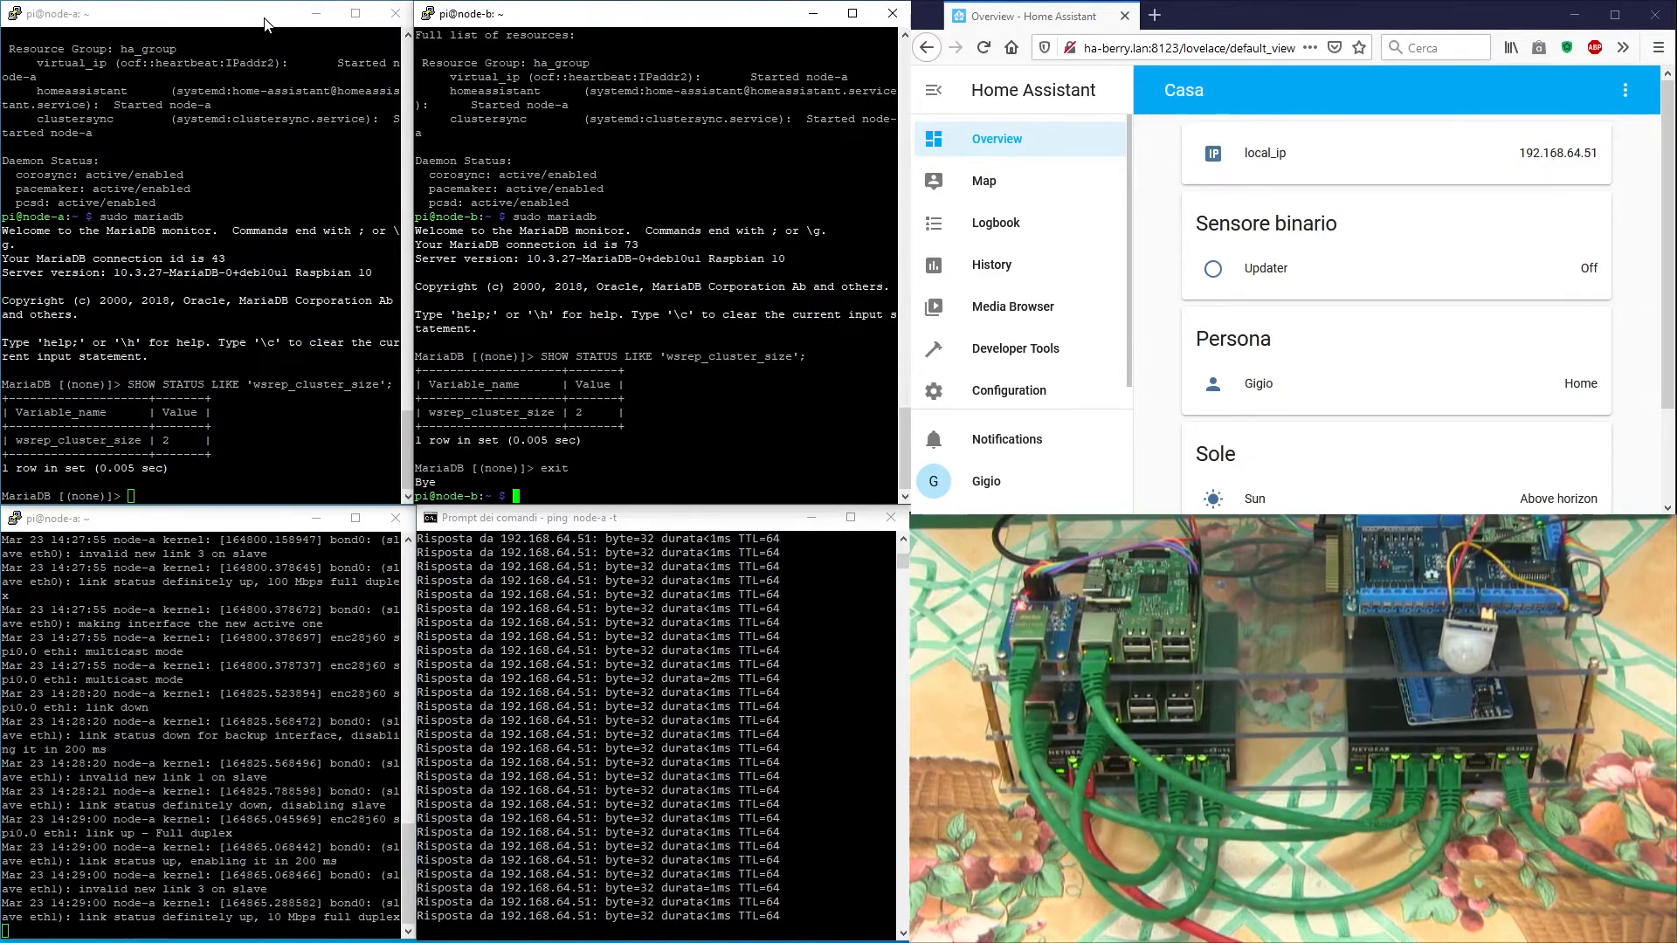
text(exit)
text(sudo)
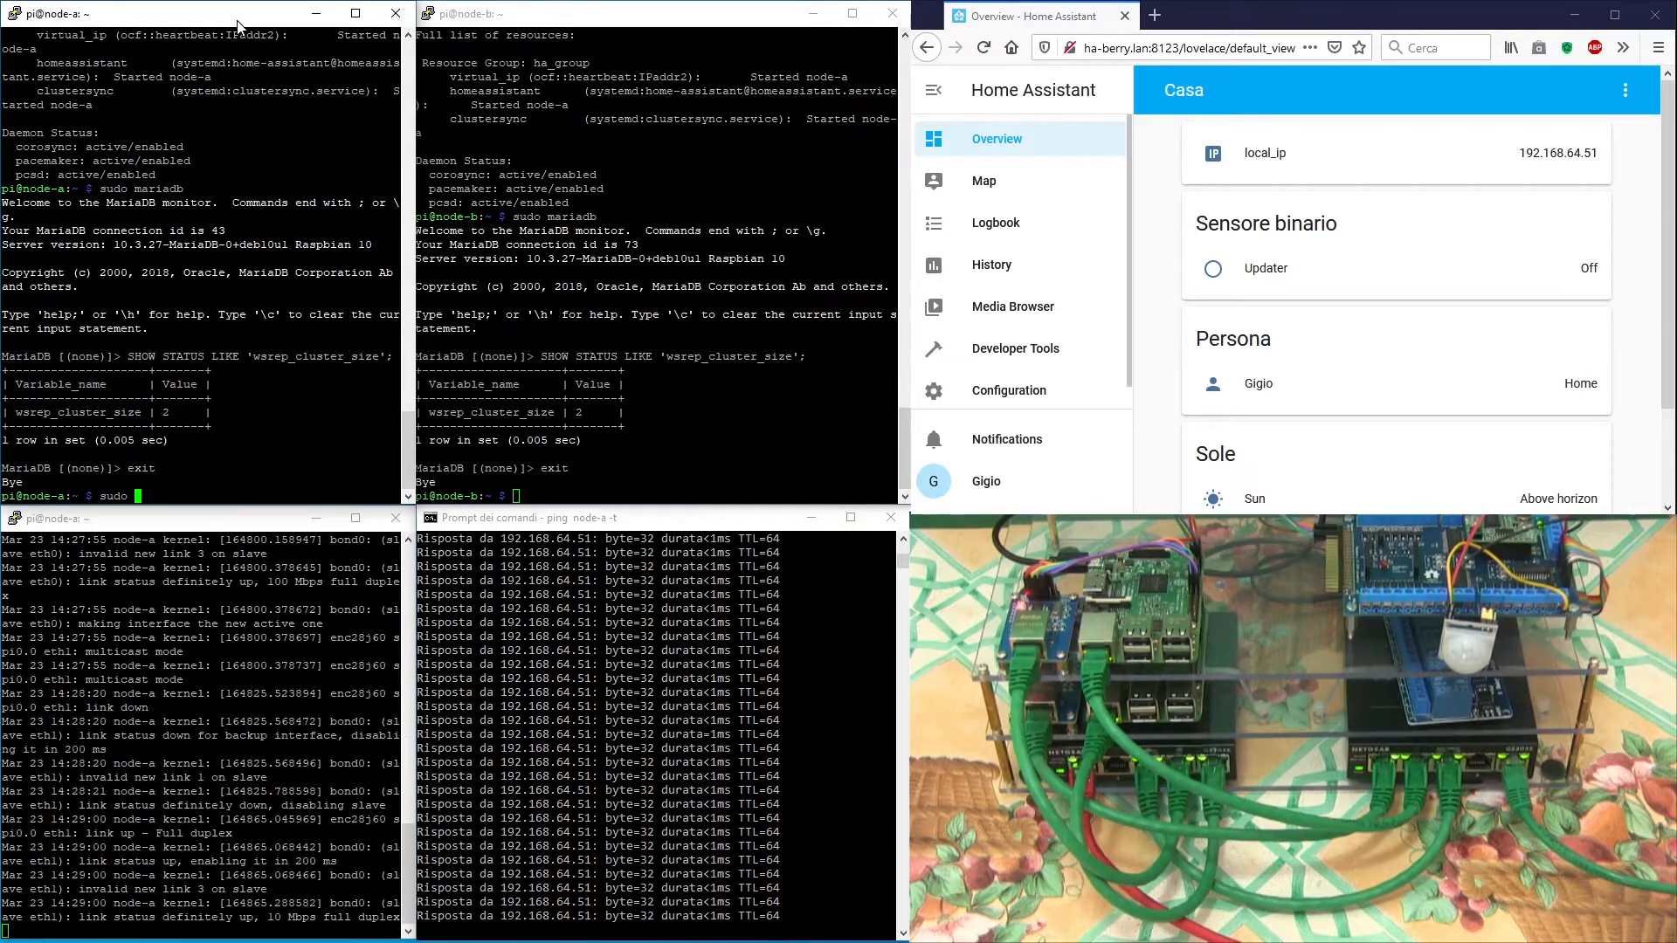
text(powerd)
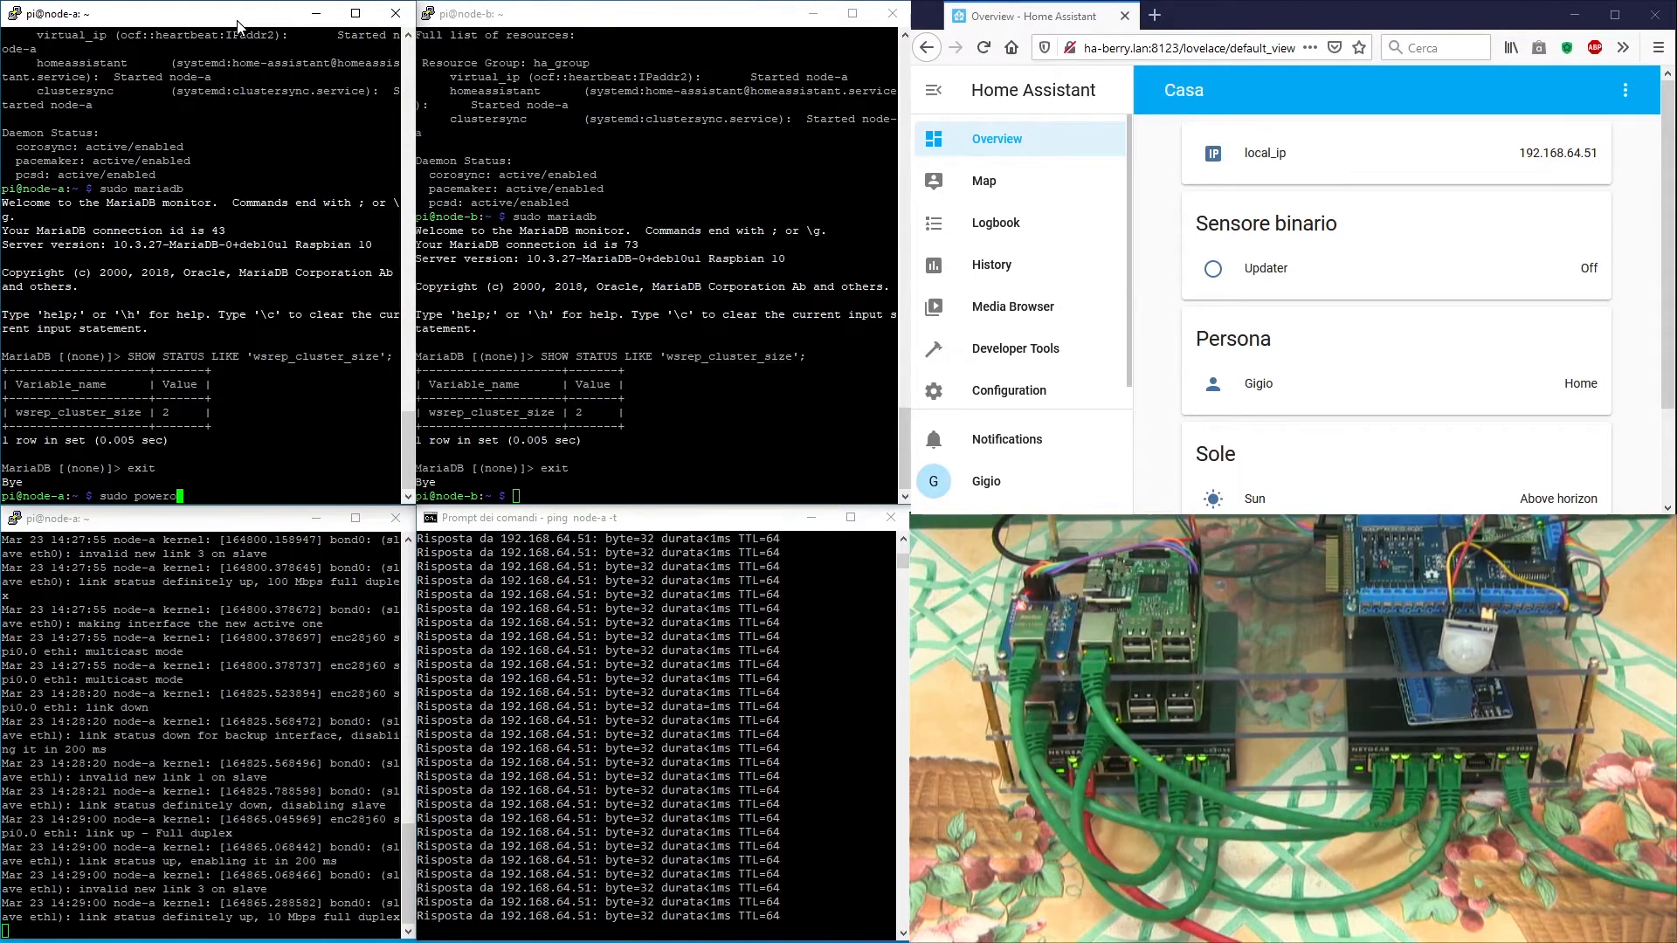
Step: Power off node-a with sudo poweroff, dismiss both PuTTY fatal errors, start pcs on node-b
text(ff)
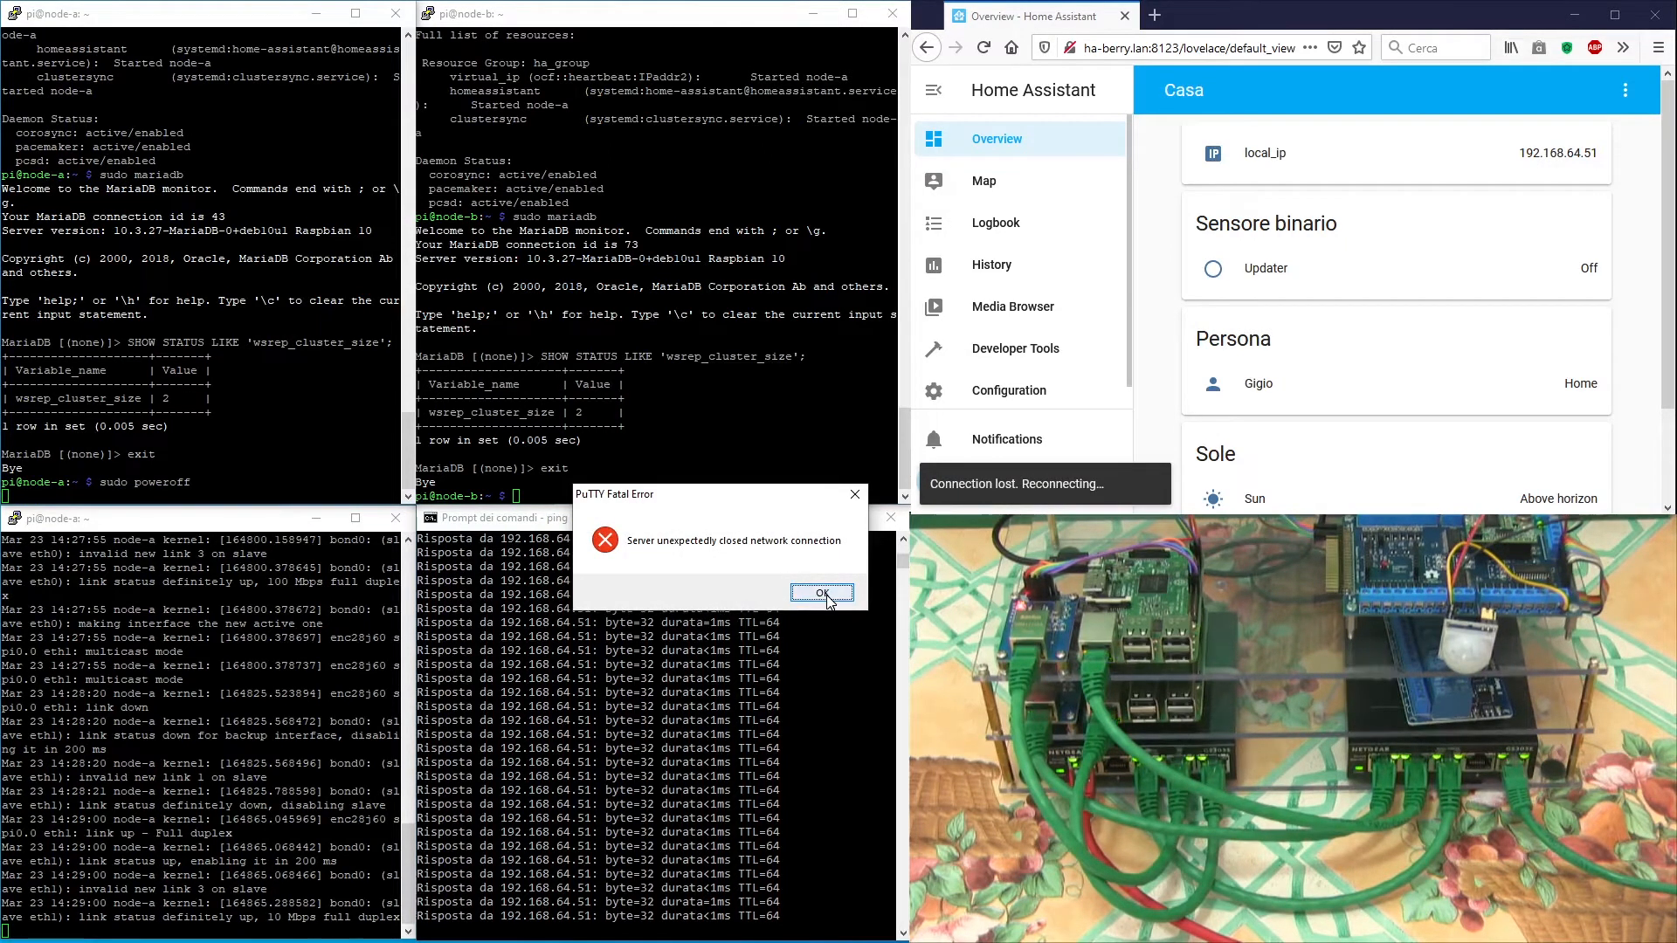
click(821, 594)
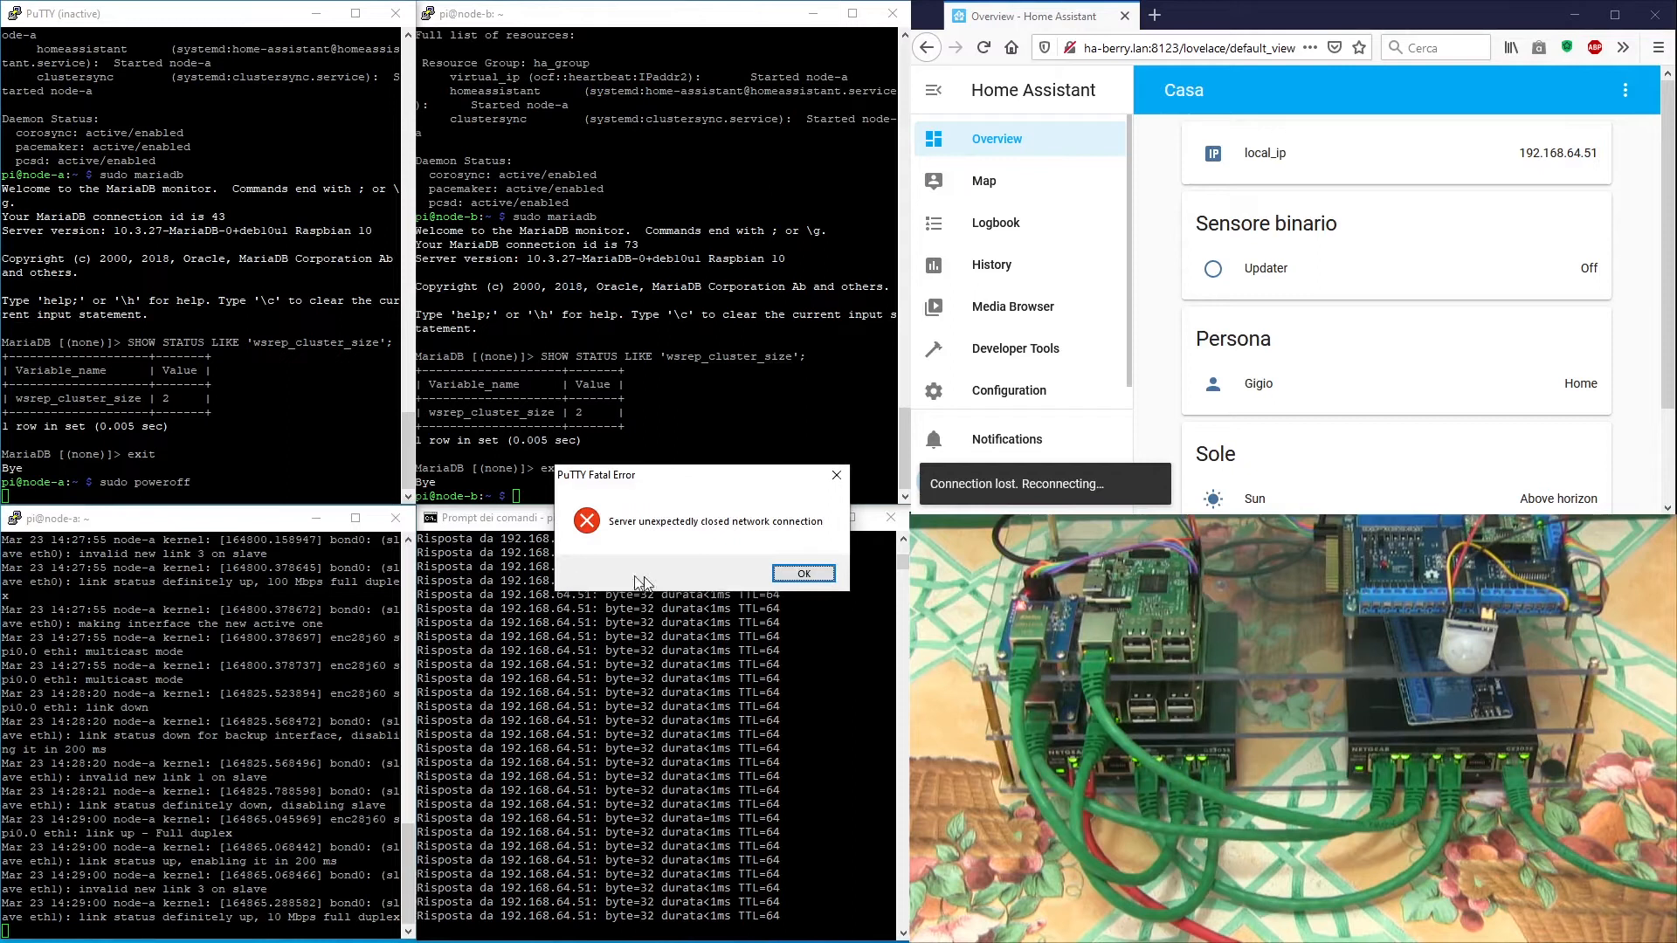
click(803, 573)
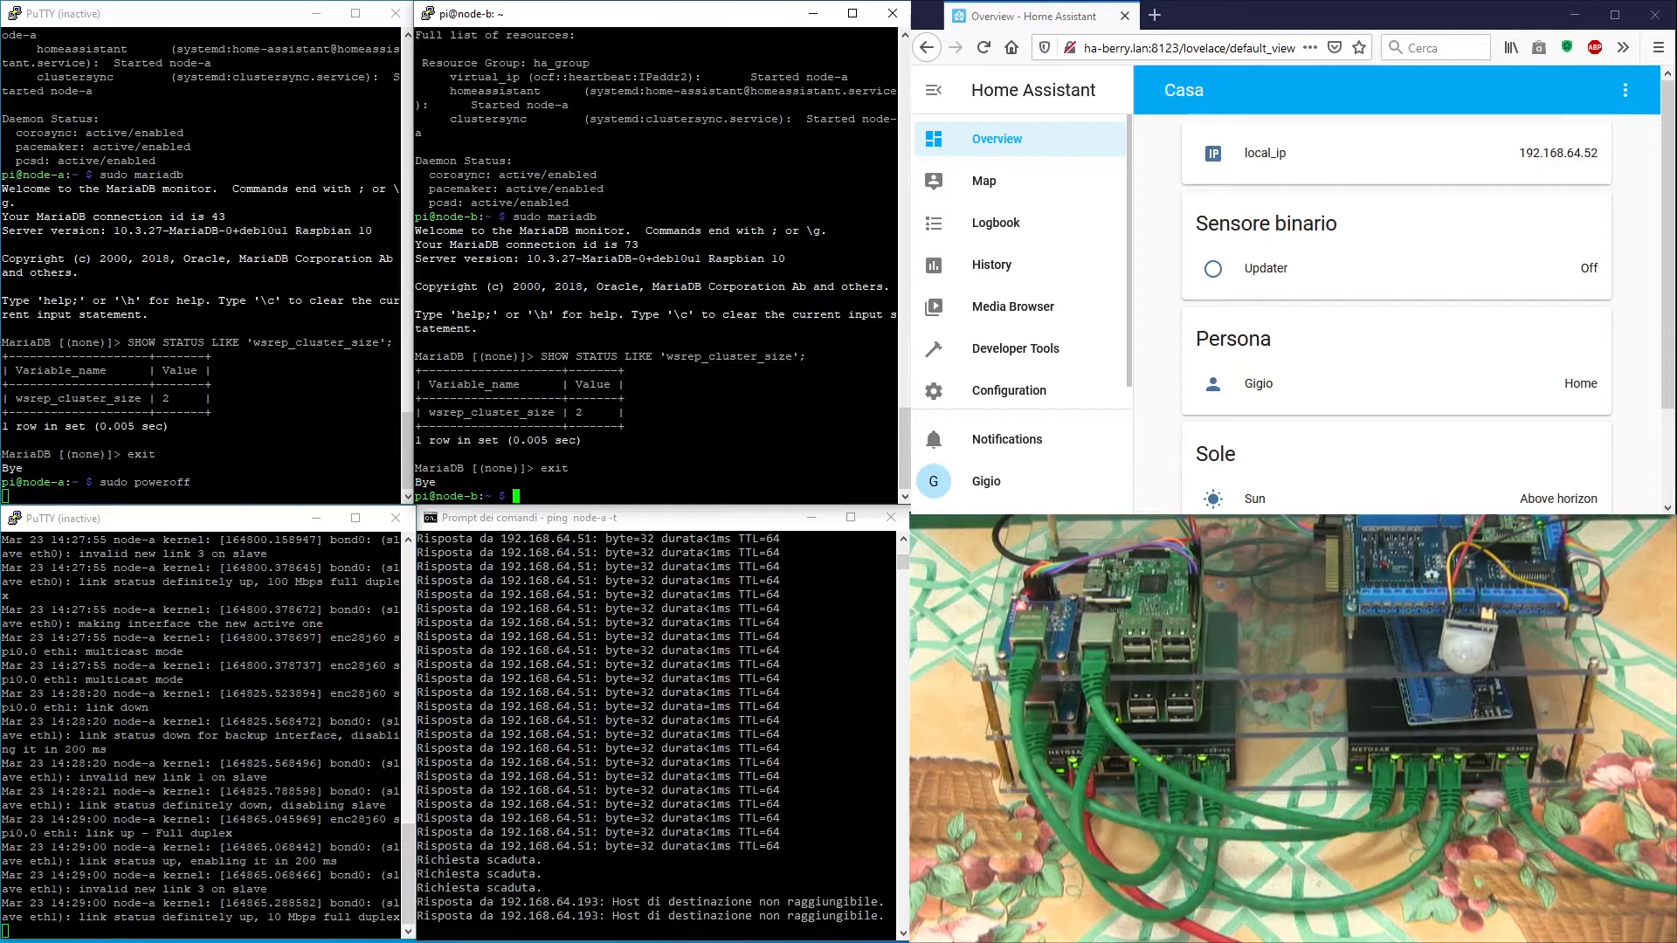
text(pcs status)
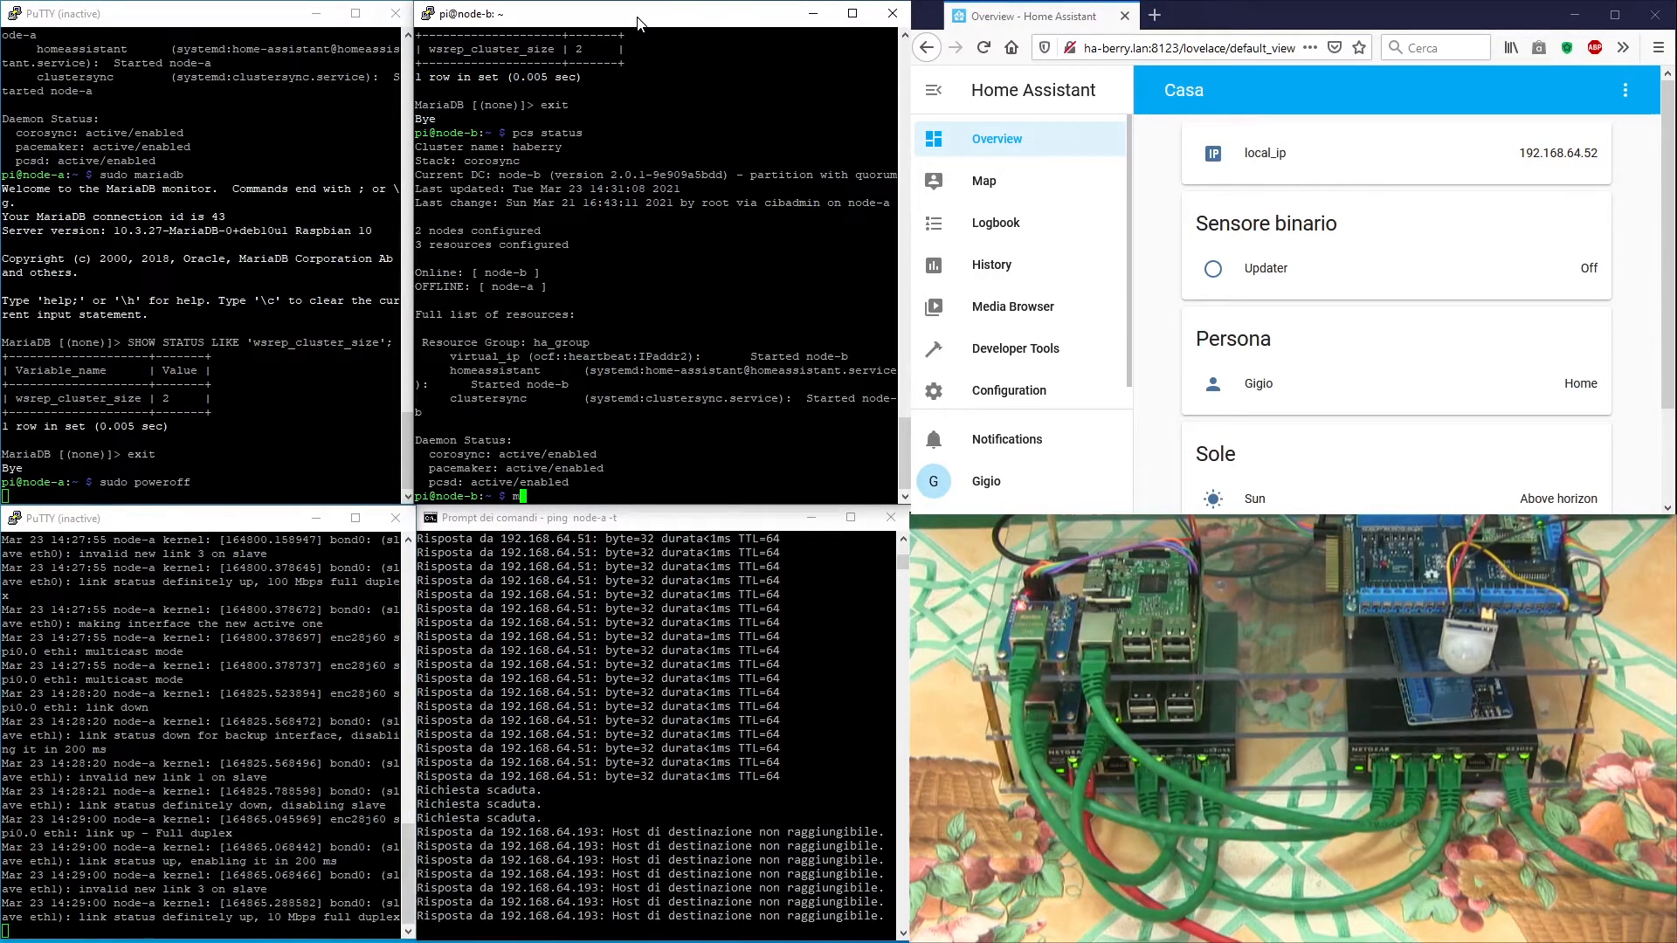
Step: Query wsrep_cluster_size in sudo mariadb on node-b, reporting 1, then exit
text(mariad)
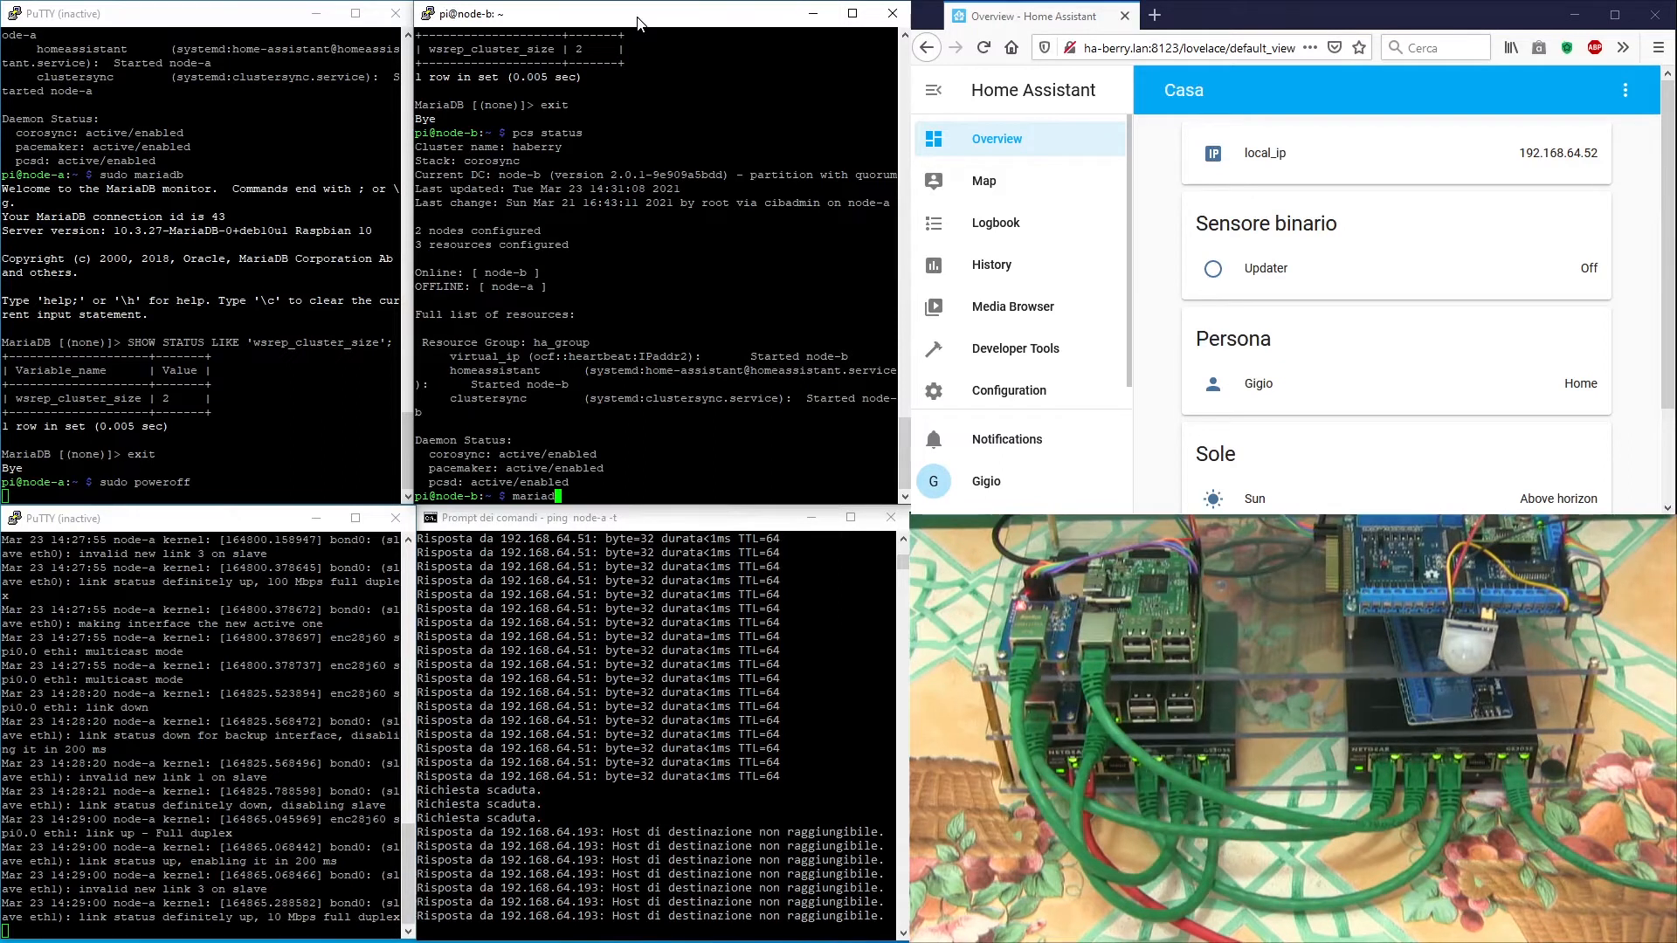
text(sudo)
text(SHOW STATUS LIKE 'wsrep_cluster_size';)
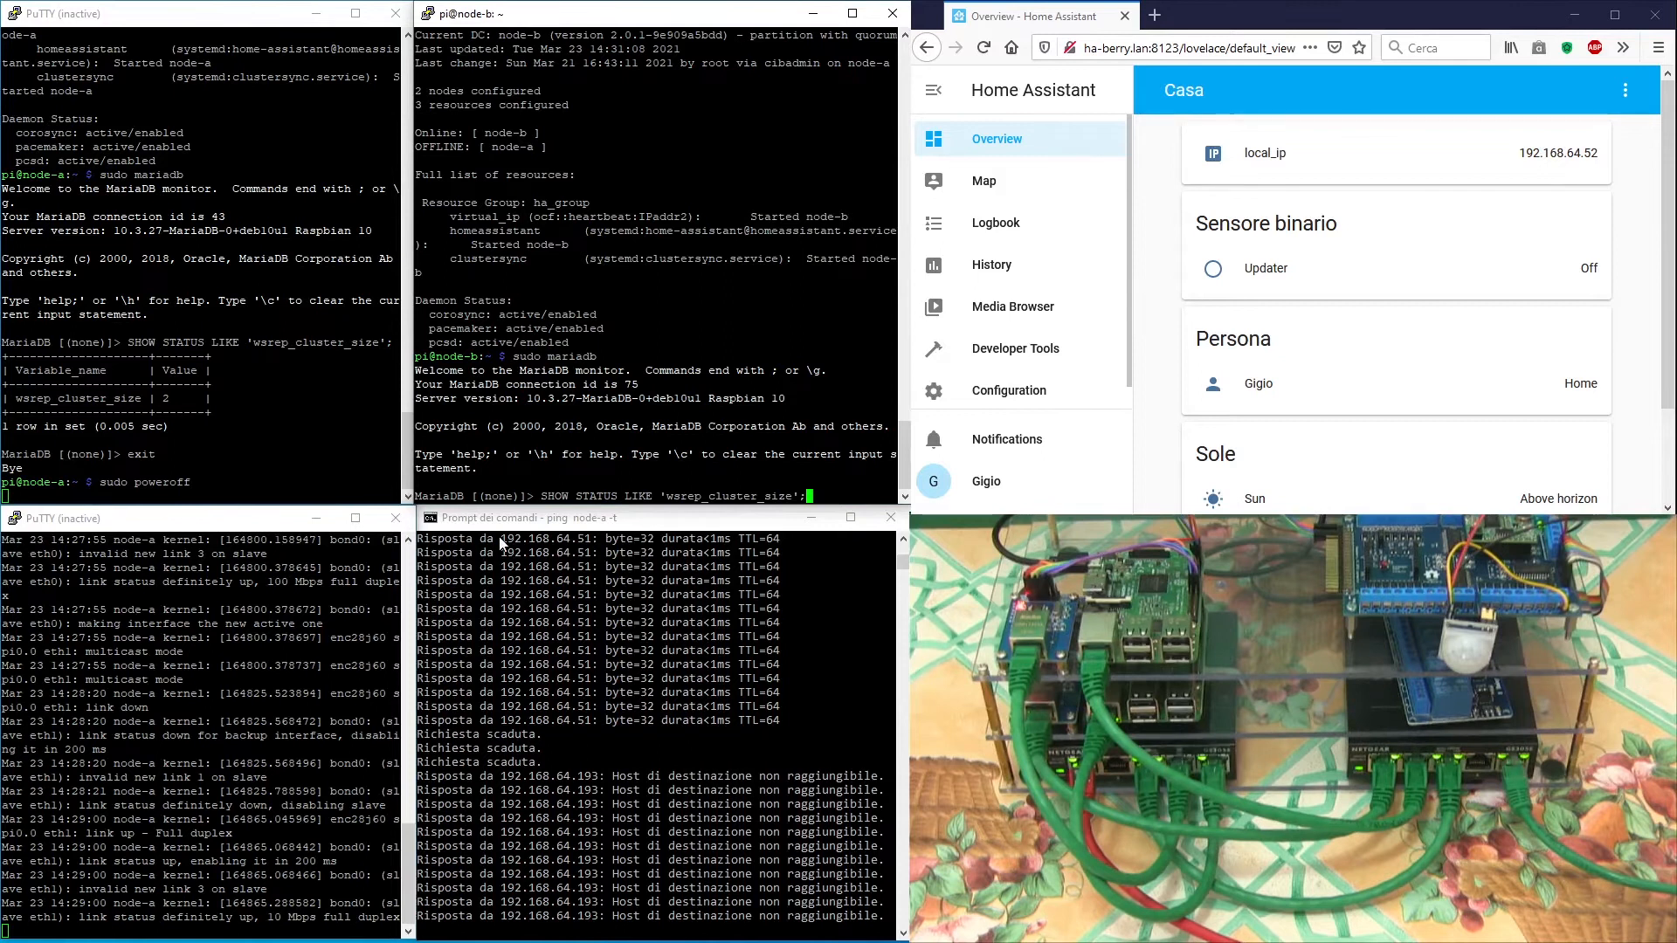
key(Return)
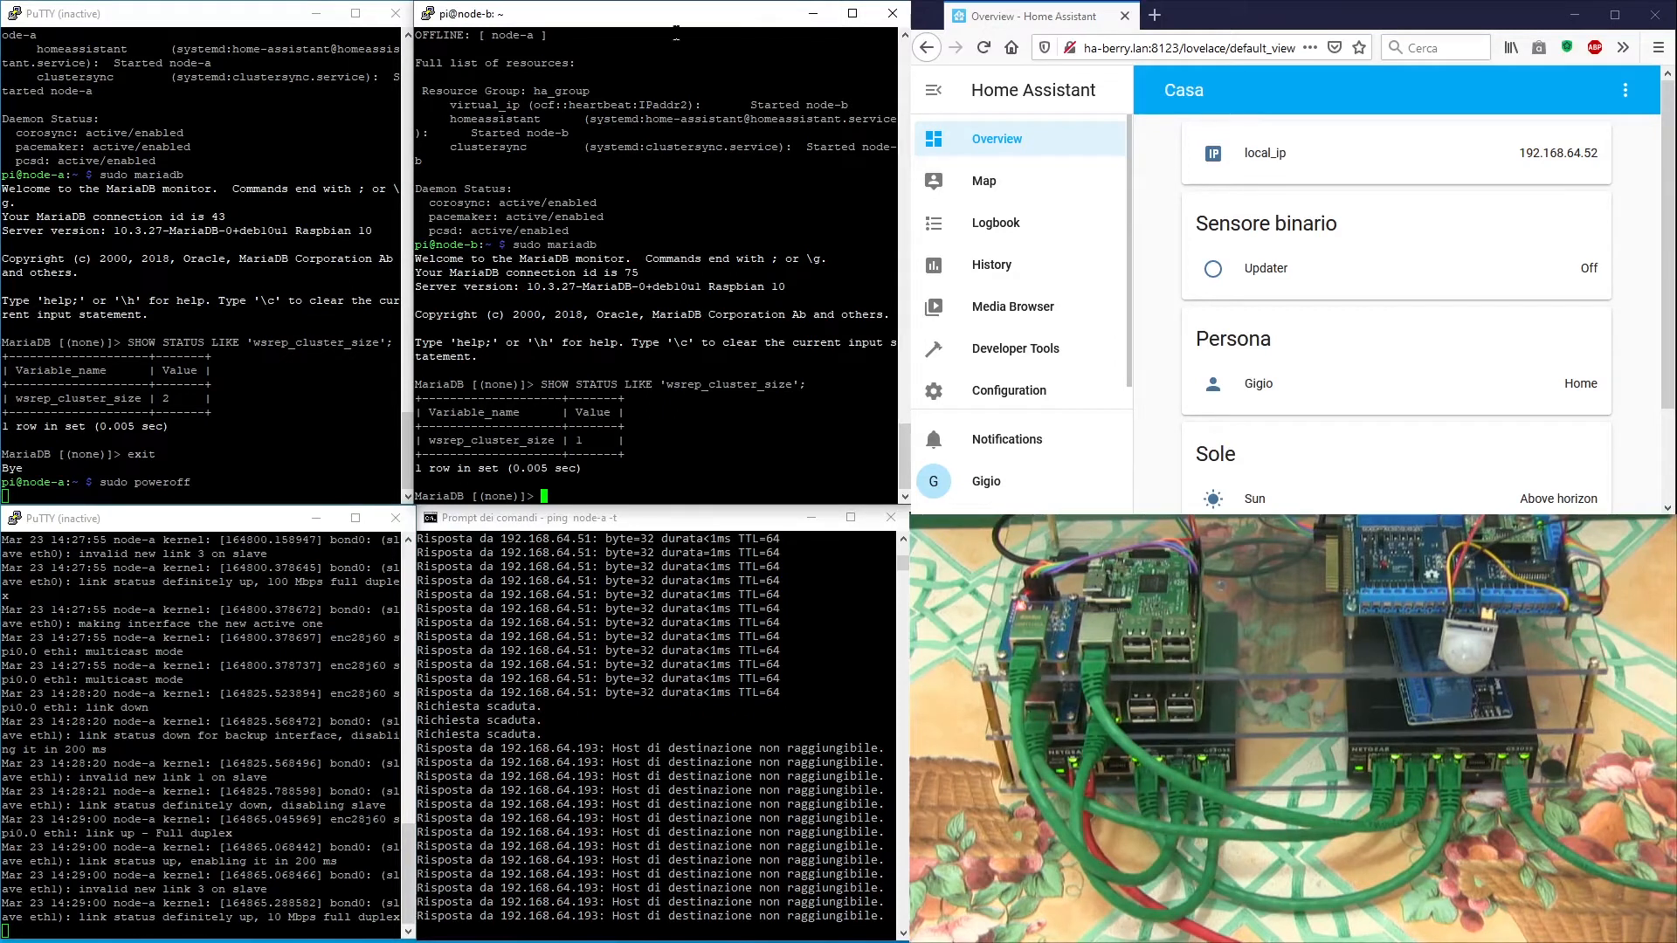
text(exit)
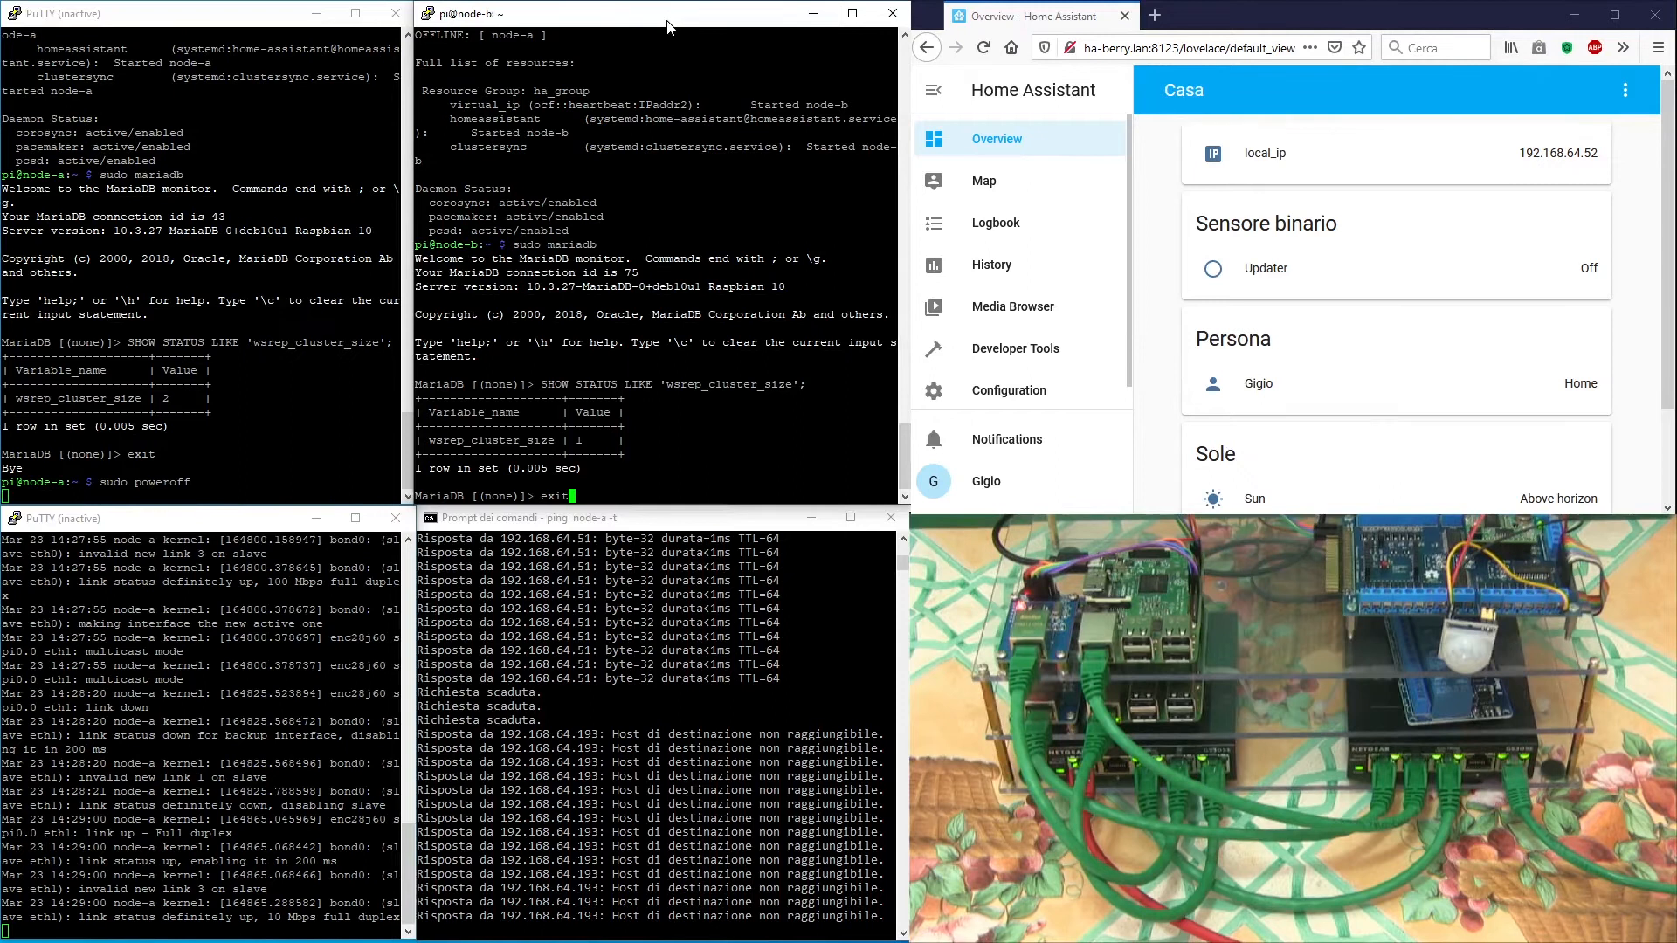
key(Return)
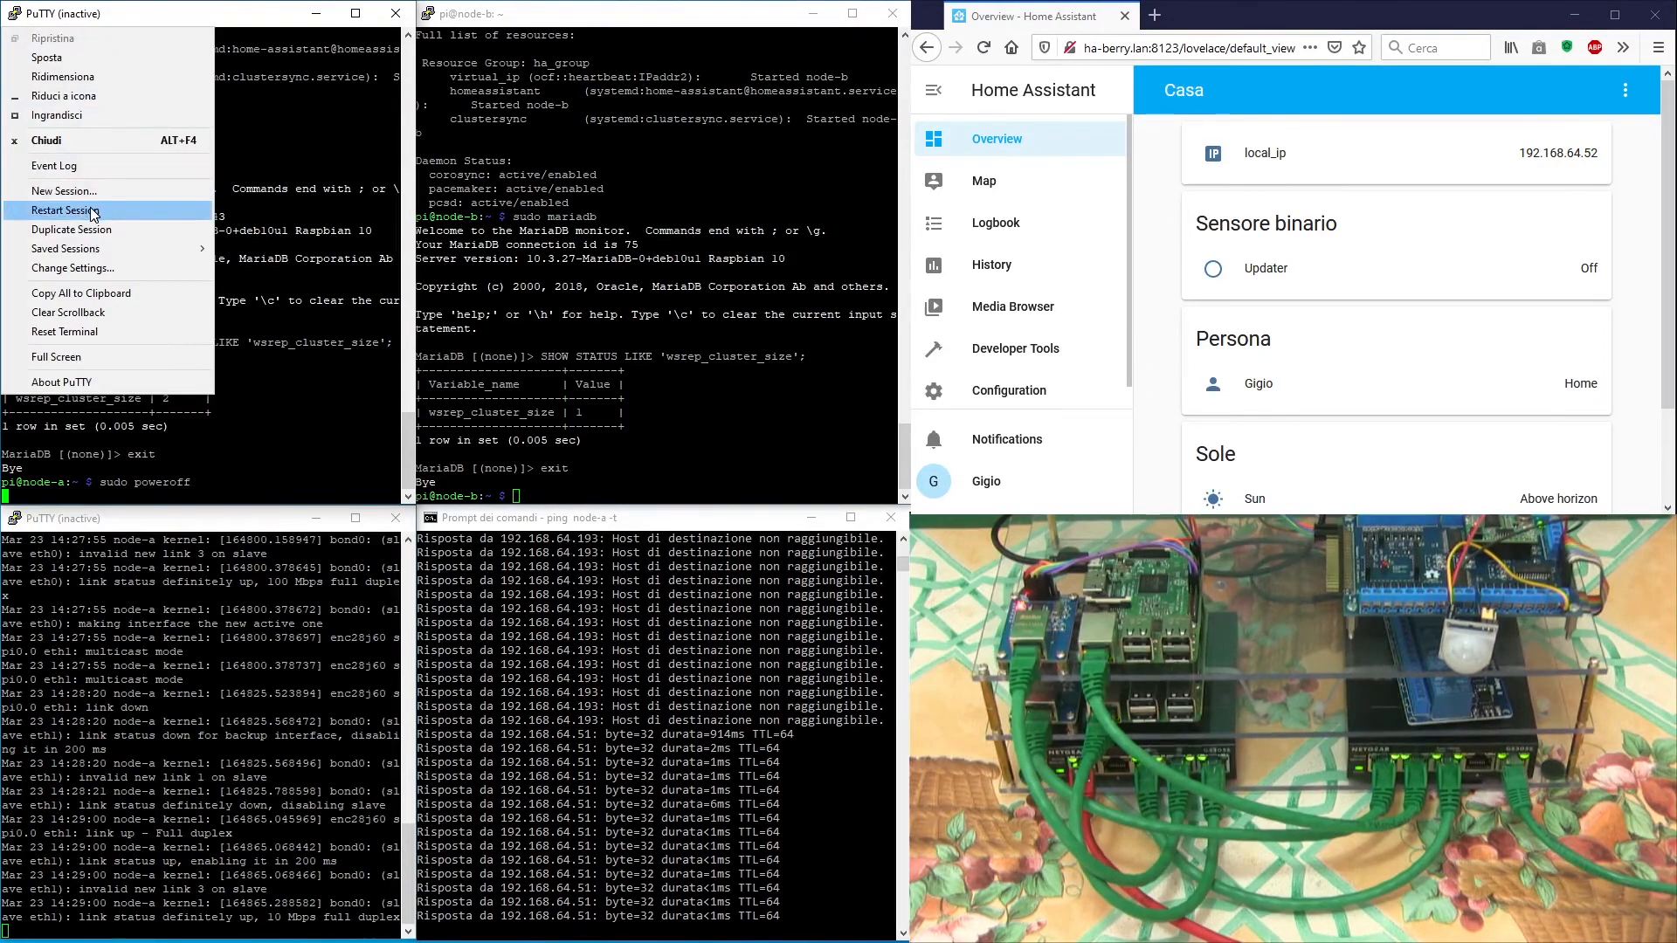
Step: Reconnect the dropped node-a PuTTY sessions and recall pcs status from history
click(68, 211)
text(pi)
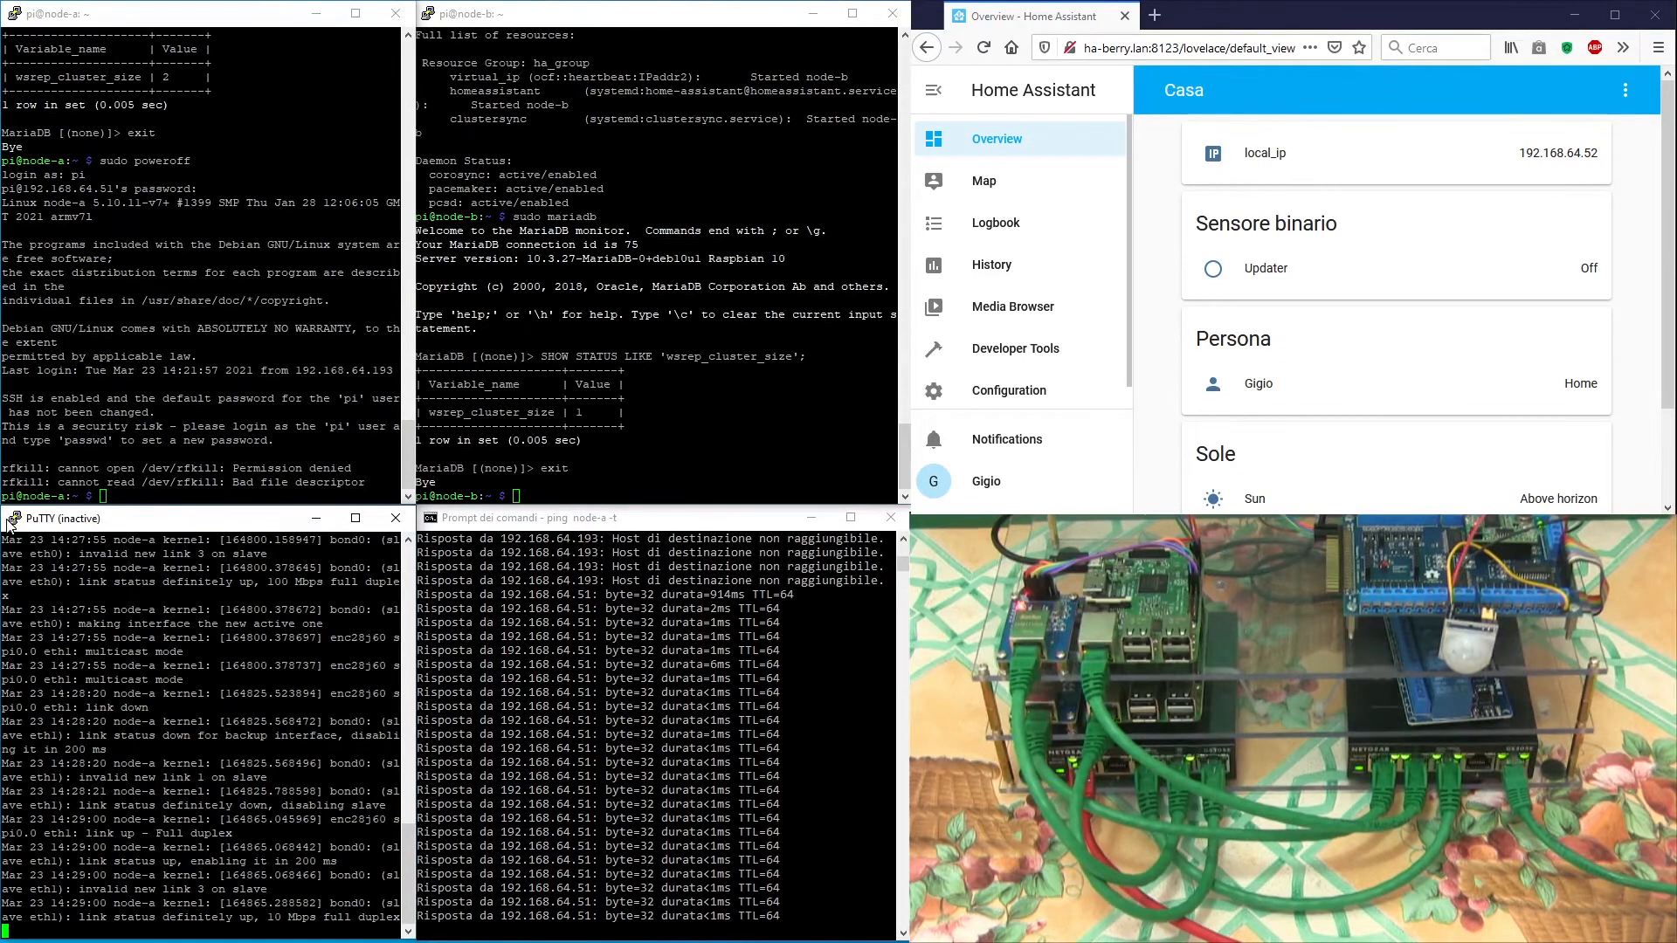
right_click(62, 519)
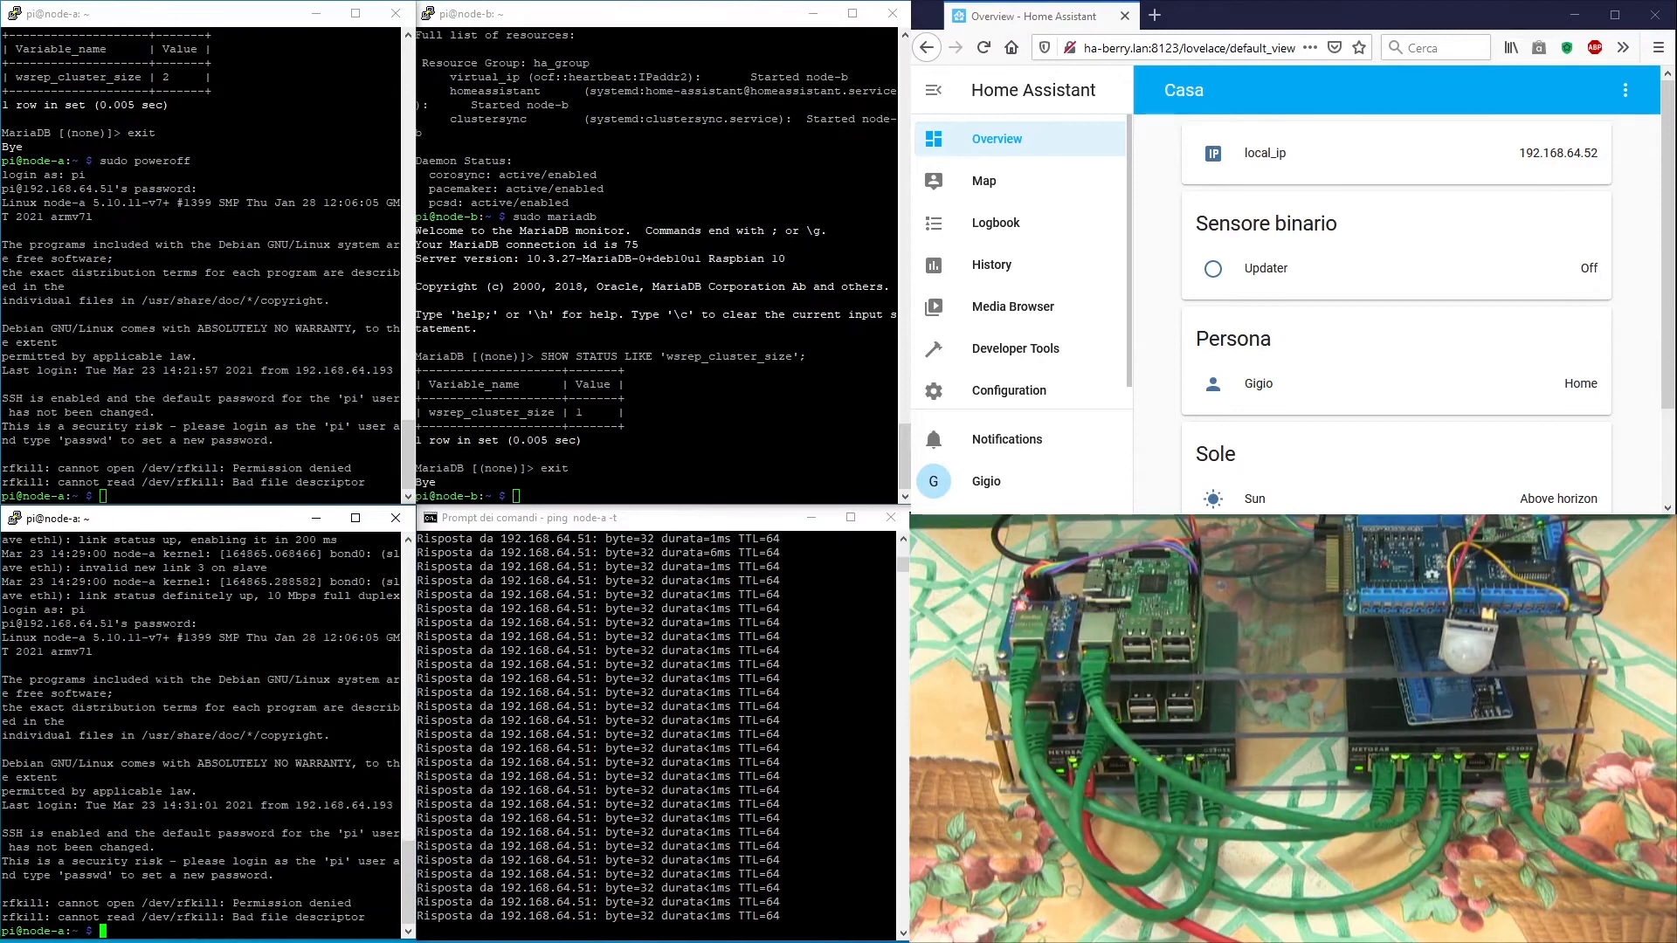
text(pcs status)
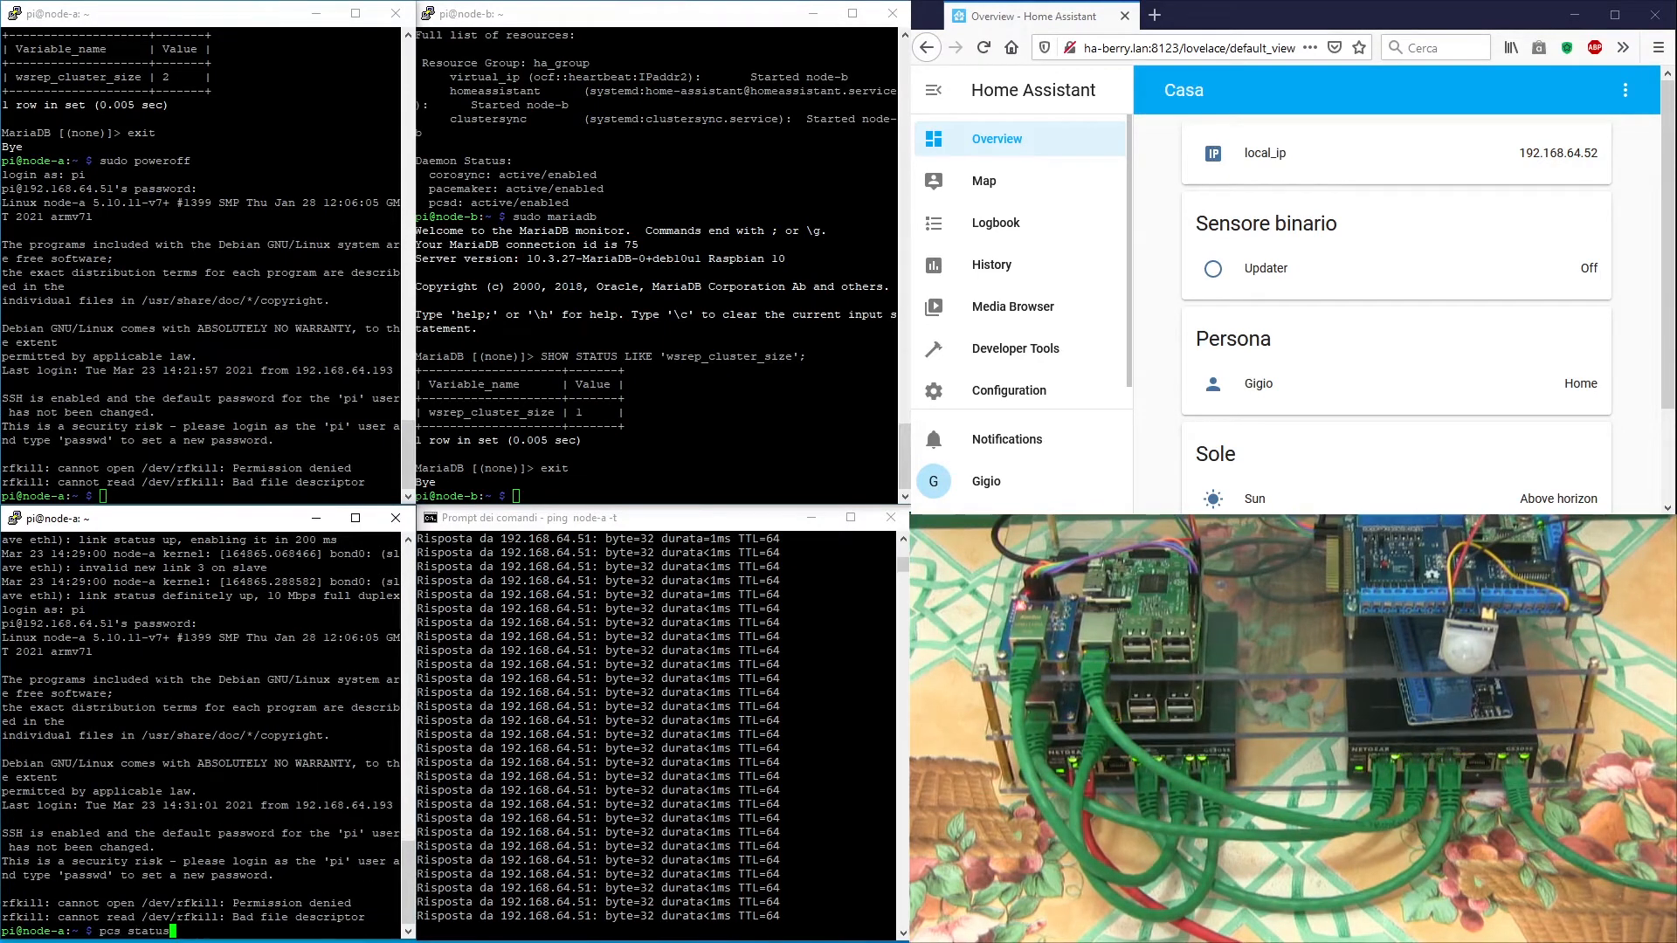
text(sudo poweroff)
text(tail -f /var/log/syslog)
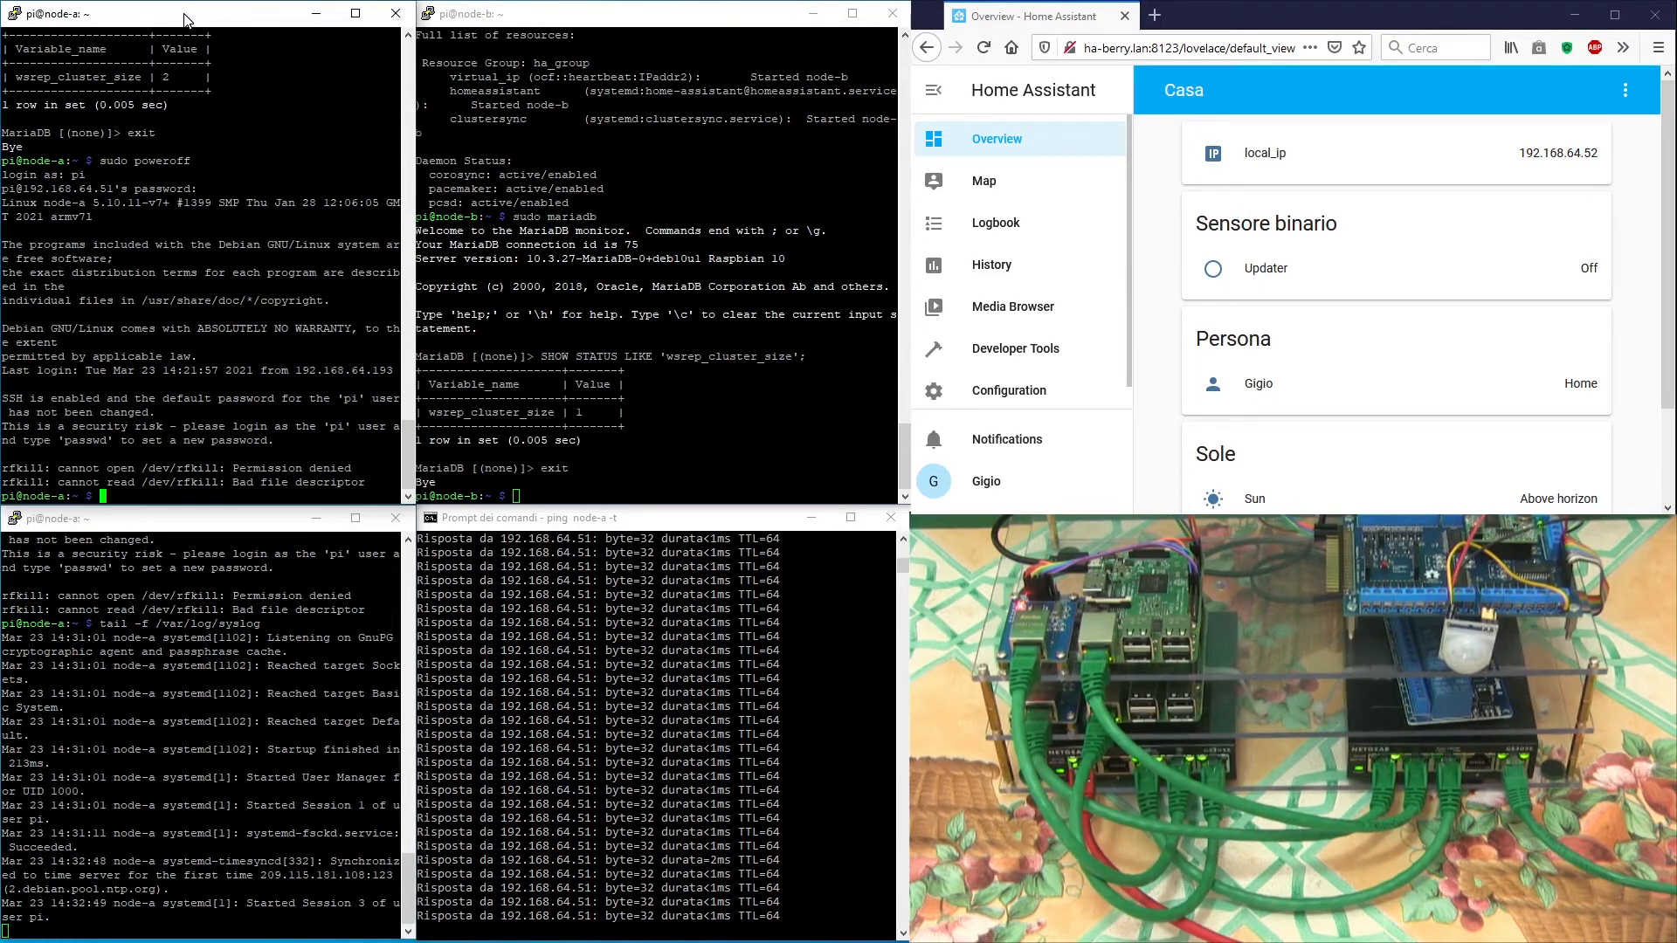
Step: Run pcs status on node-a and node-b, both online with resources on node-b, reopen MariaDB
text(pcs status)
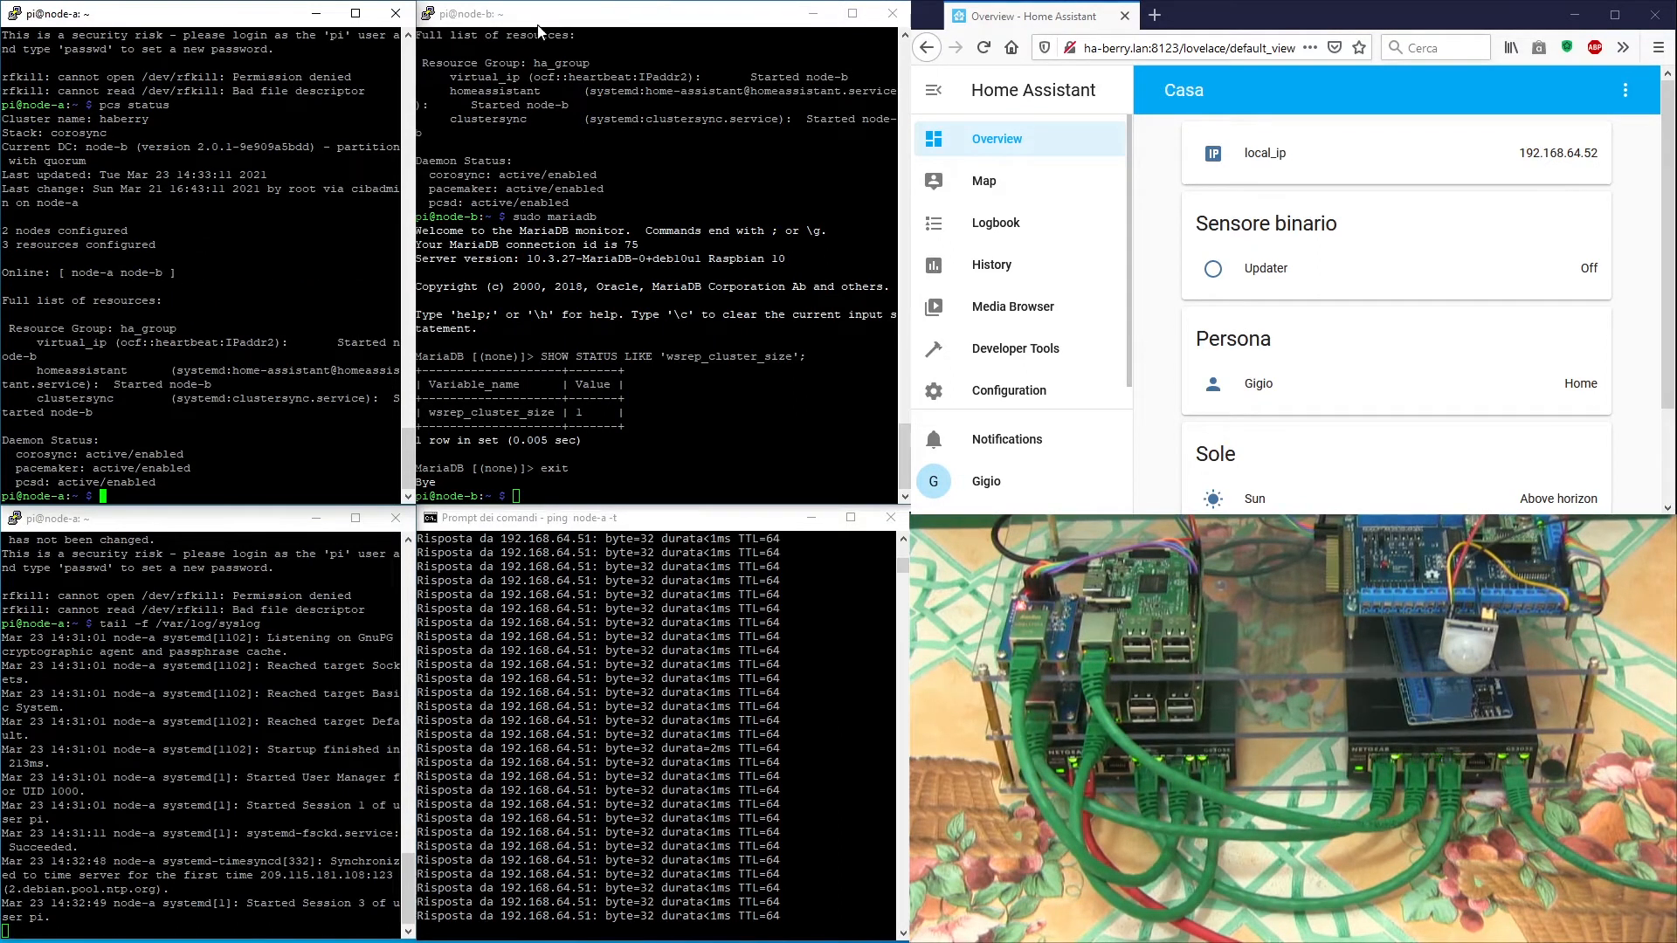
text(pcs statu)
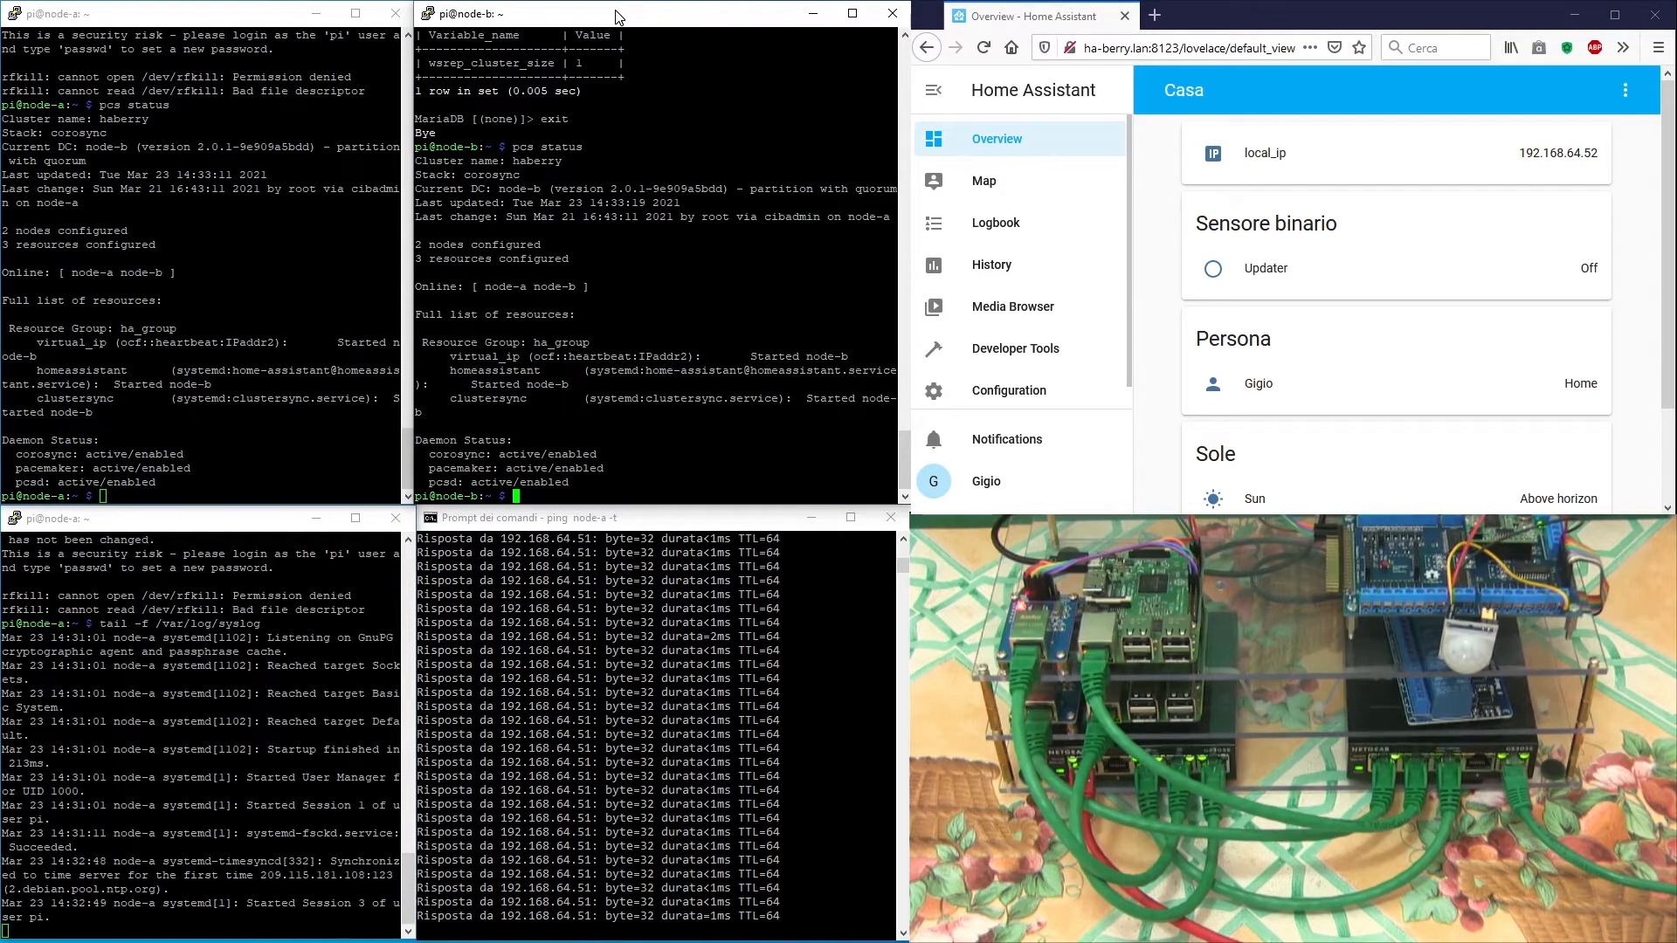
text(sudo mariadb)
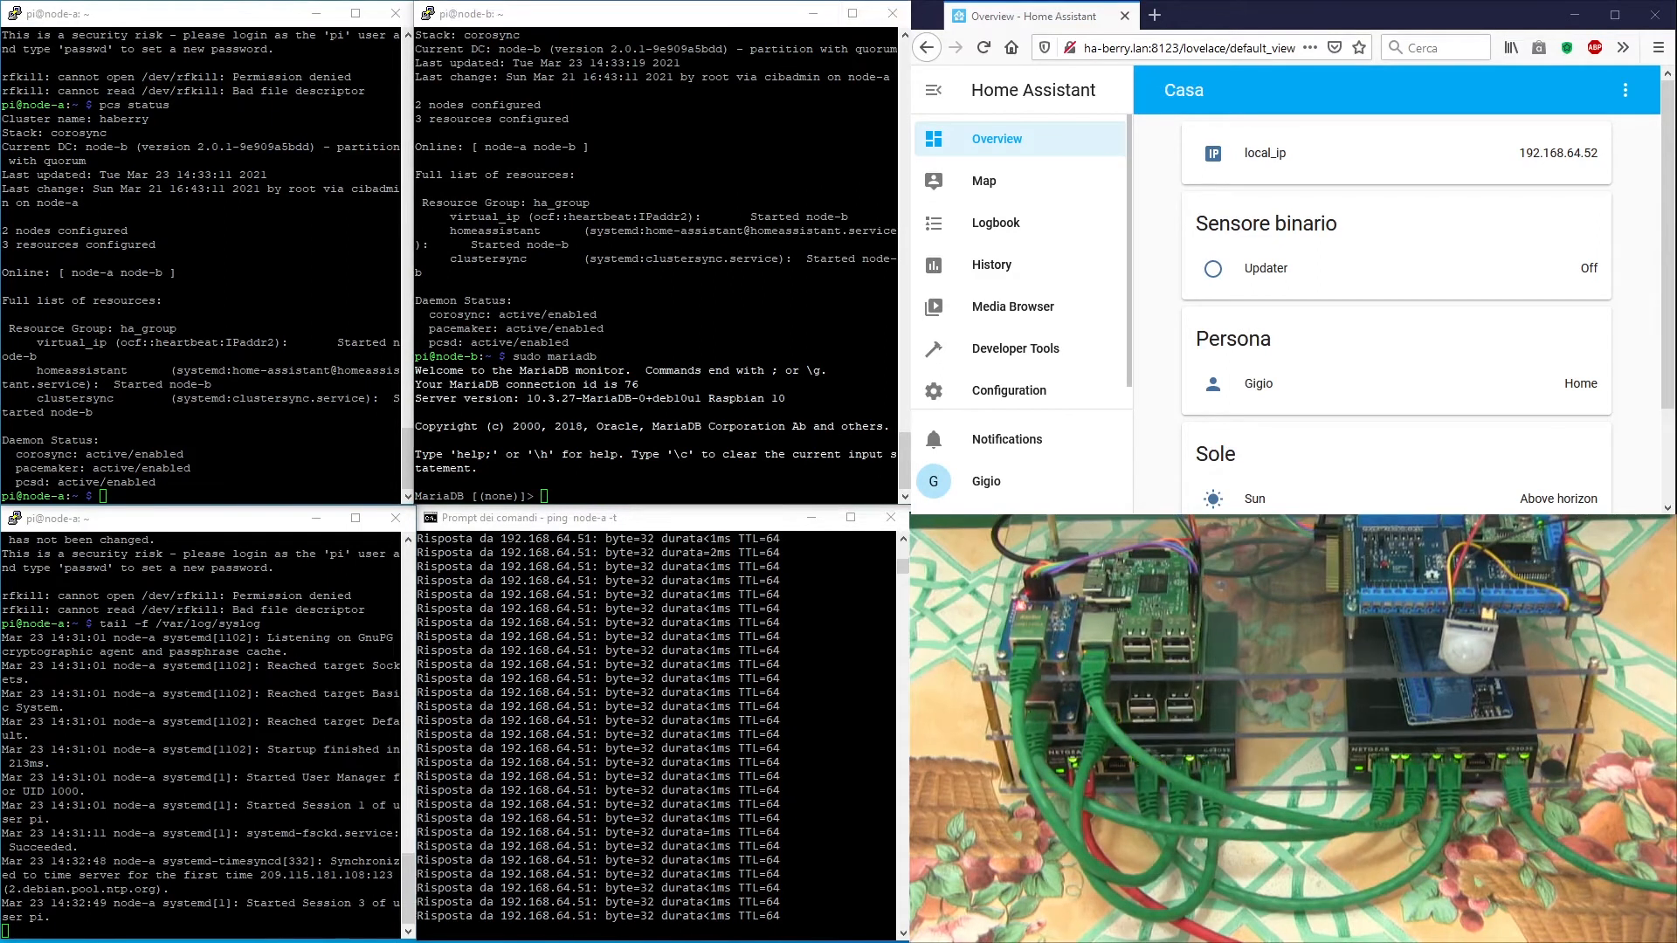
Step: Query wsrep_cluster_size on both nodes via sudo mariadb, confirm it reads 2, and exit the sessions
text(SHOW STATUS LIKE 'wsrep_cluster_size';)
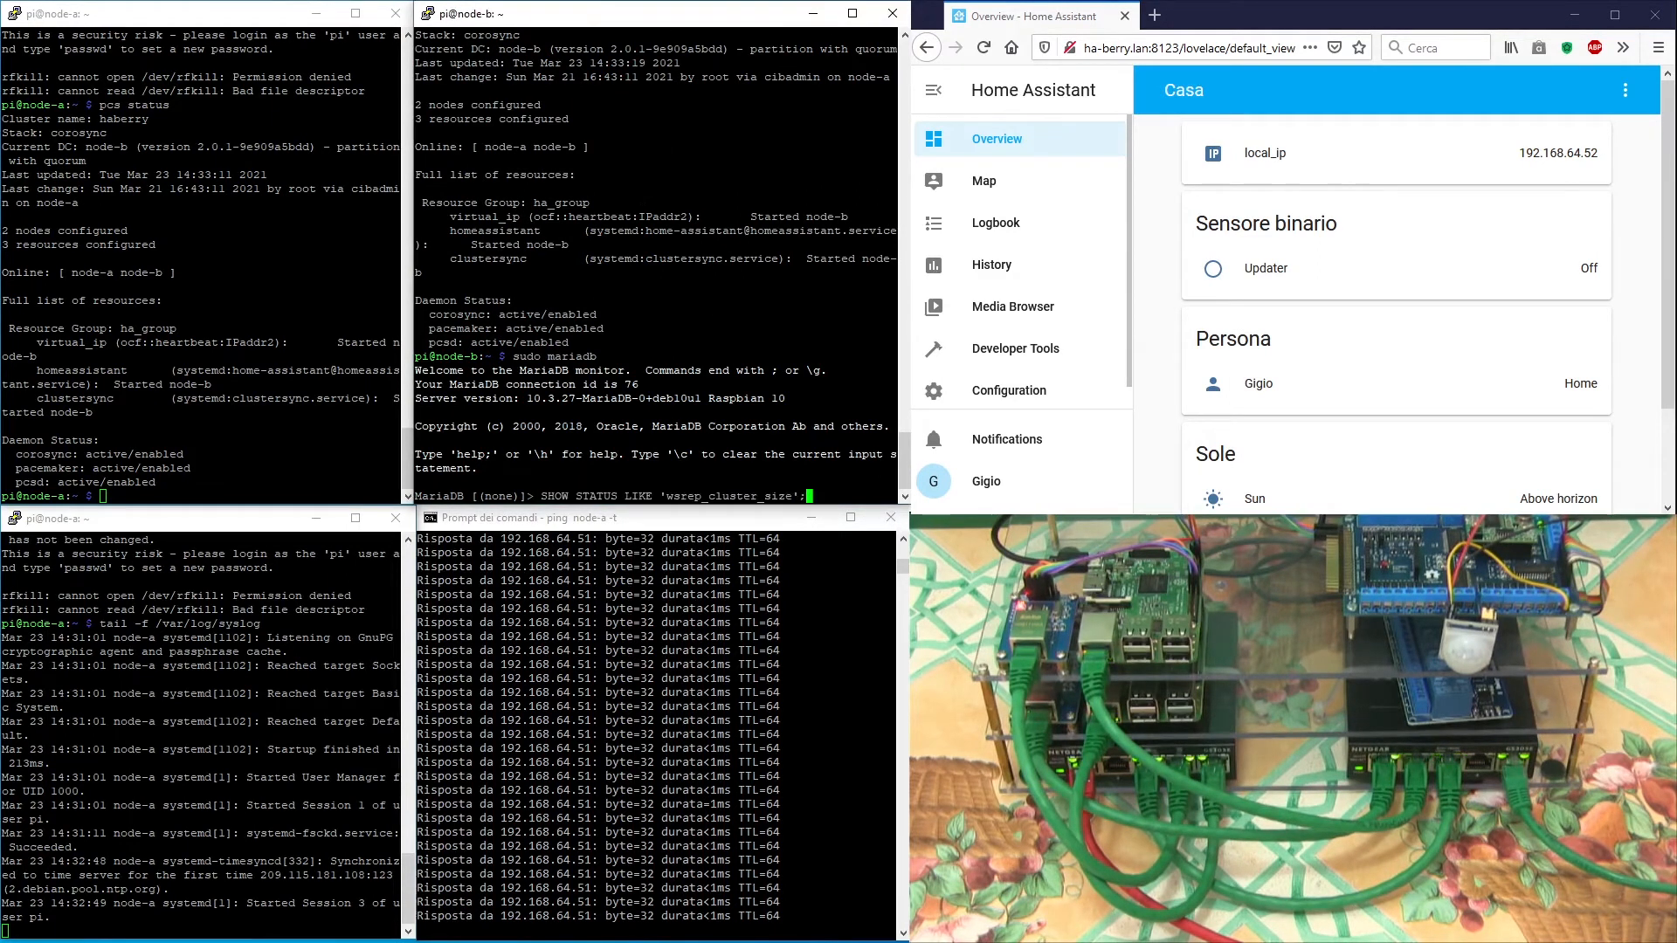
key(Return)
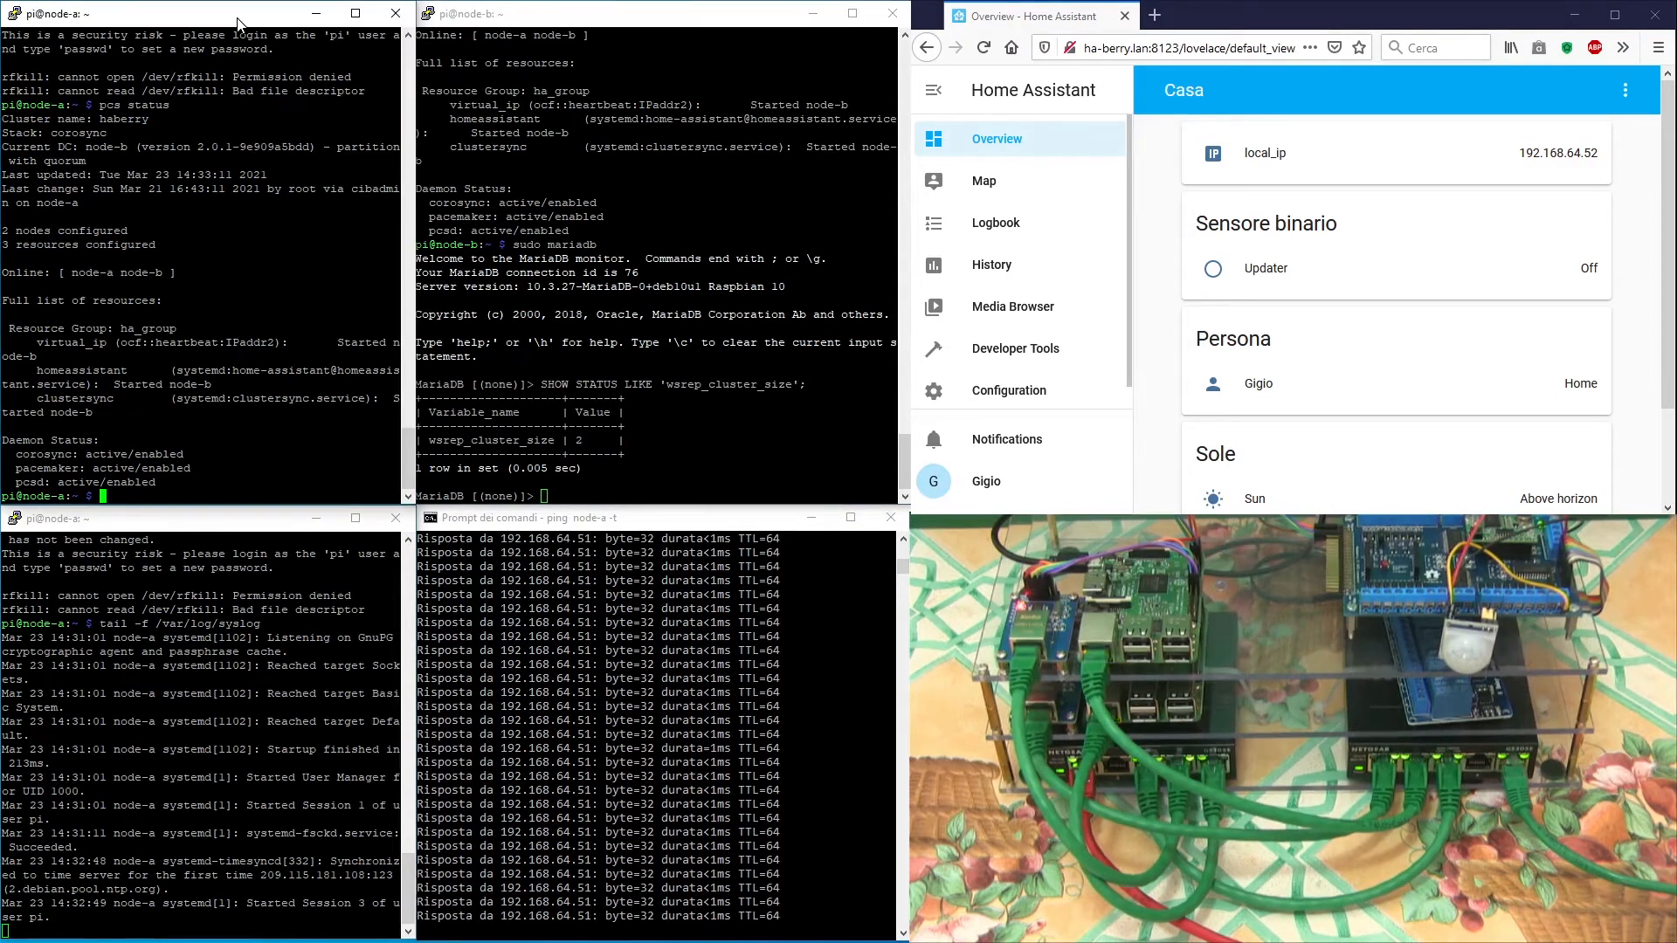
text(sudo maria)
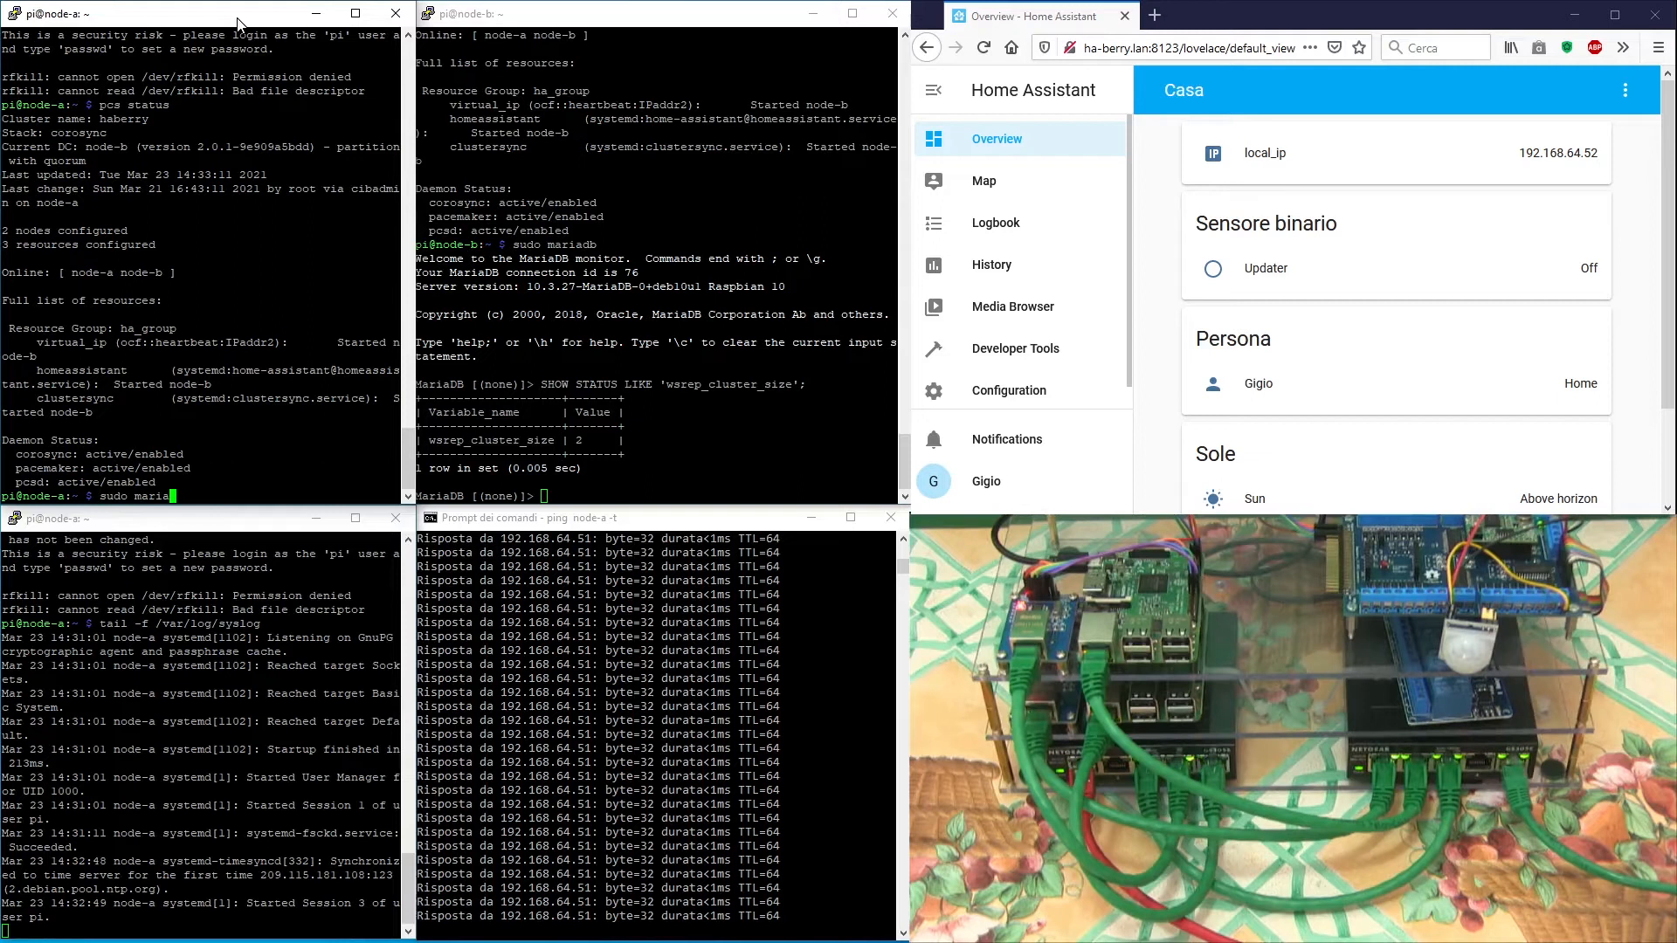
key(Return)
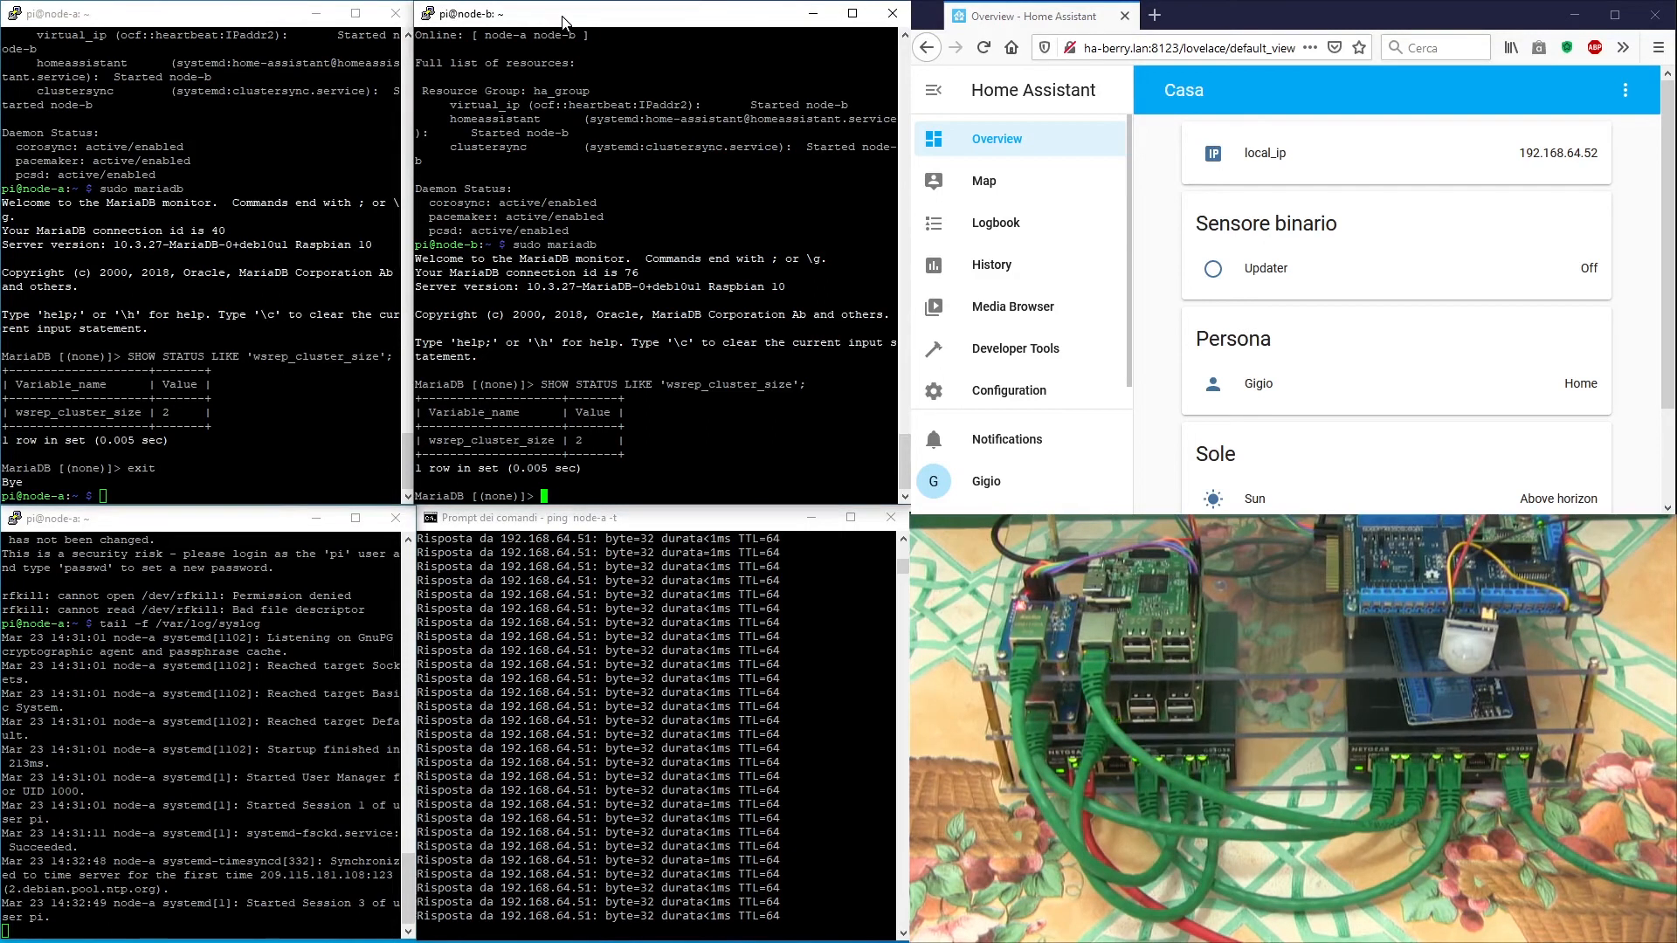
key(Return)
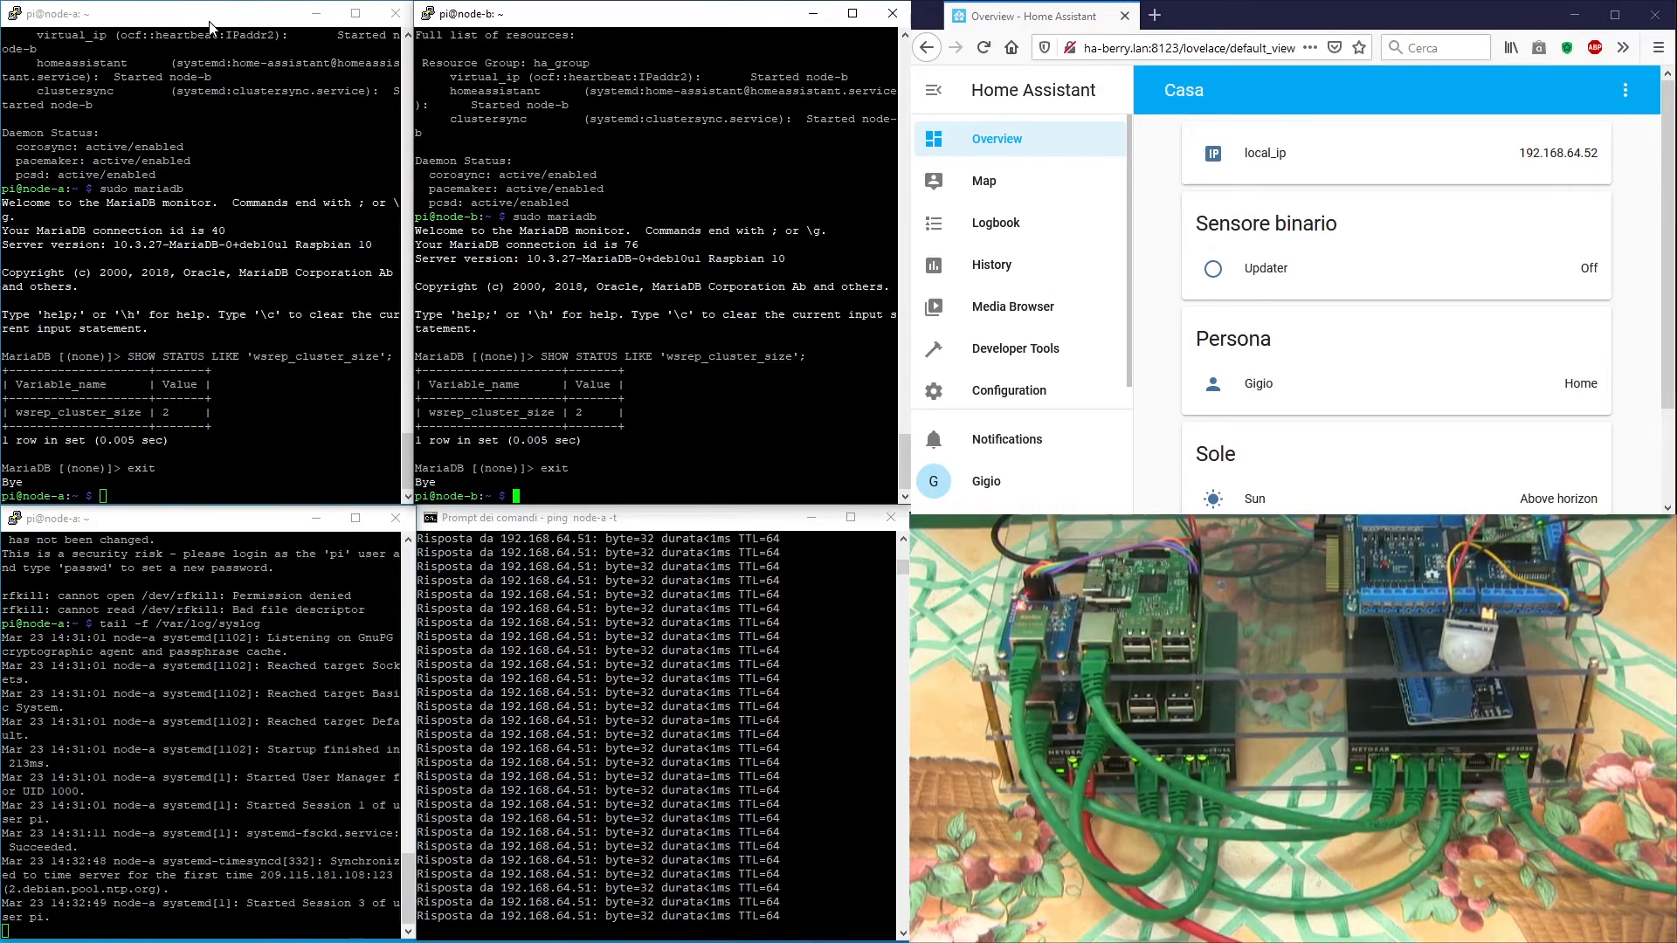
text(sudo pcs node)
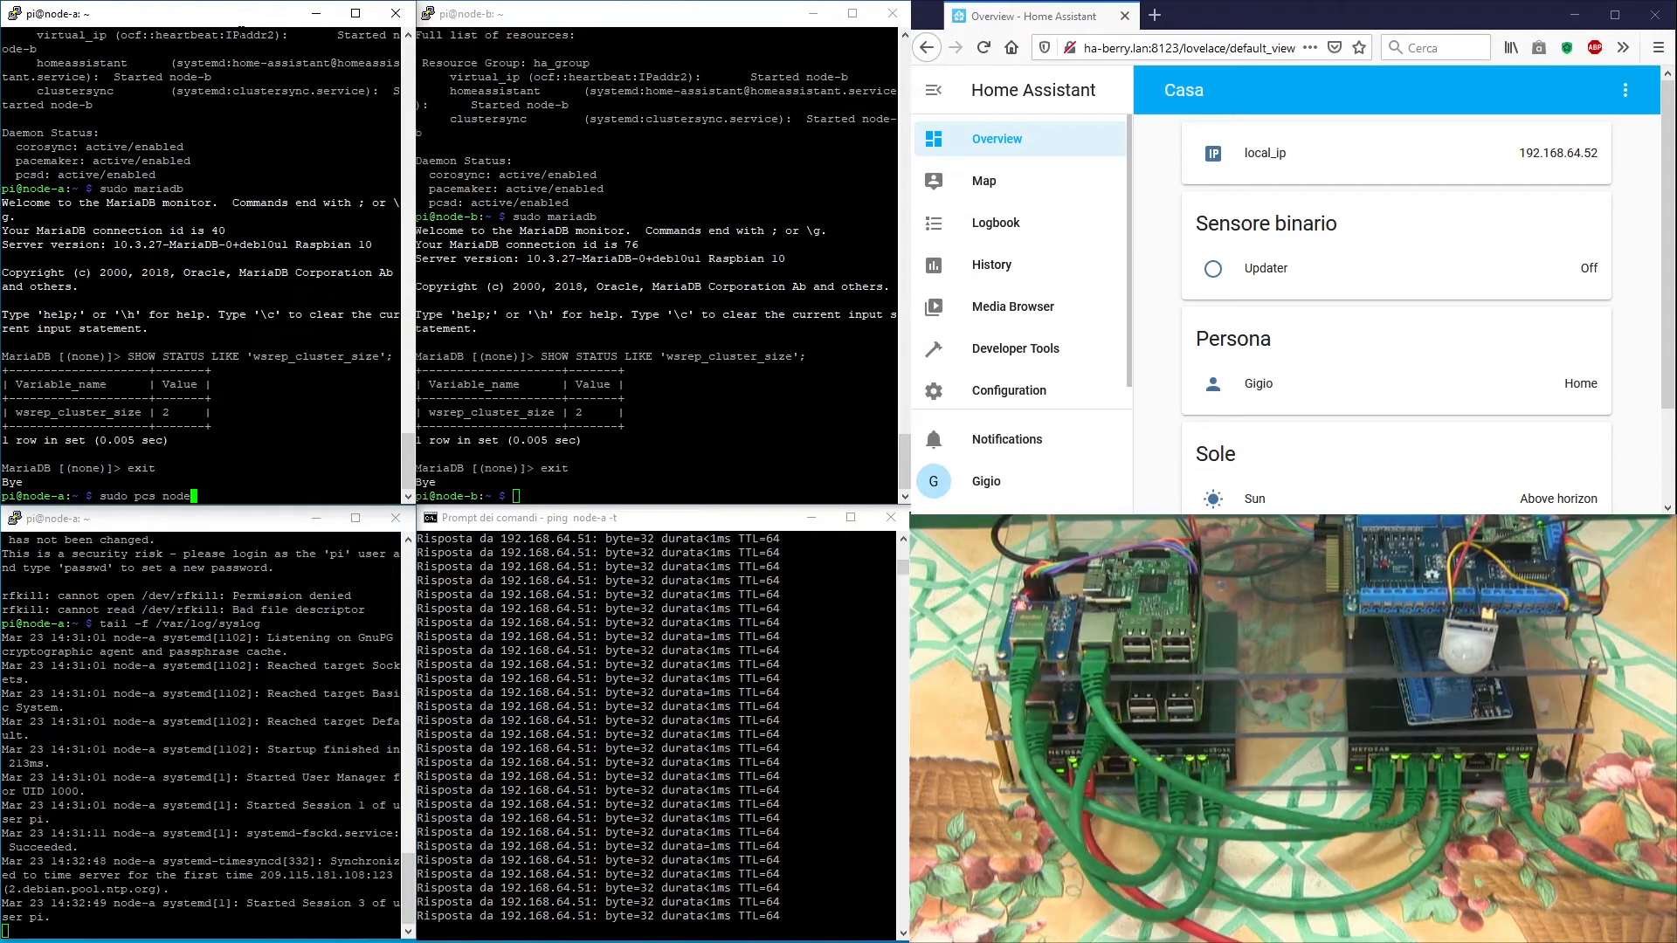
Step: Put node-b on standby with 'sudo pcs node standby node-b' and check pcs status for failback to node-a
text(standby)
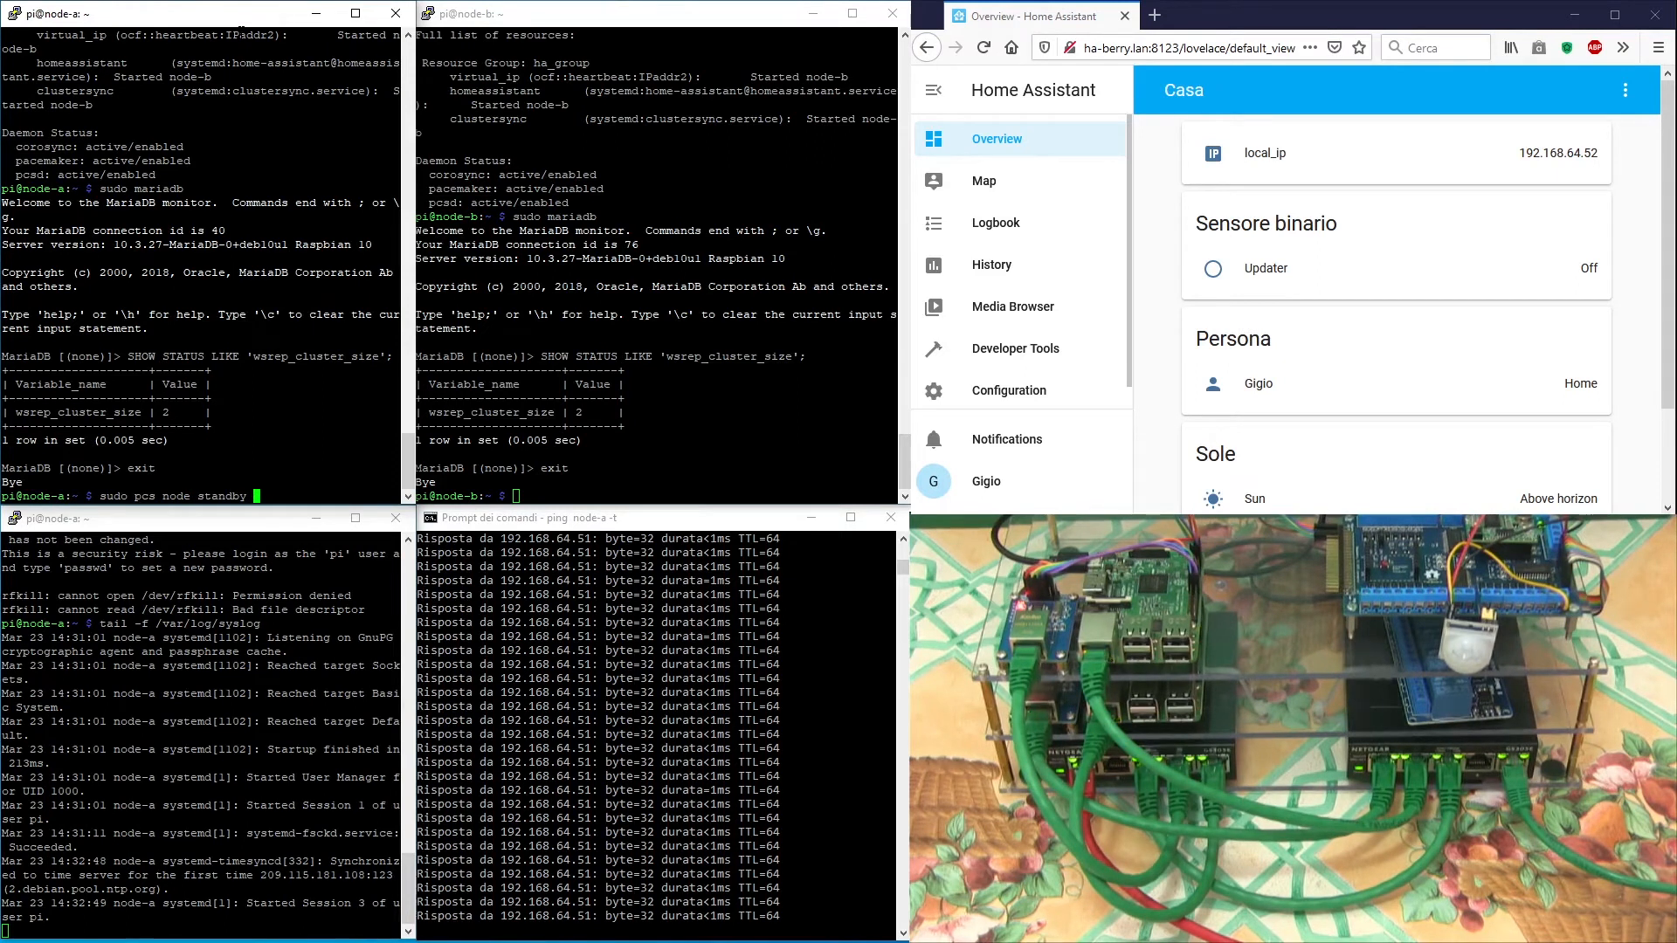
text(node)
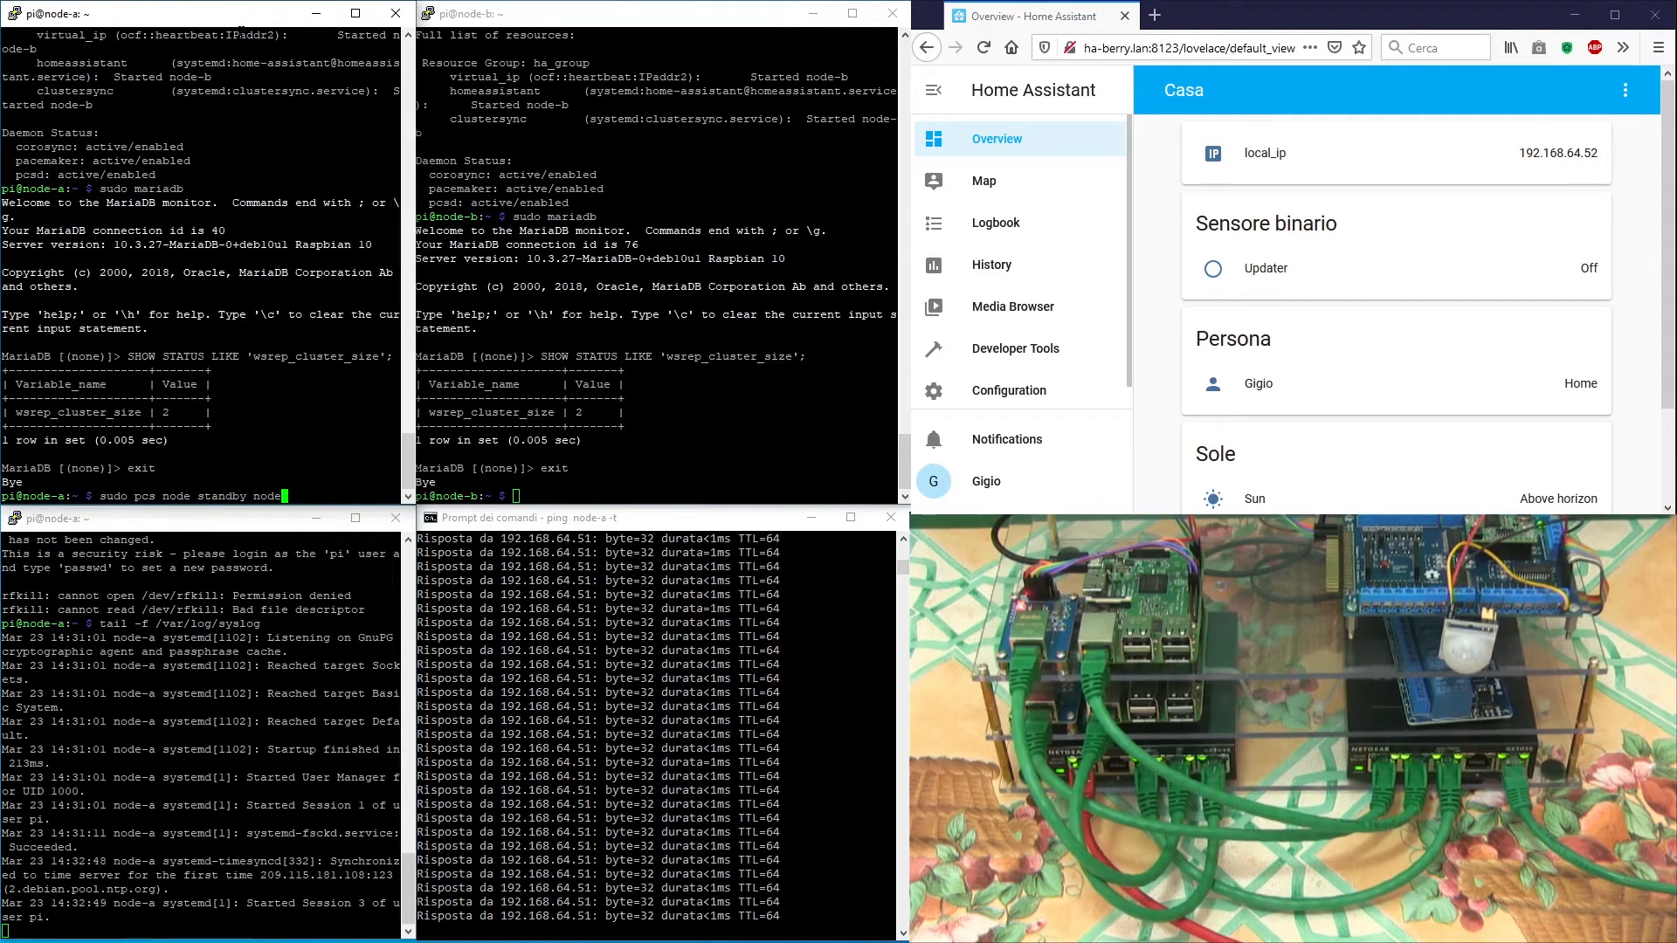
text(-b)
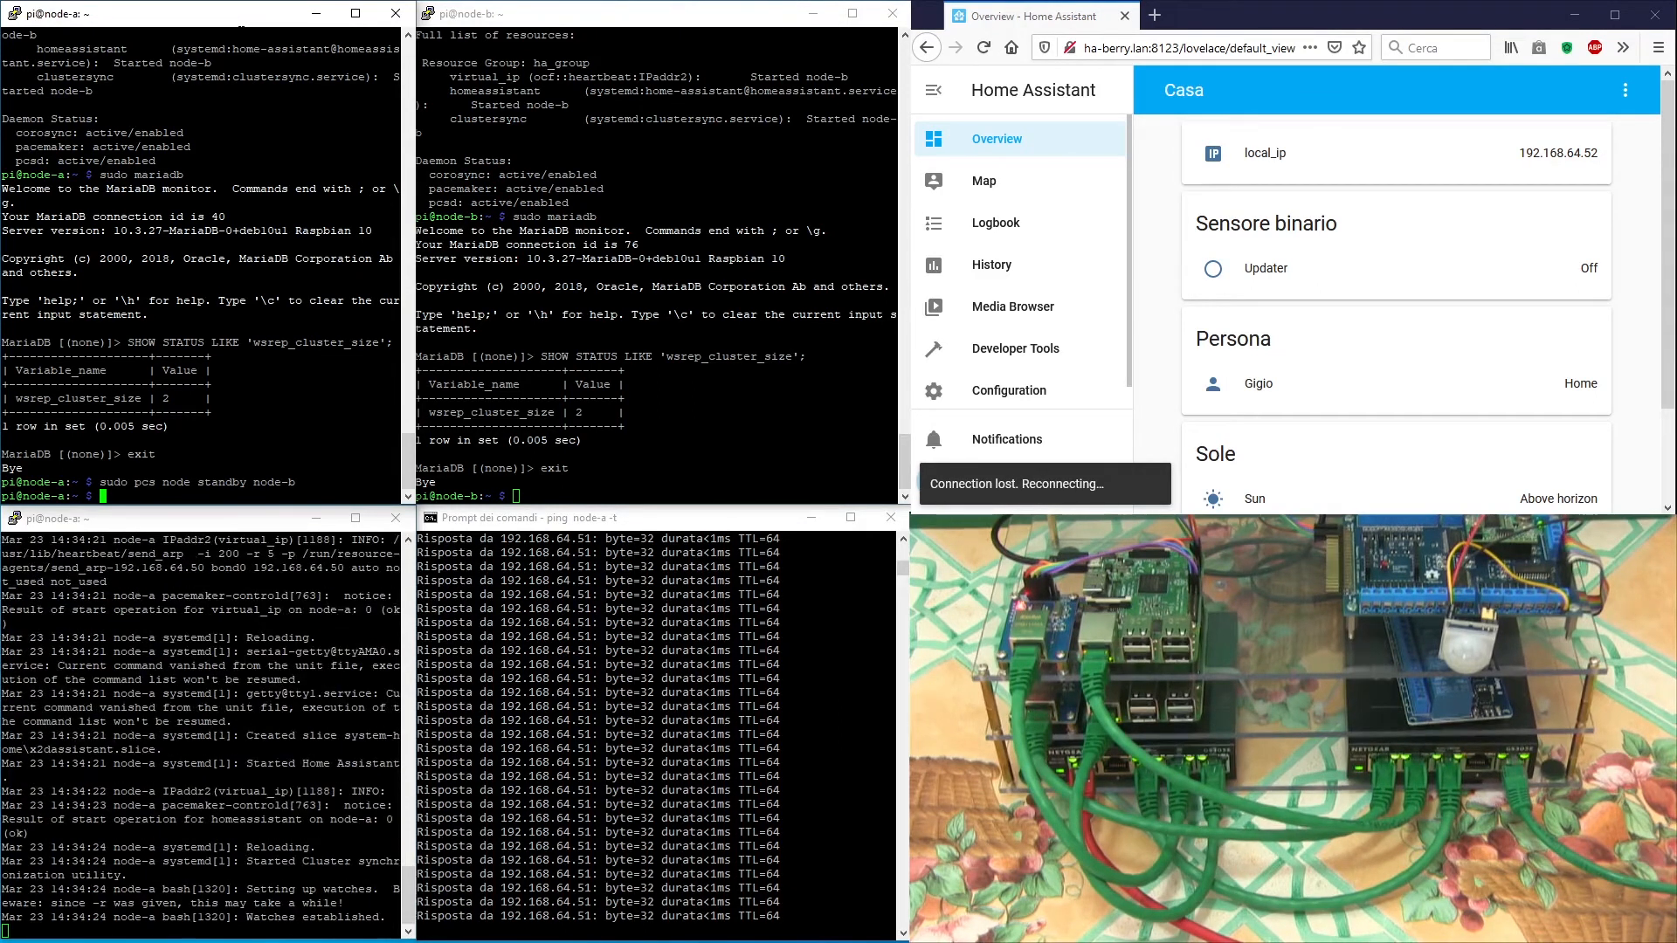
scroll(down, 3)
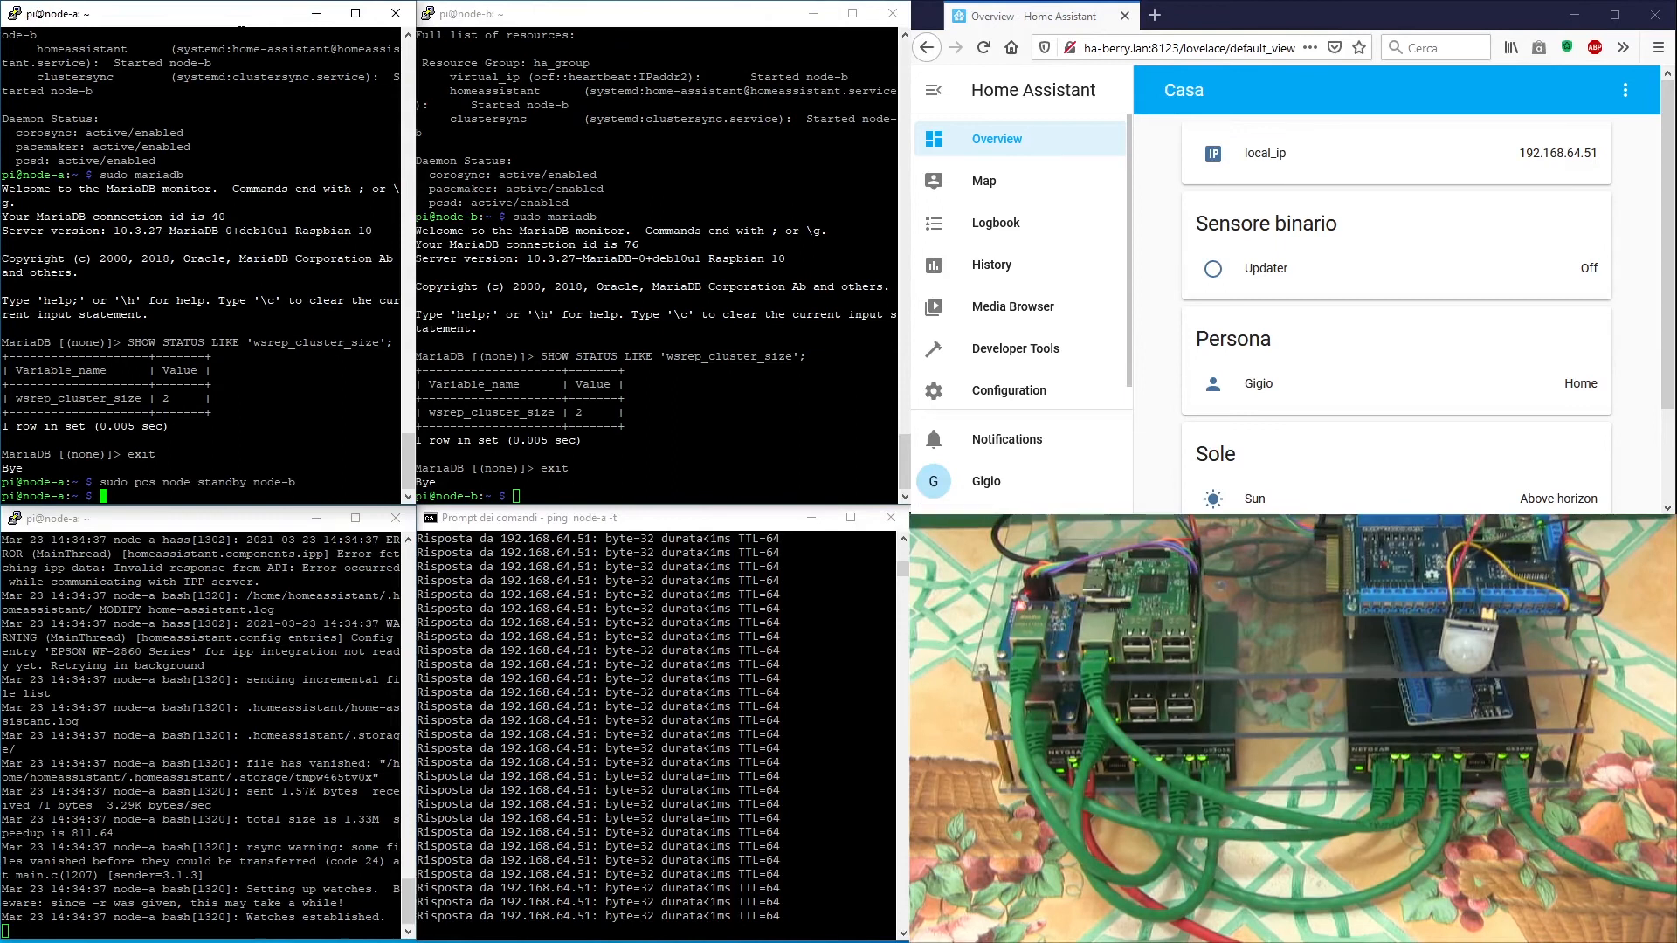
text(pcs statu)
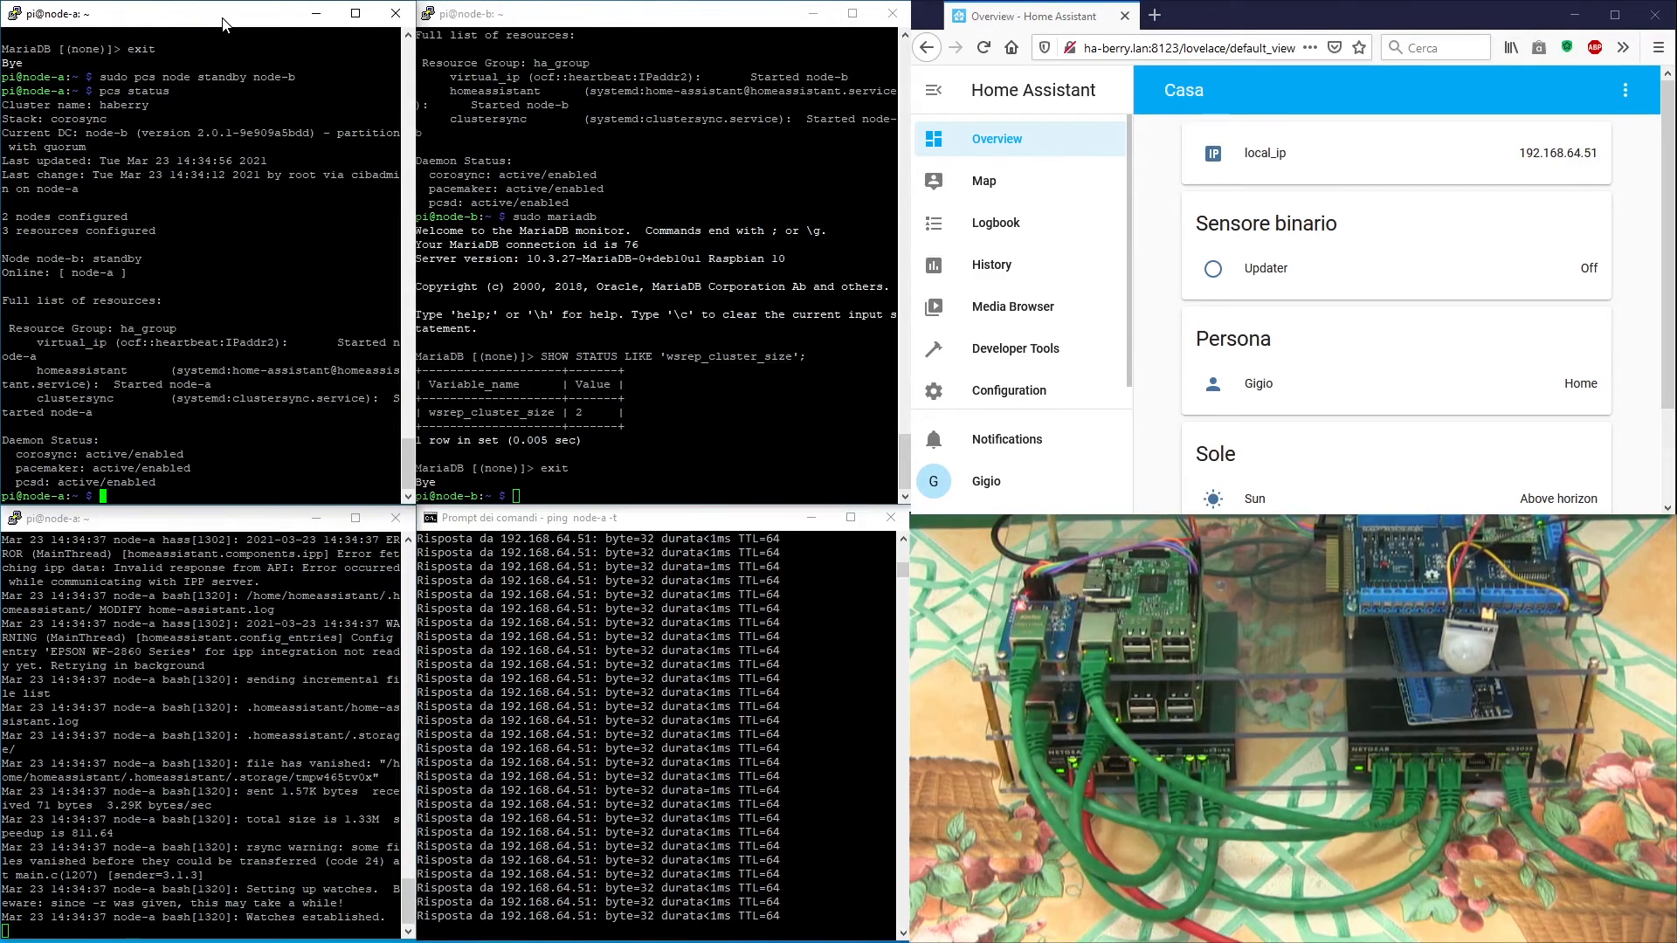
Step: Bring node-b back with 'sudo pcs node unstandby node-b' and confirm both nodes online in pcs status
text(sudo pcs node standby node-b)
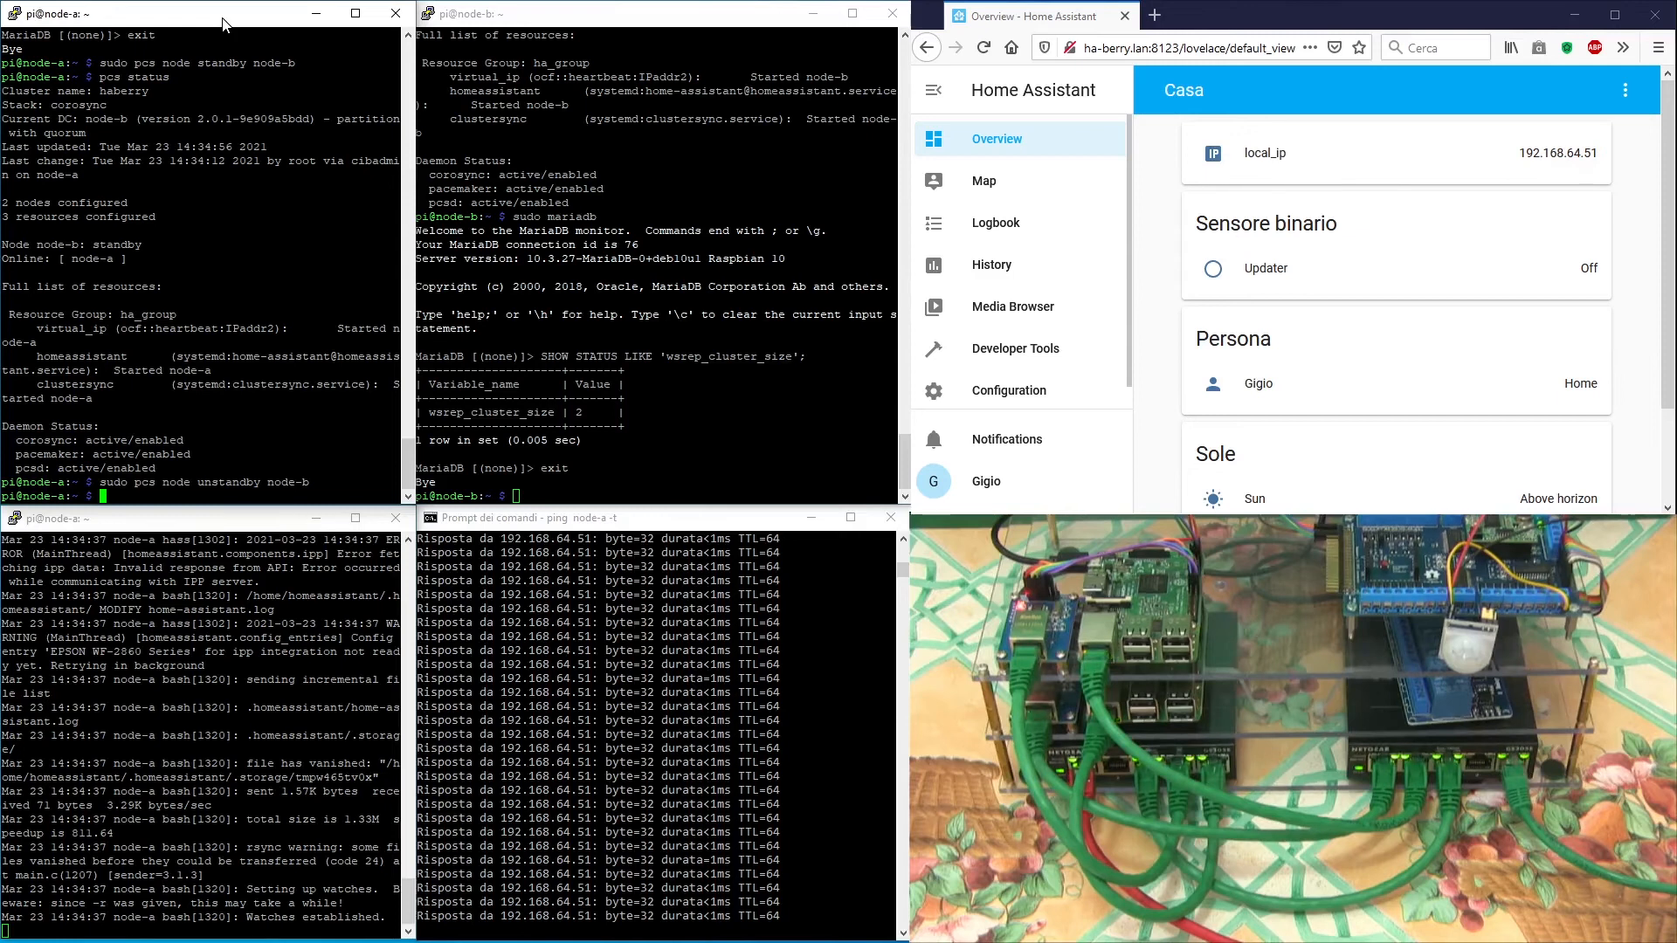
text(pcs status)
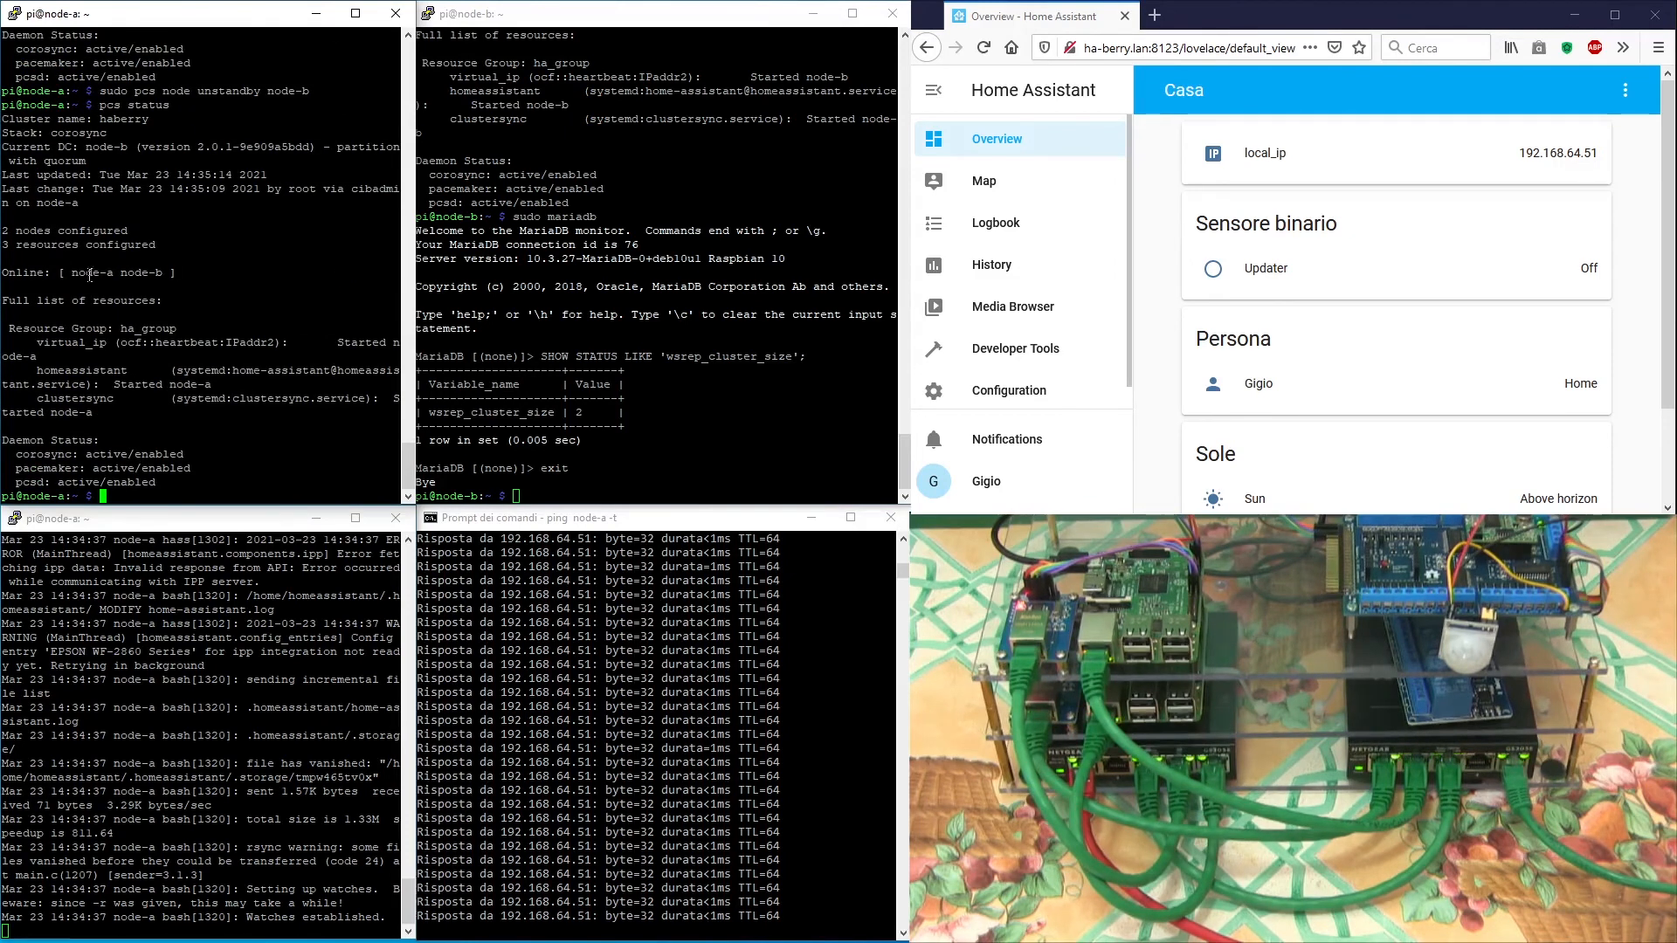
mouse_move(990, 264)
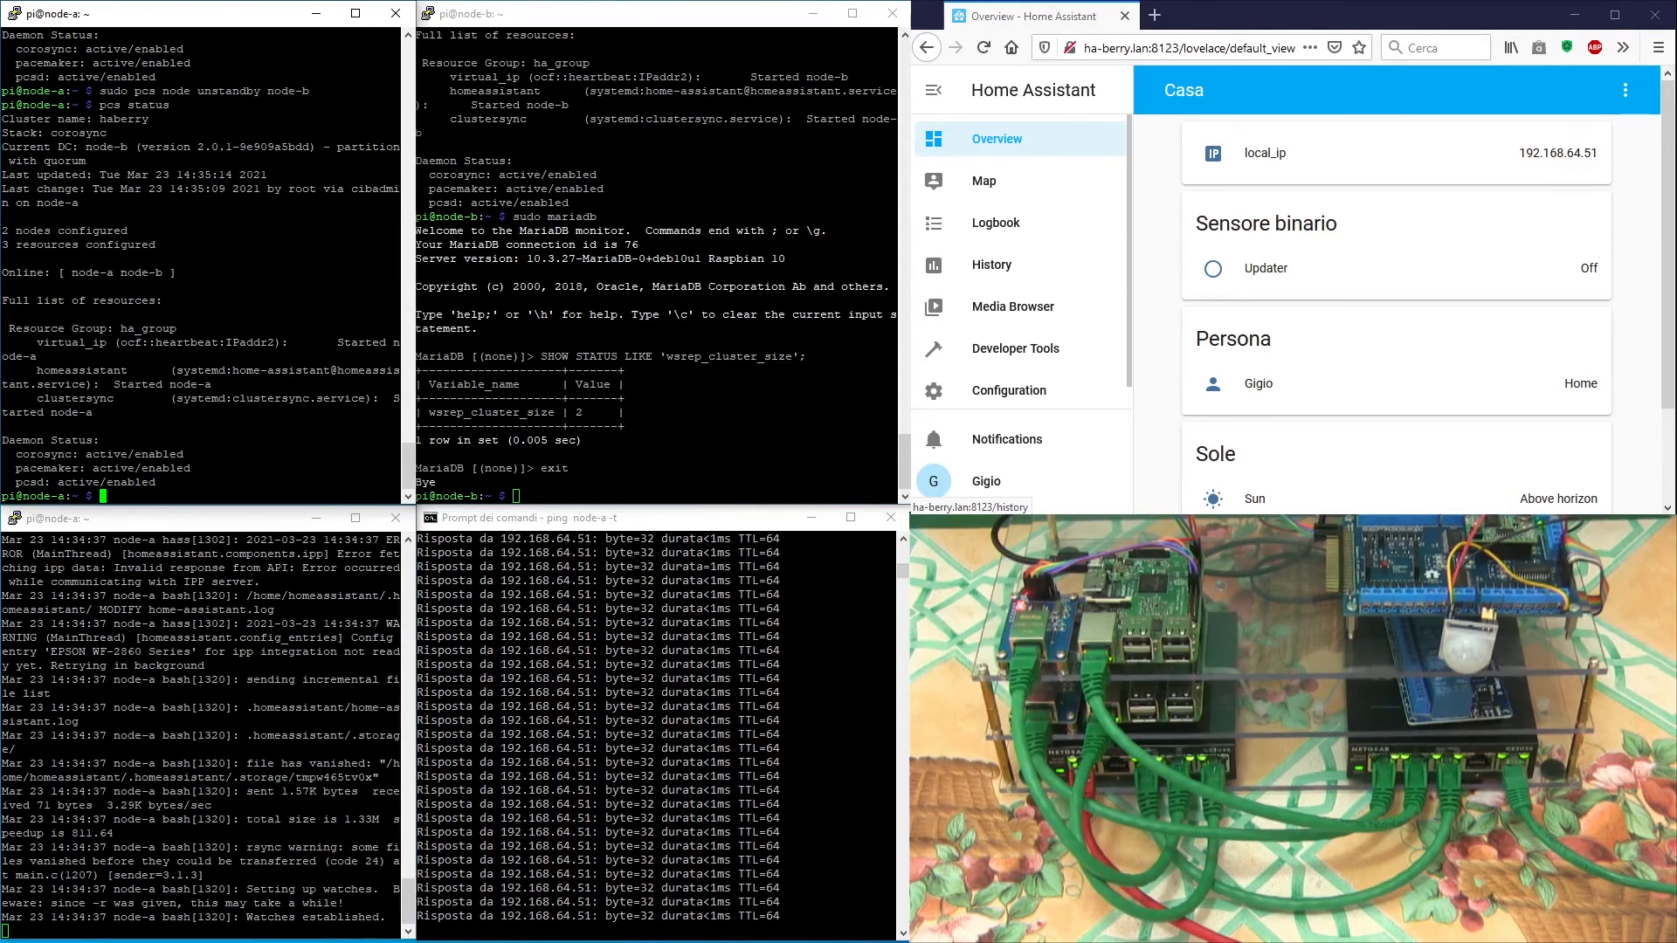
Step: Show the History page with entity state timelines, including the local_ip address bar
click(992, 264)
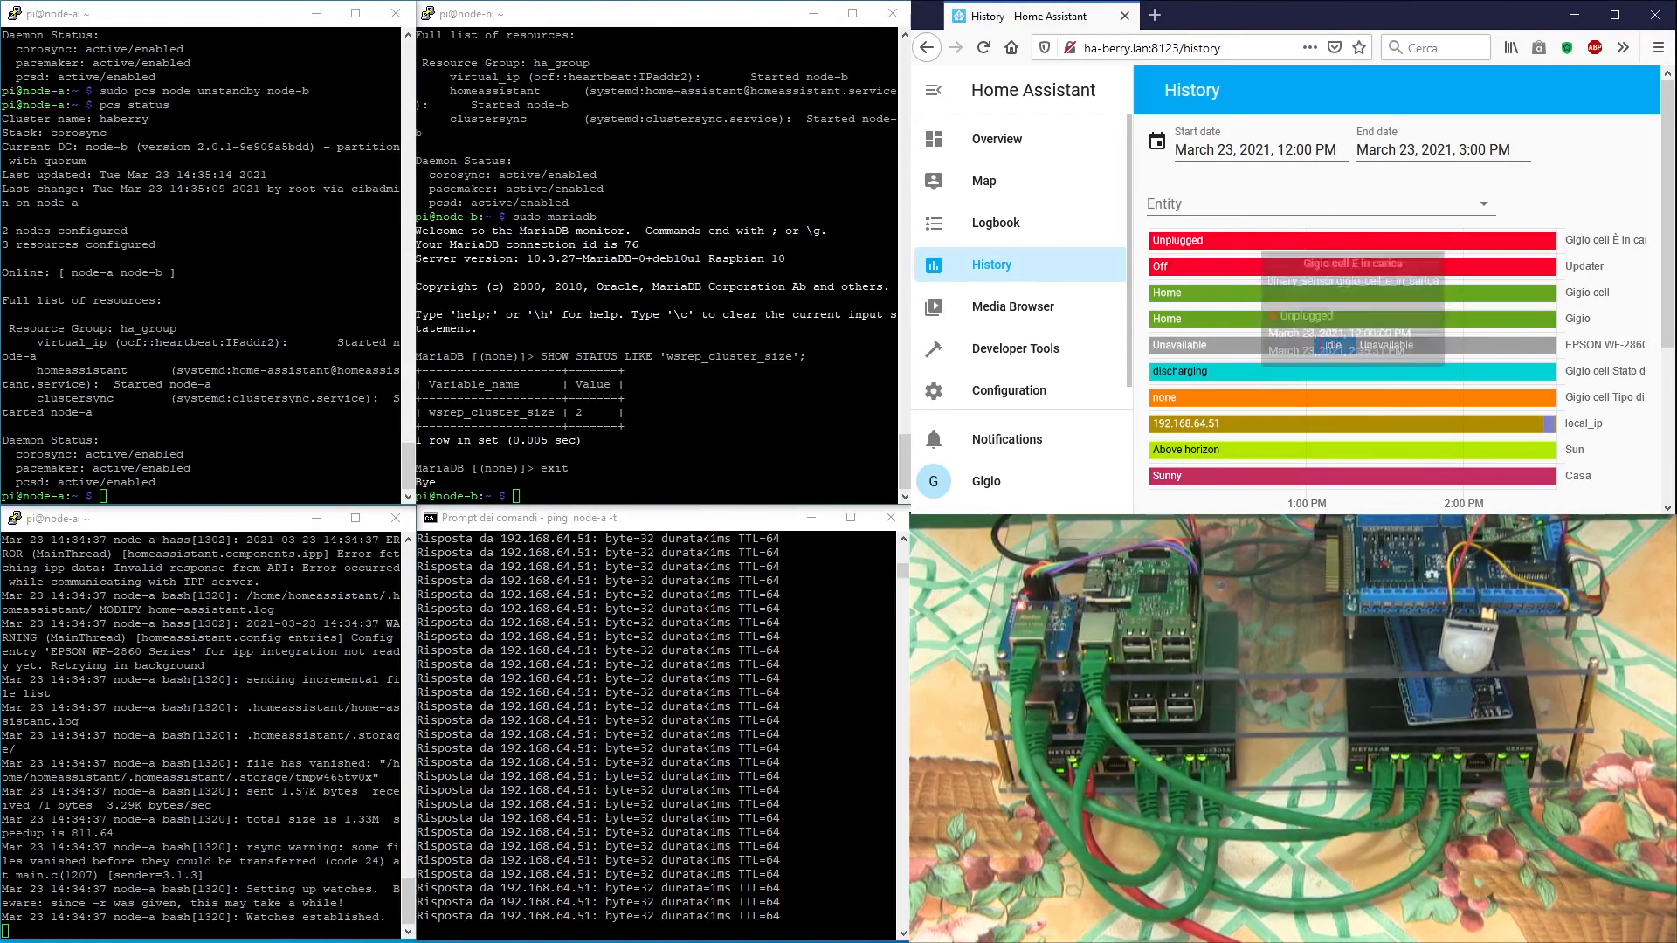
mouse_move(1345, 449)
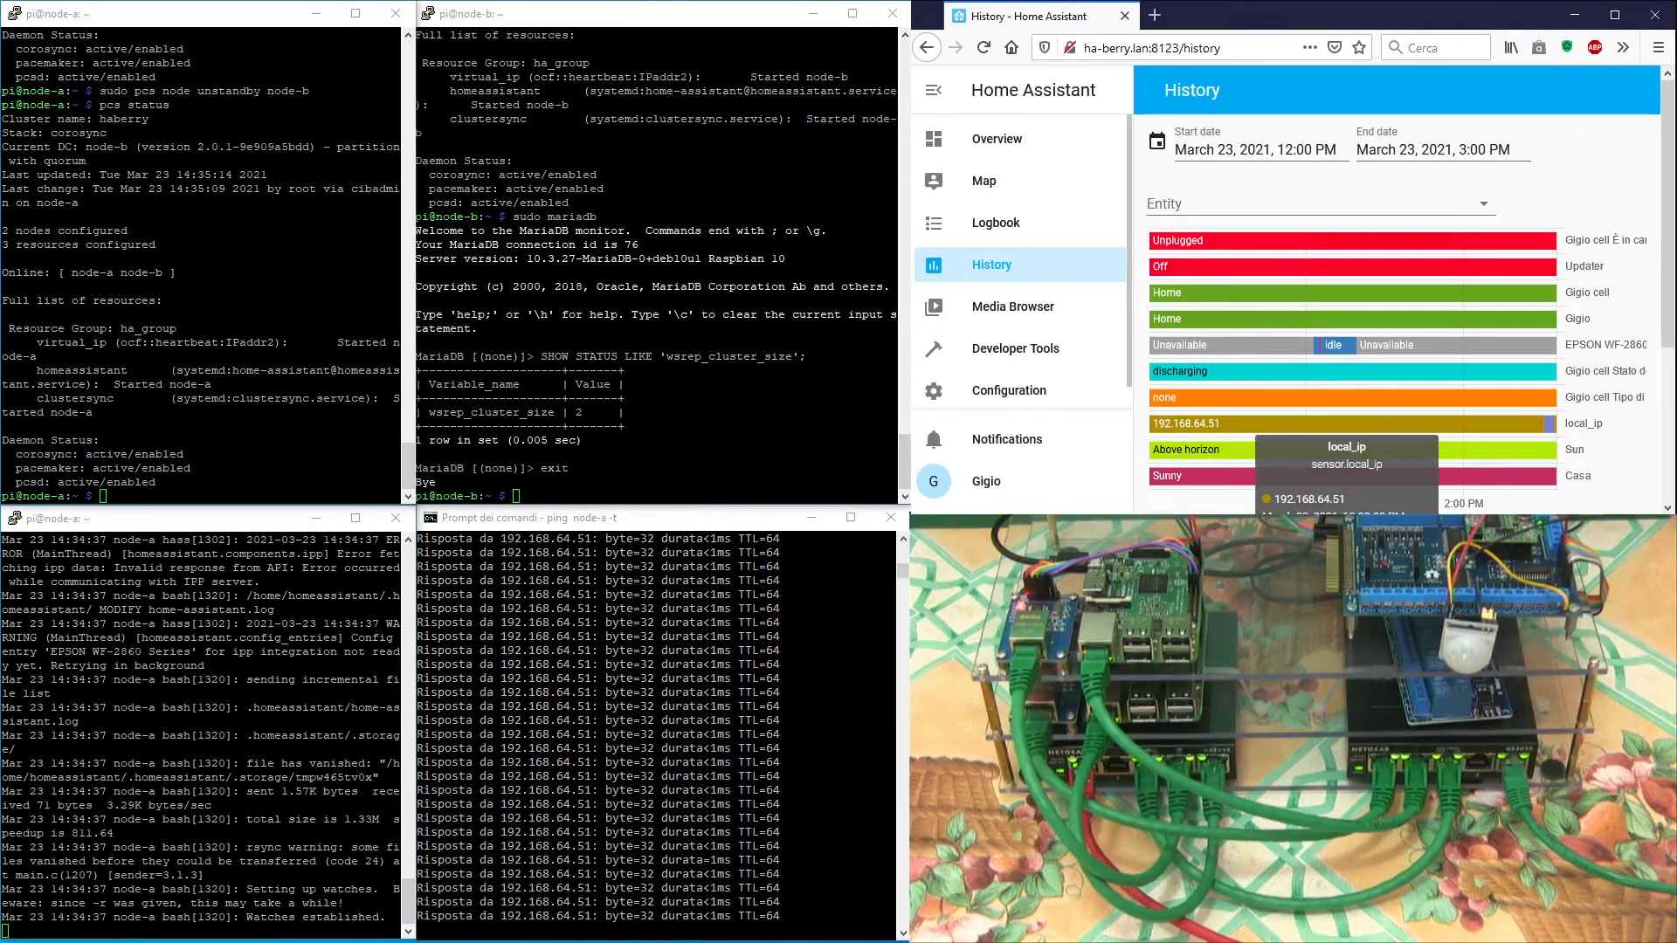